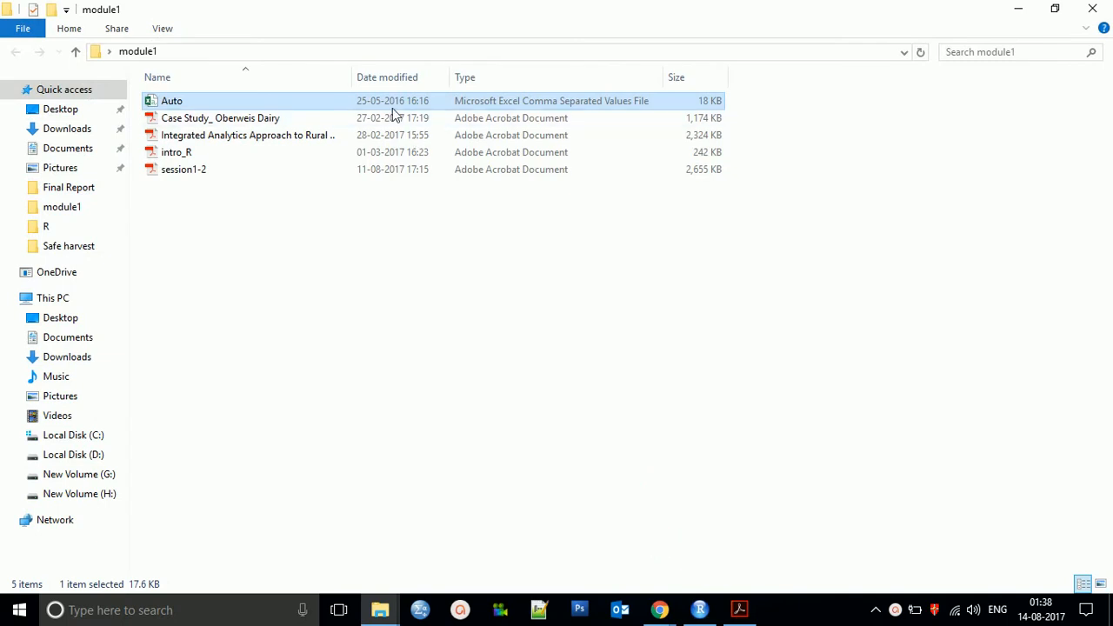
mouse_move(218, 107)
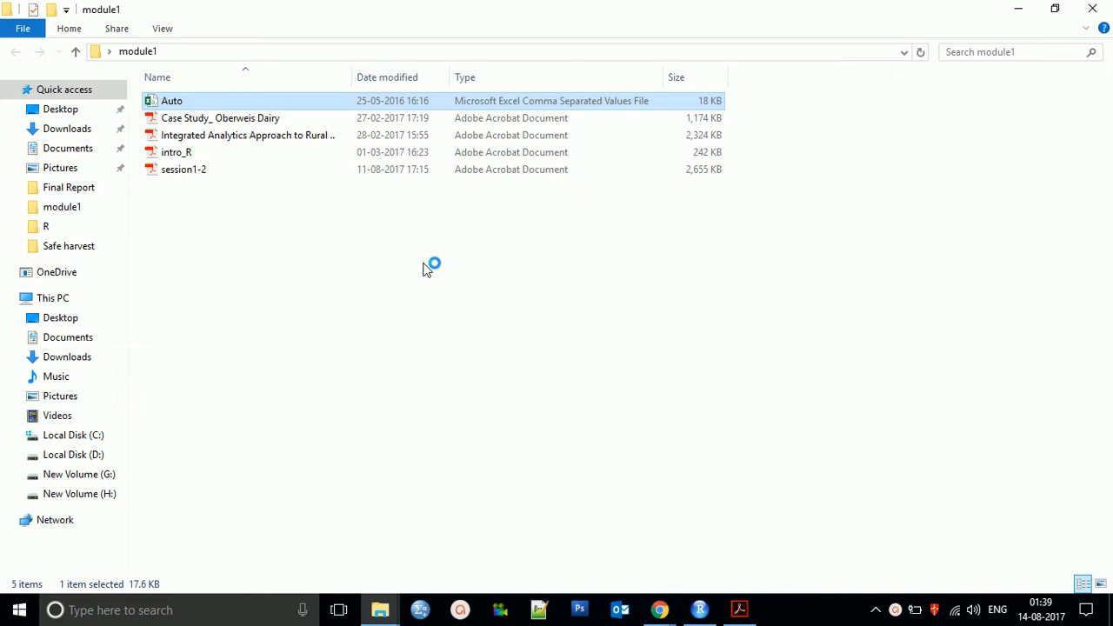
Step: Open Auto.csv from the module1 folder in Excel to view the car data
double_click(171, 100)
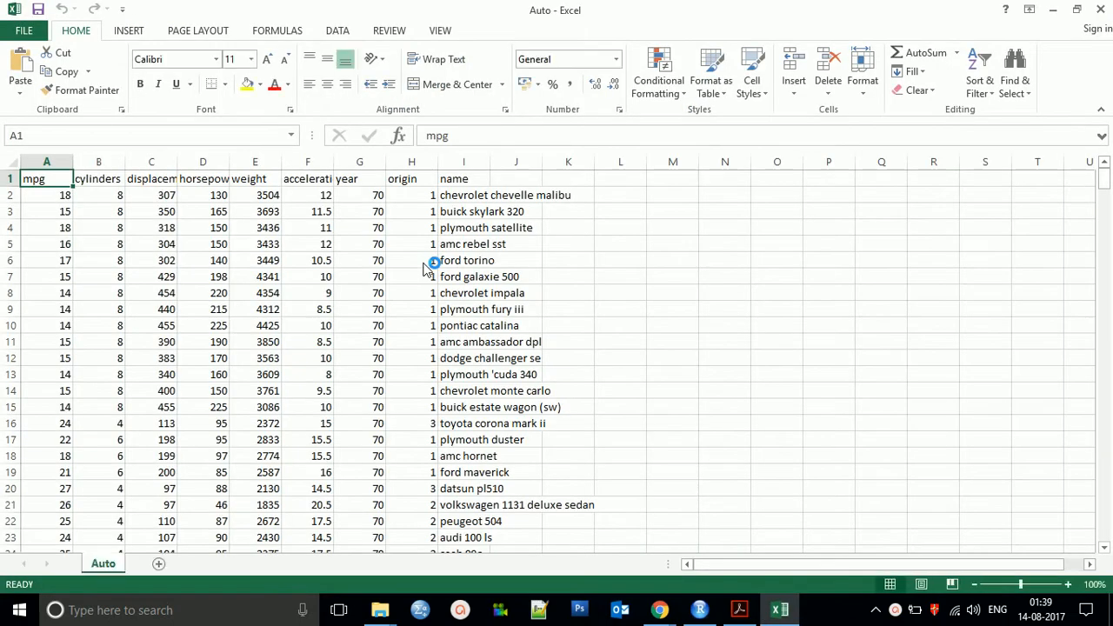
click(152, 178)
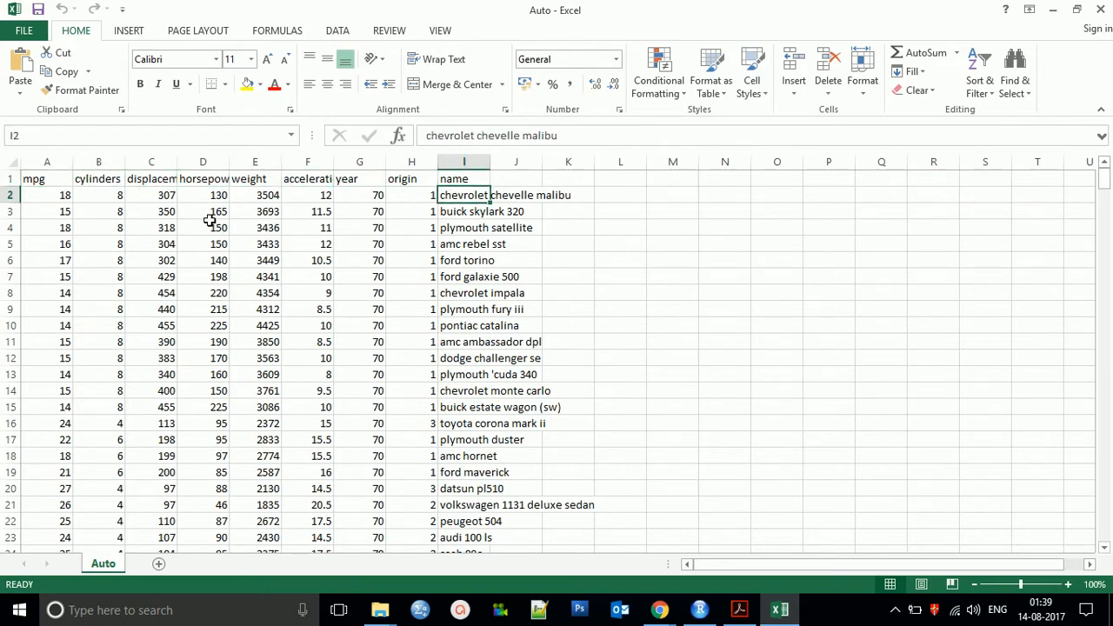
click(473, 472)
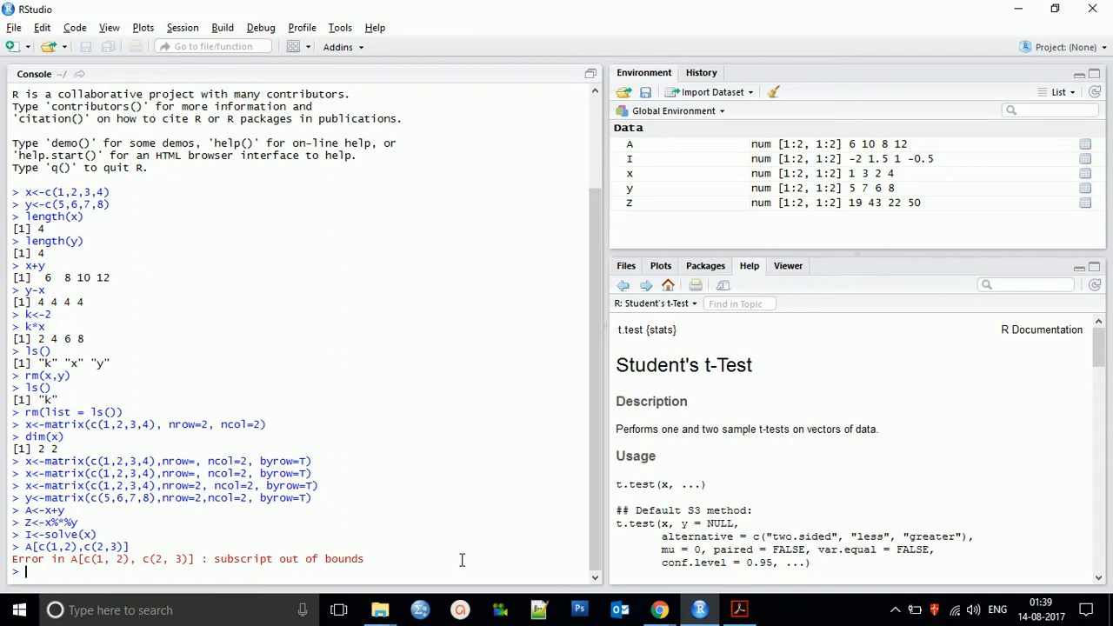
Step: Start the console command d<-read.csv("") to read the CSV into d
text(d)
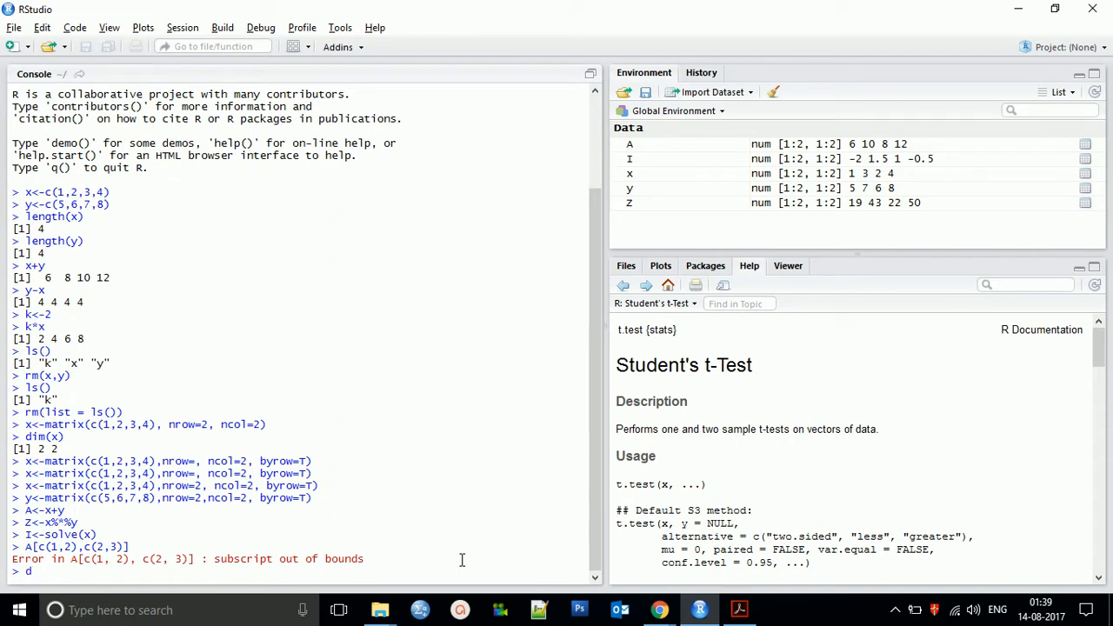
text(<)
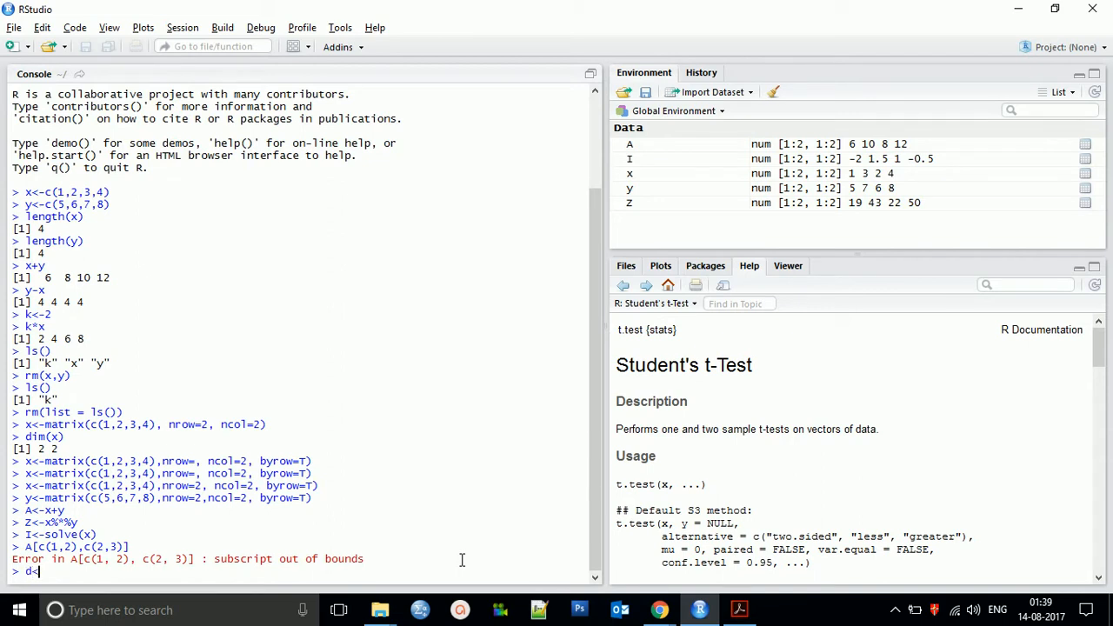
text(read.csv()
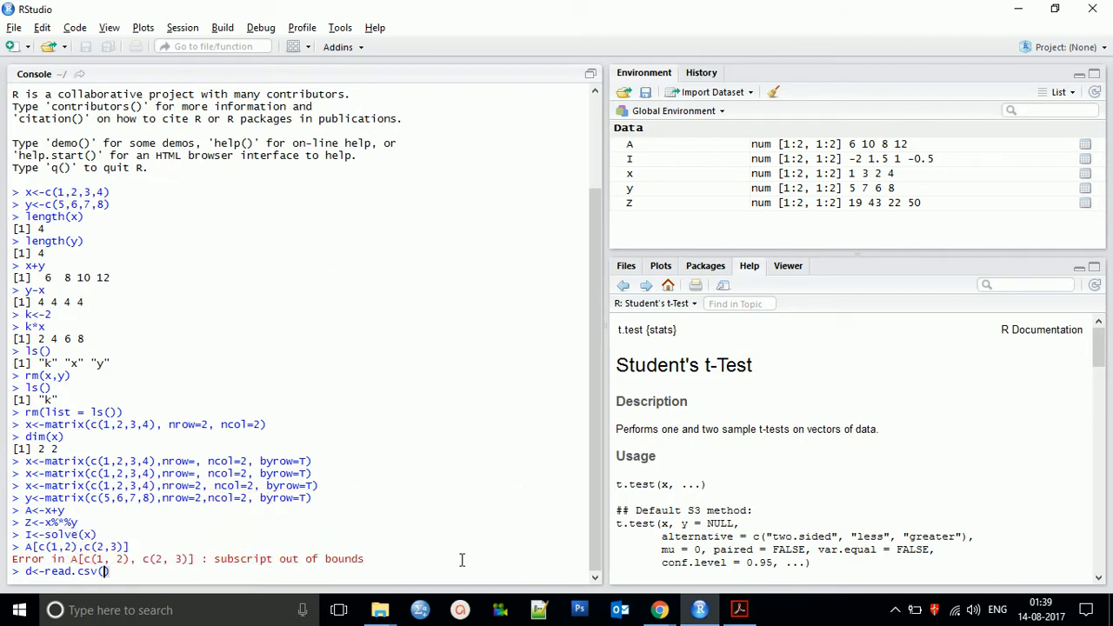
text("")
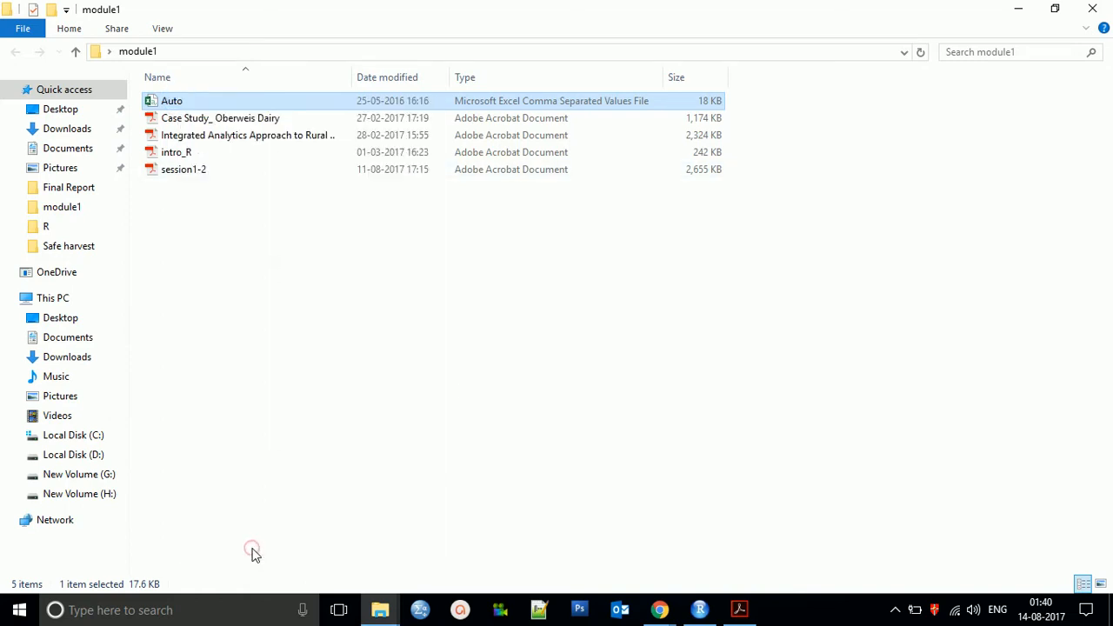
Step: Copy the module1 folder path from the File Explorer address bar
click(173, 100)
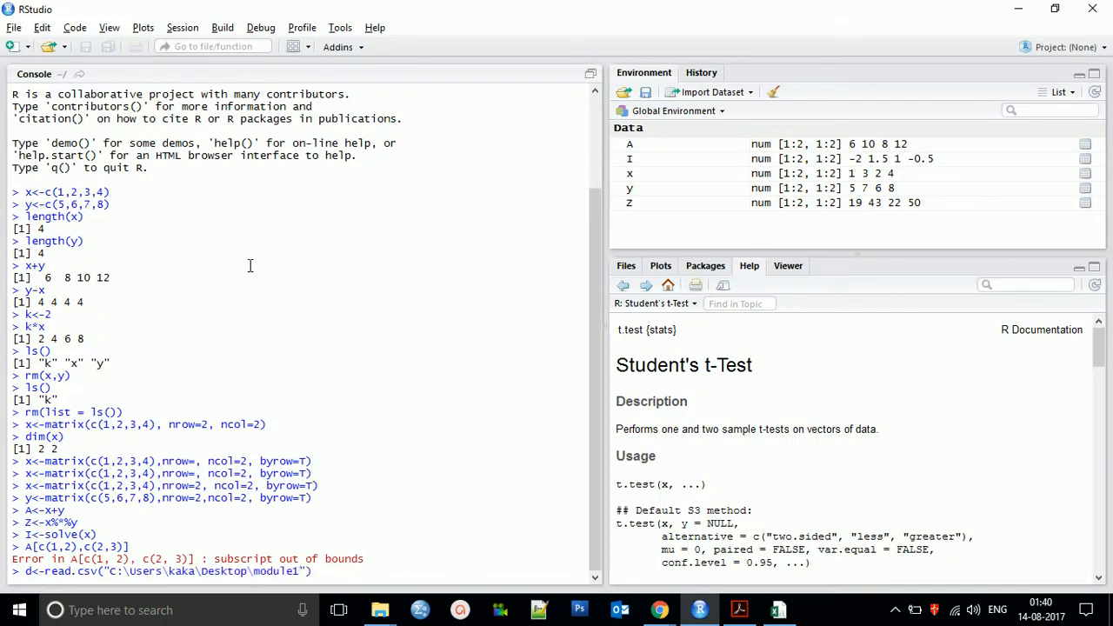
Step: Complete read.csv with \Auto.csv, header=T and na.string="?", then run it
text(\a)
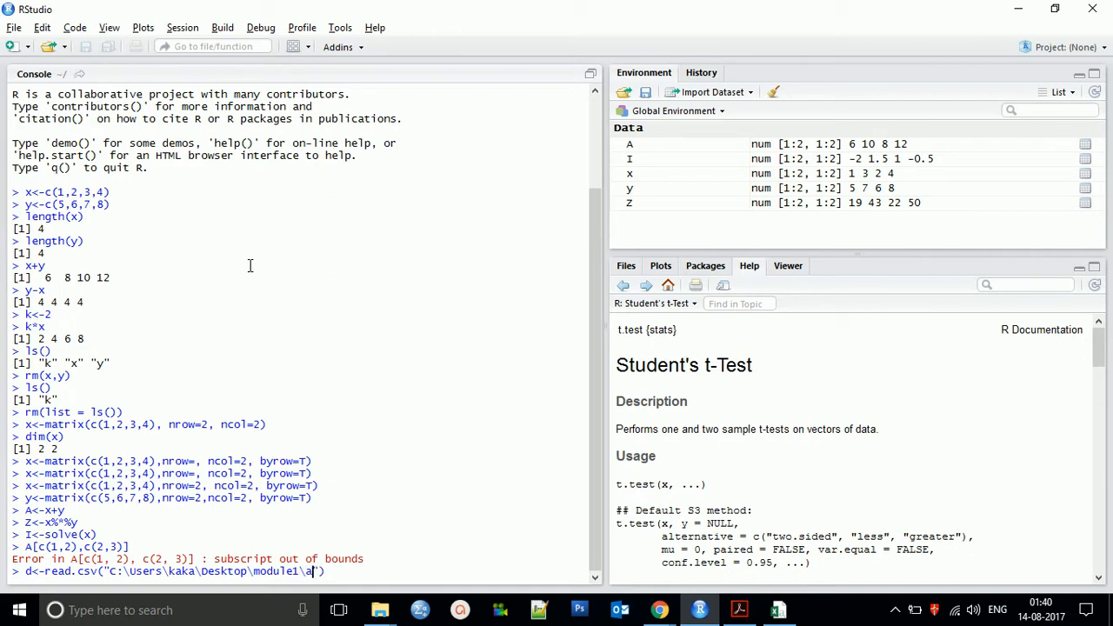
text(uto.csv)
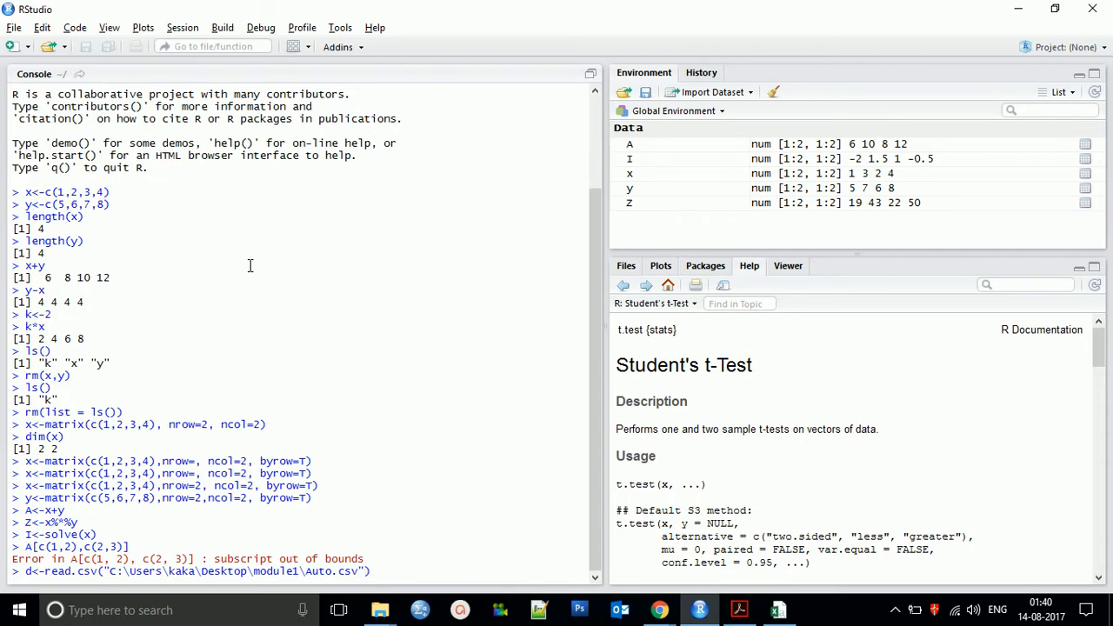
text(,heade)
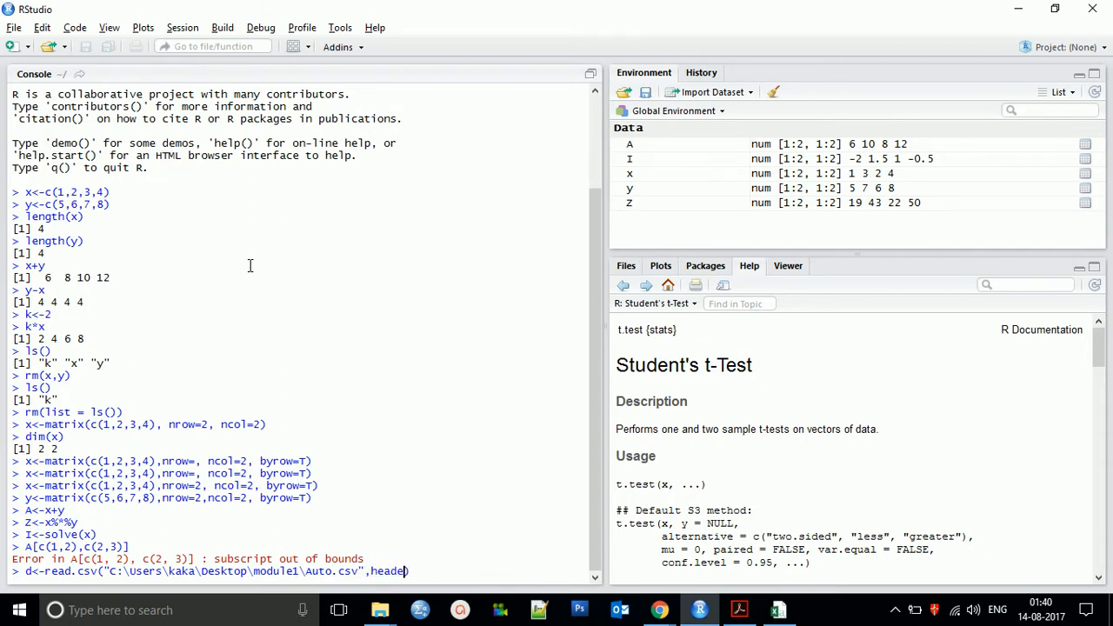
text(r)
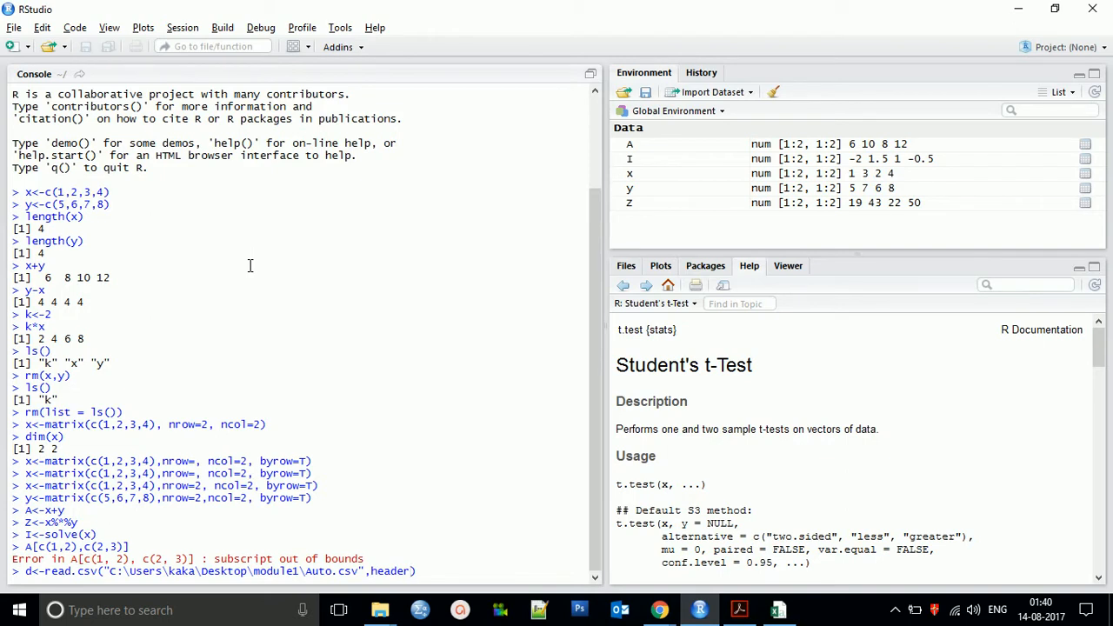
text(=)
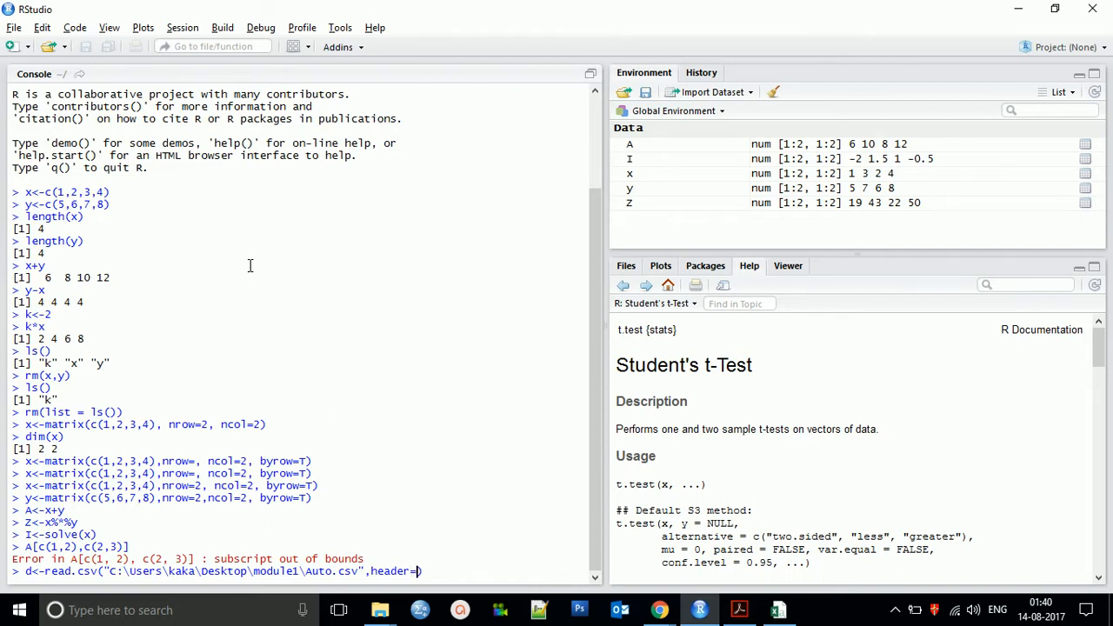
text(T))
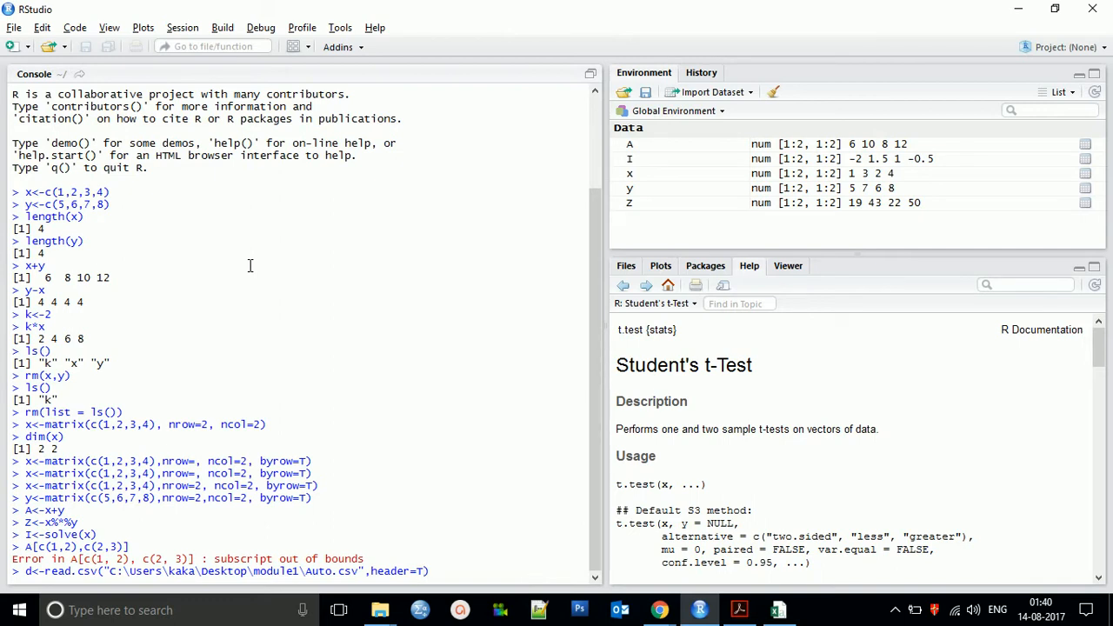
text(,na.string)
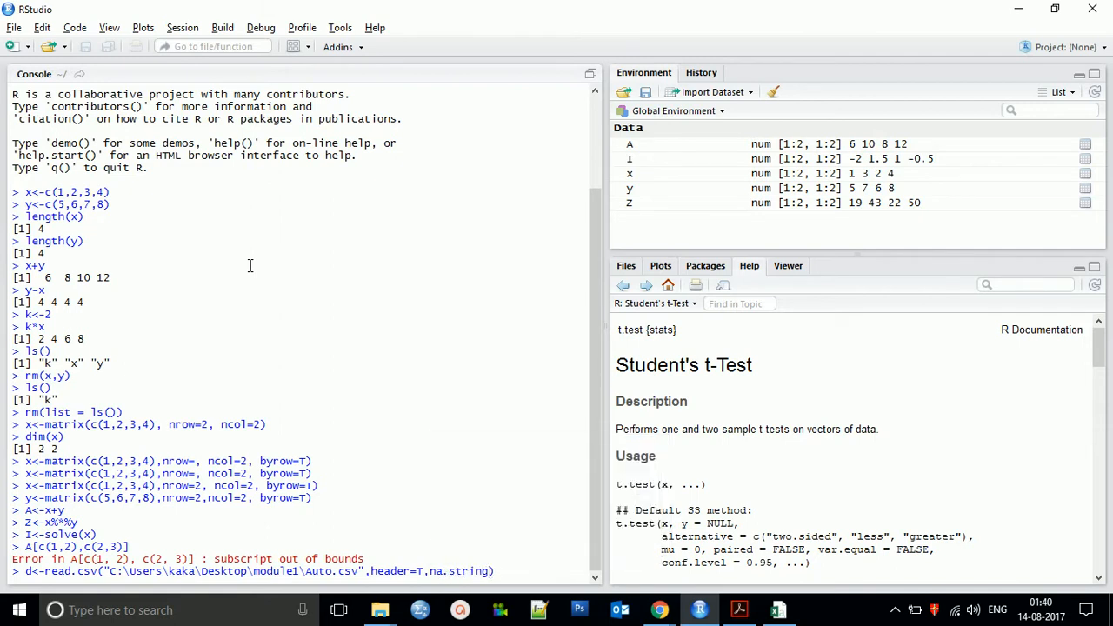
text())
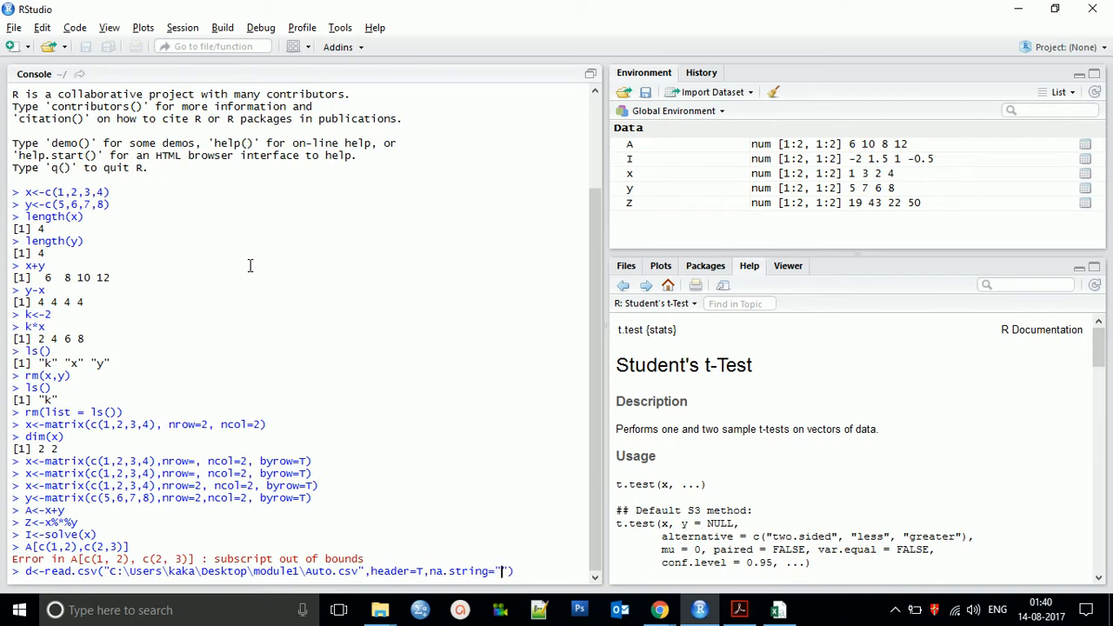
text(?)
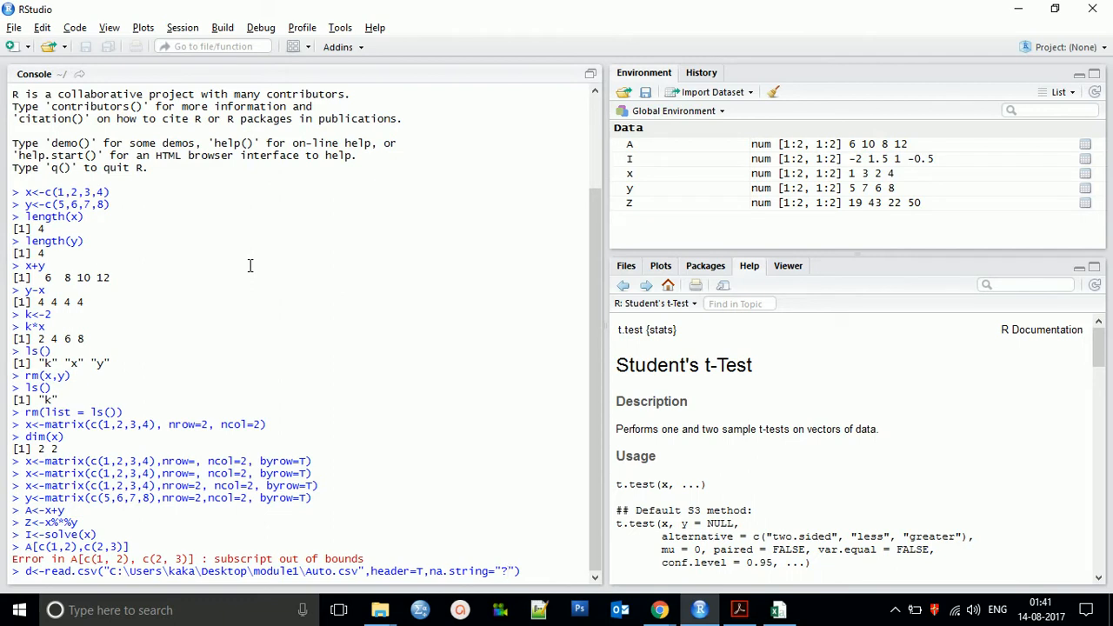
text())
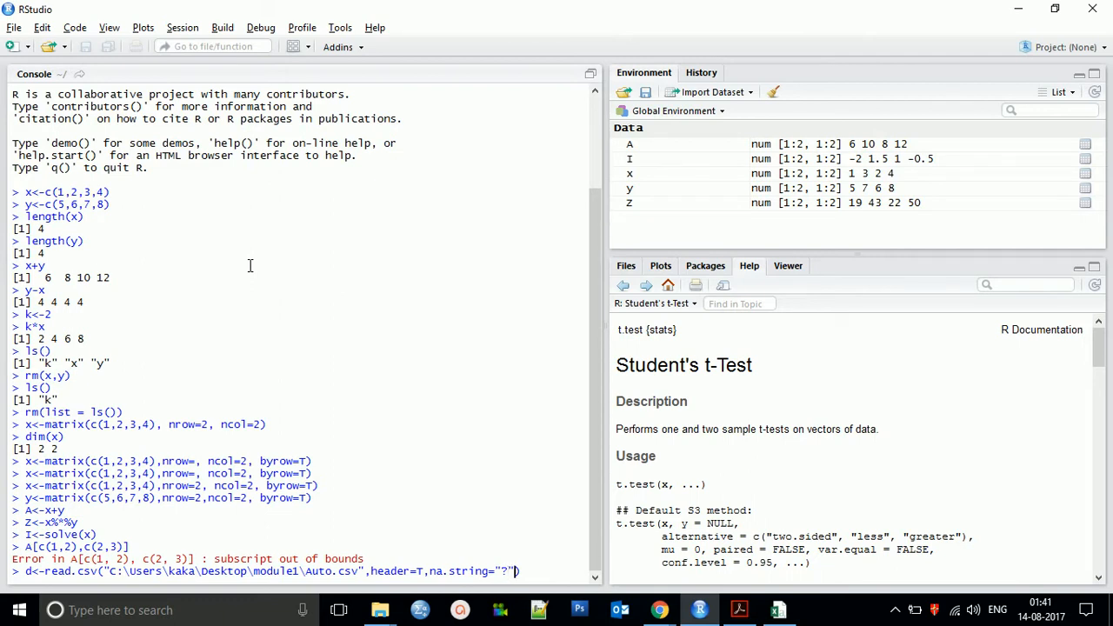
key(Return)
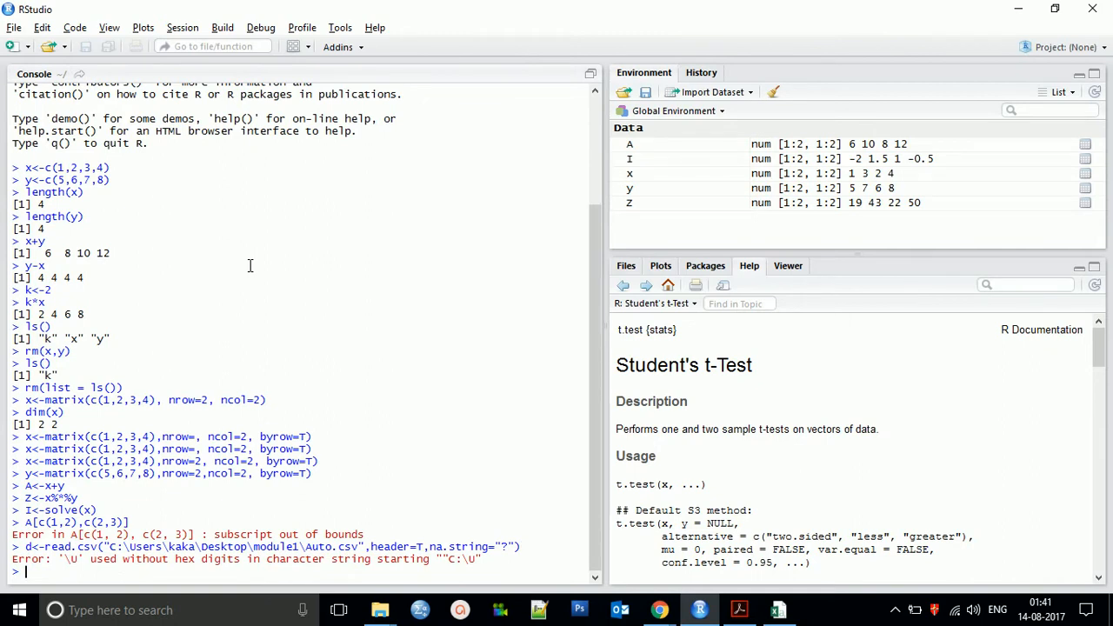
mouse_move(249, 559)
text(d<-read.csv("C:/Users/kaka/Desktop/module1/Auto.csv",header=T,na.string="?"))
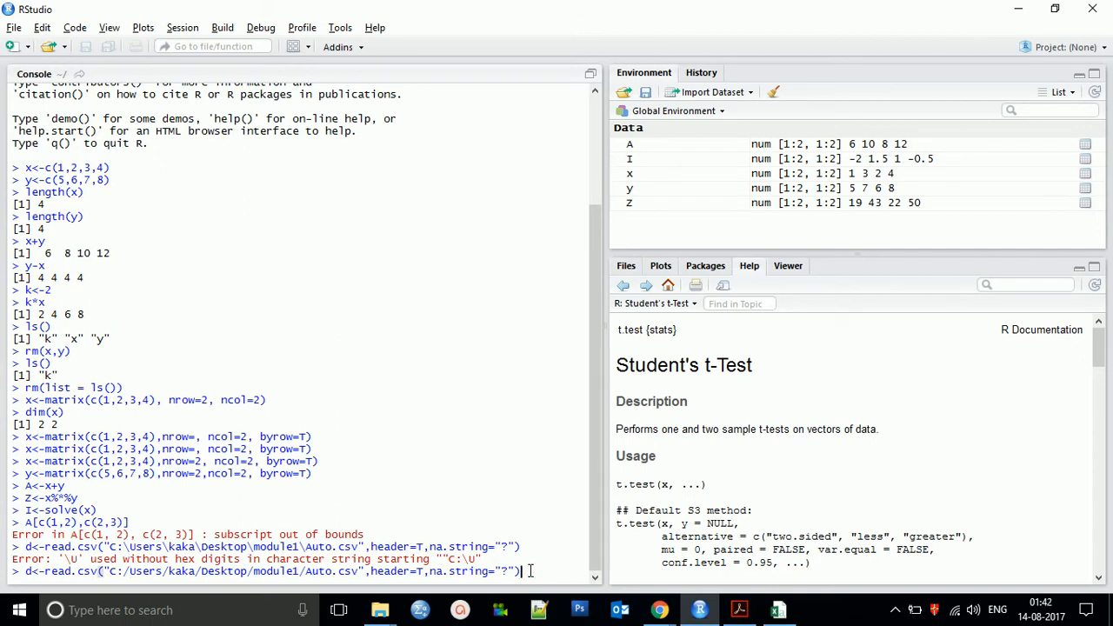
Step: Run the read.csv import again using forward slashes in the file path
key(Return)
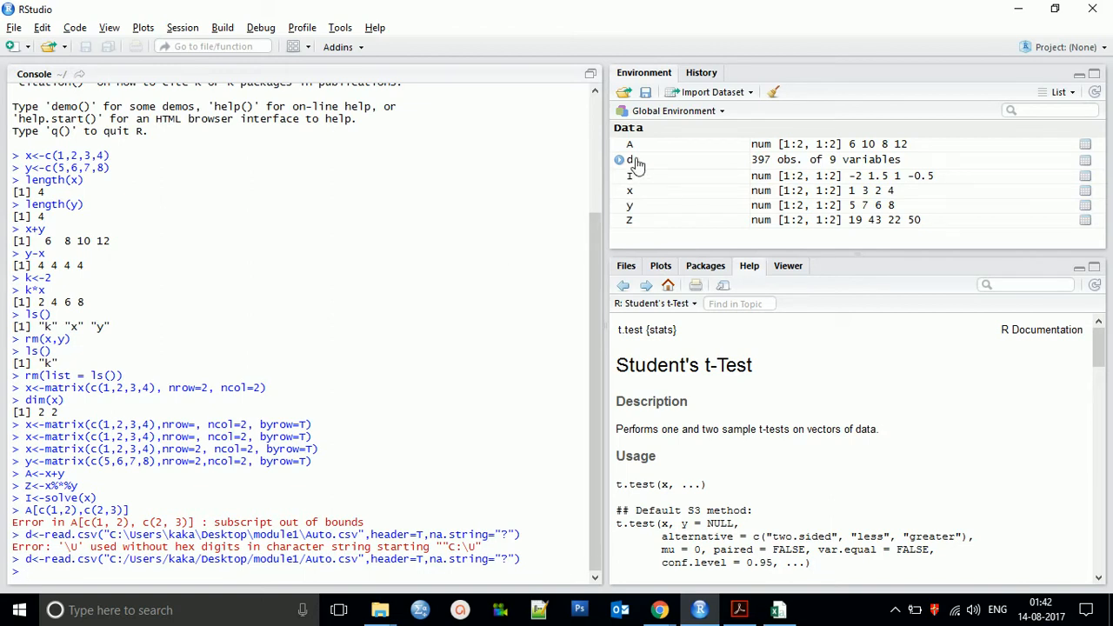
mouse_move(641, 167)
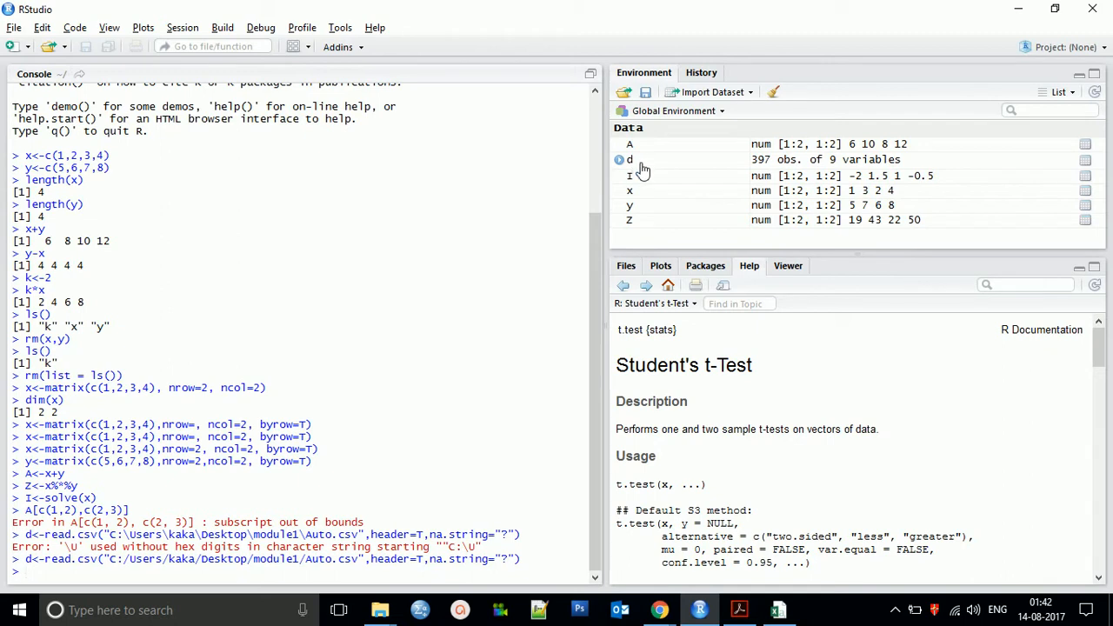
mouse_move(877, 166)
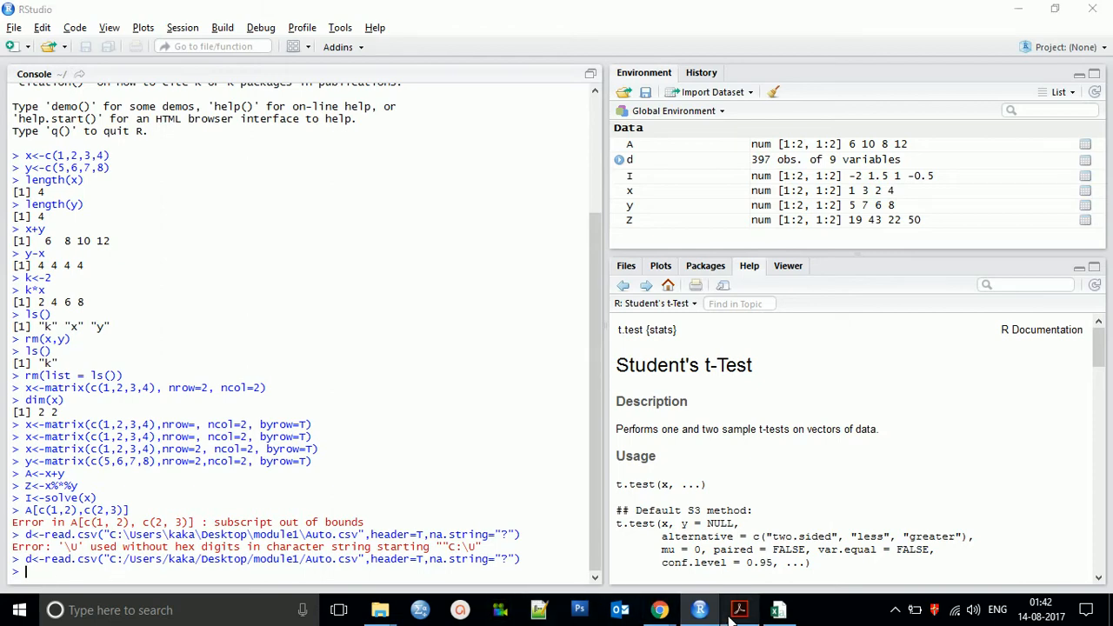
Step: Switch to the intro_R PDF in Adobe Acrobat Reader
click(737, 610)
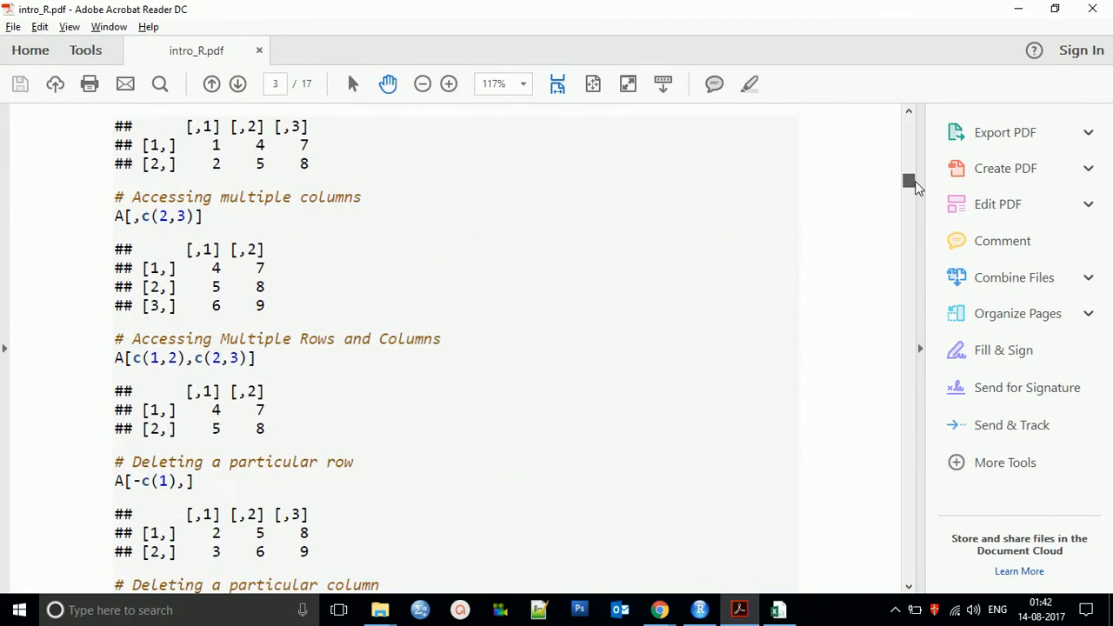
Step: Scroll intro_R.pdf down to the Loading Data section ending with fix(Auto)
scroll(down, 3)
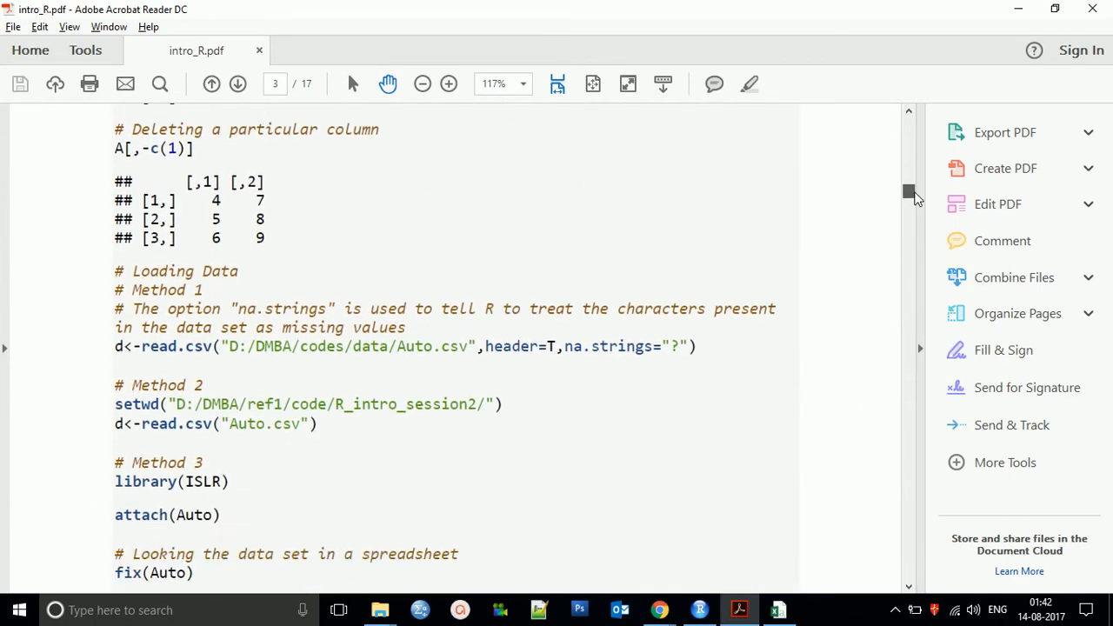
scroll(down, 3)
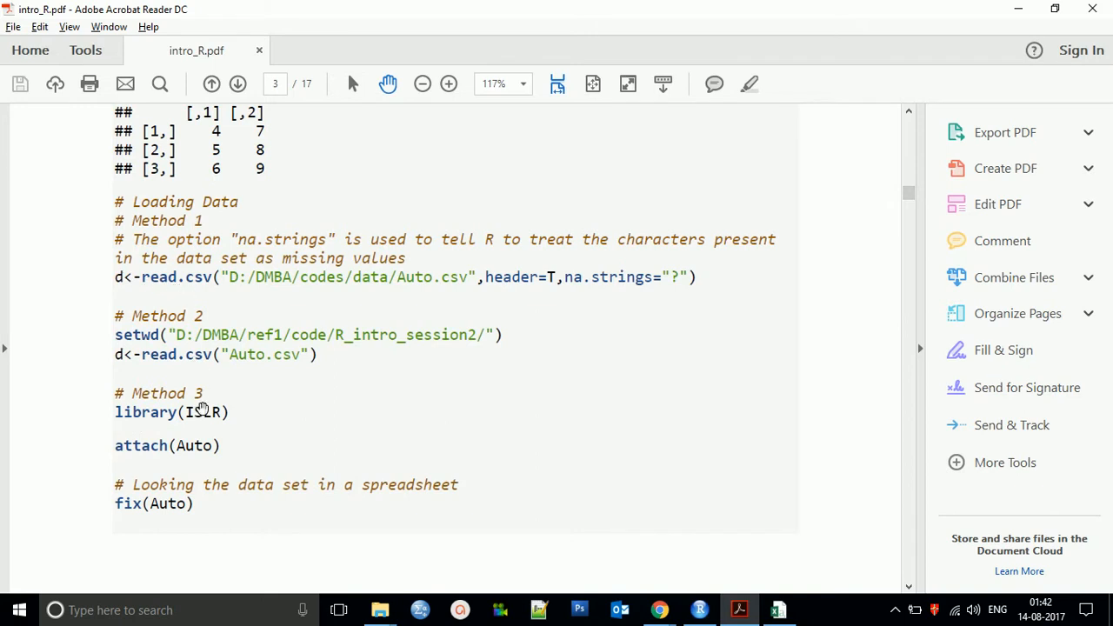
mouse_move(358, 302)
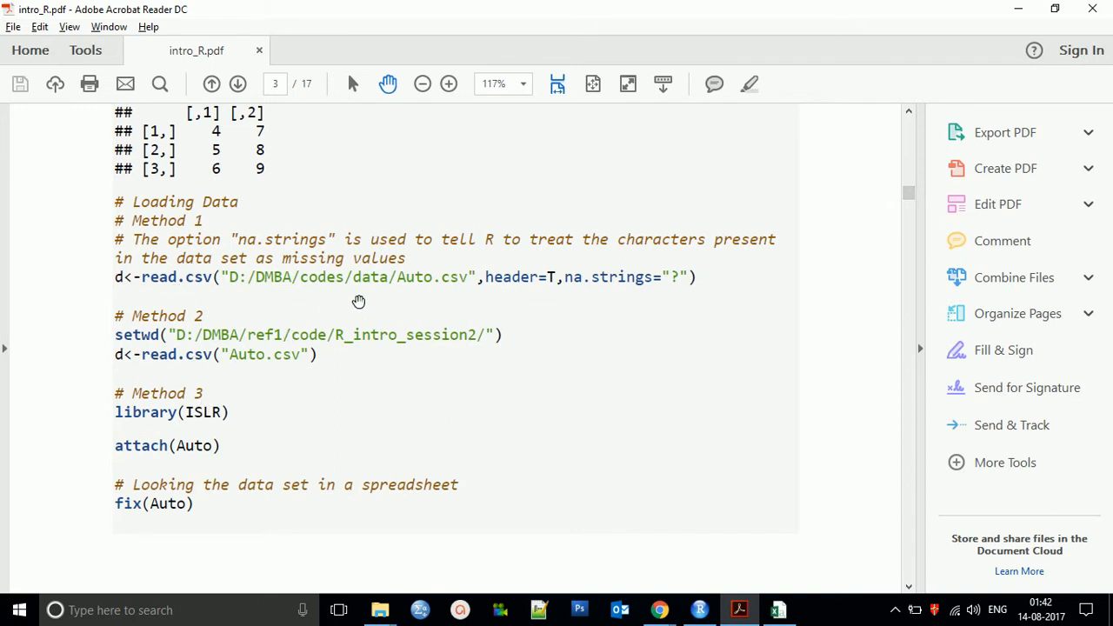
mouse_move(257, 354)
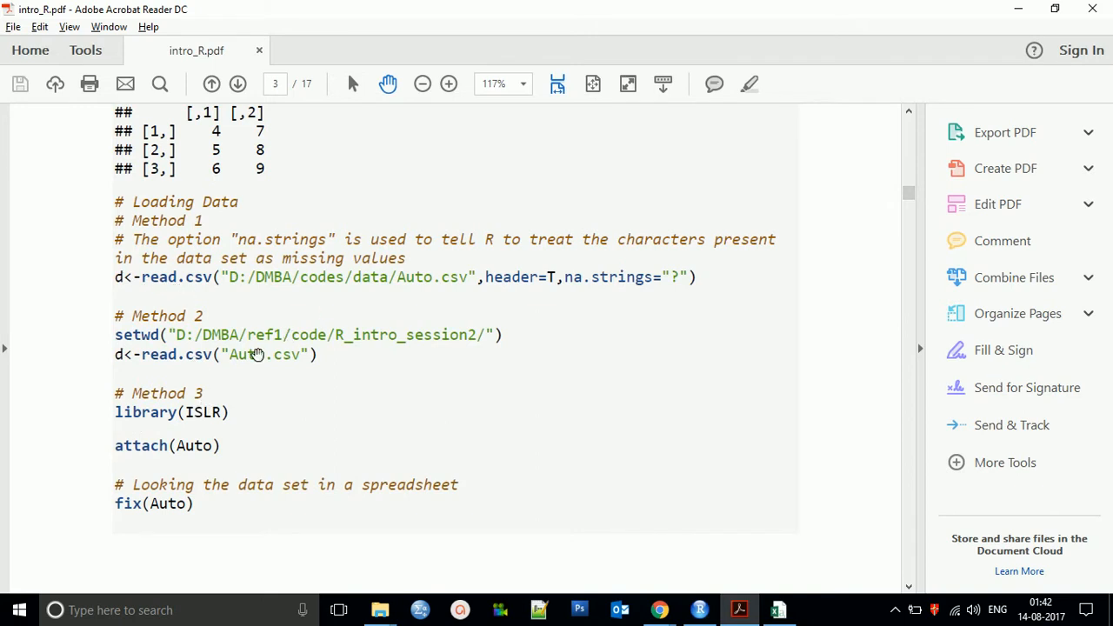
mouse_move(507, 296)
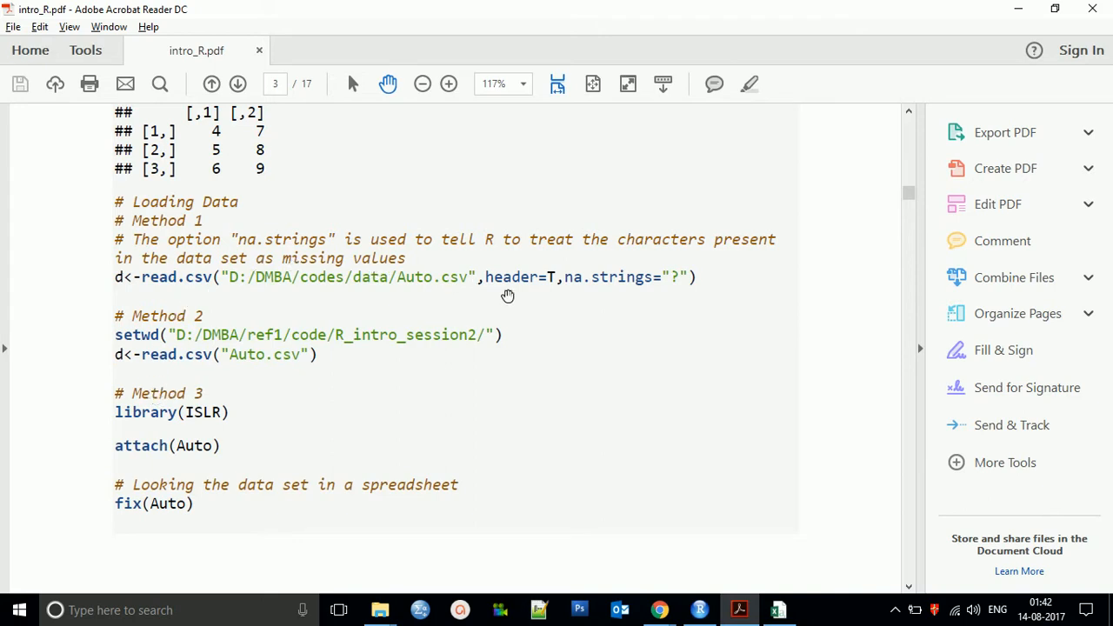
mouse_move(207, 492)
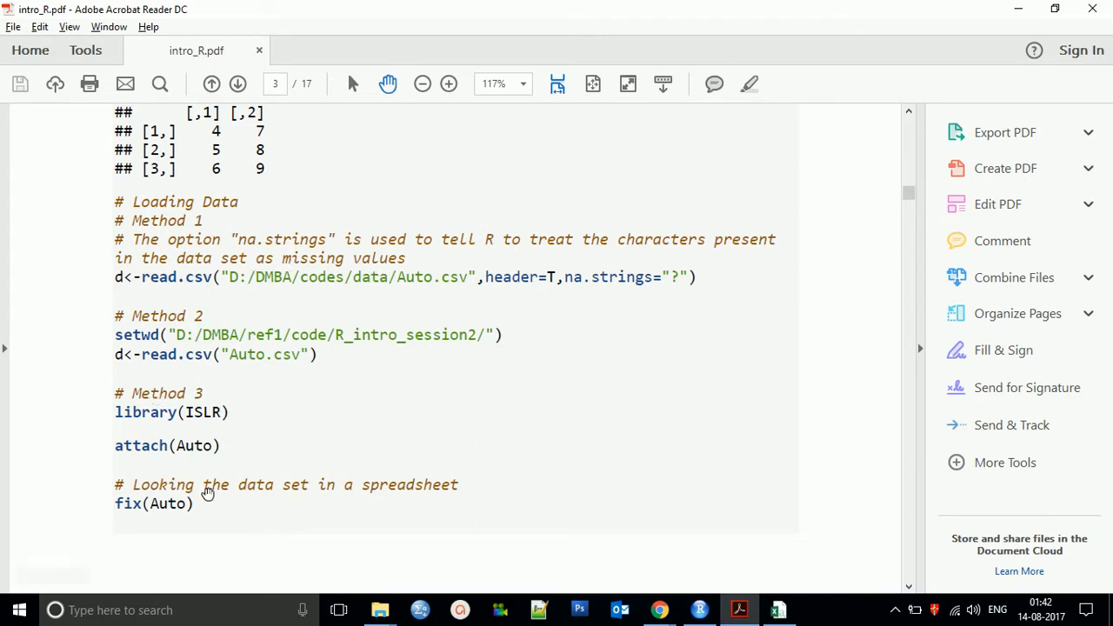
mouse_move(116, 519)
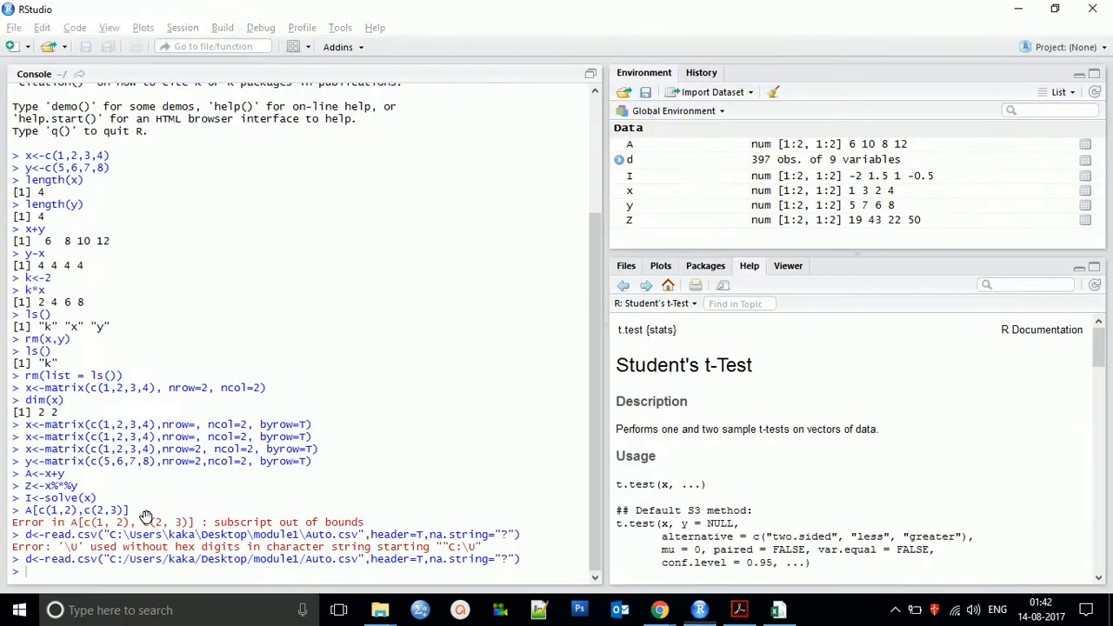
Step: Run fix(Auto) in the console and cancel the empty function editor
text(f)
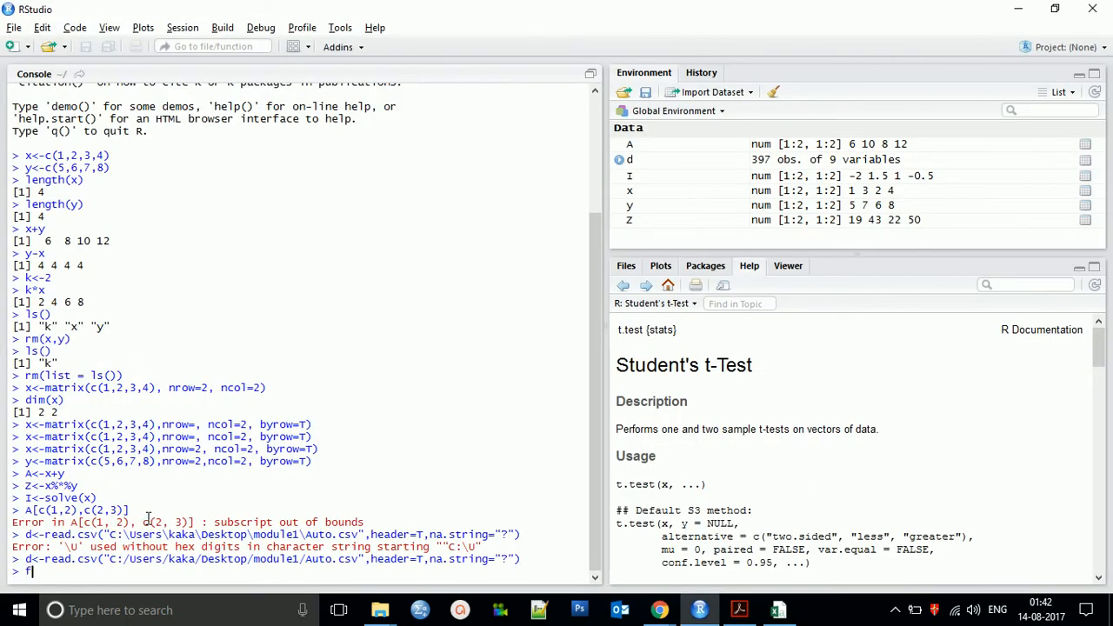
text(ix())
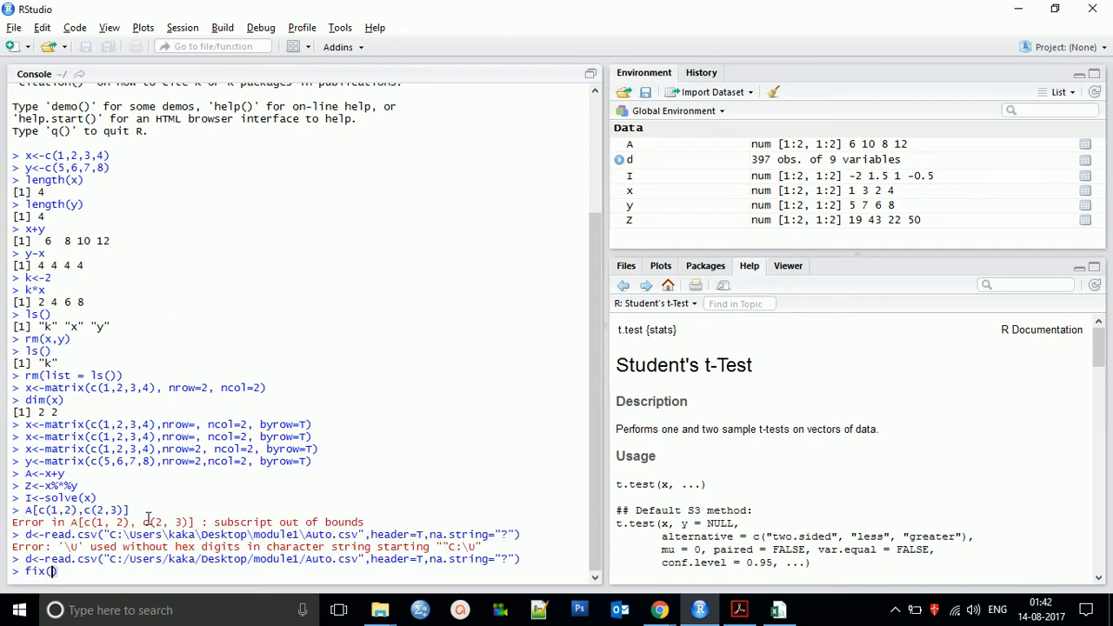
text(Auto)
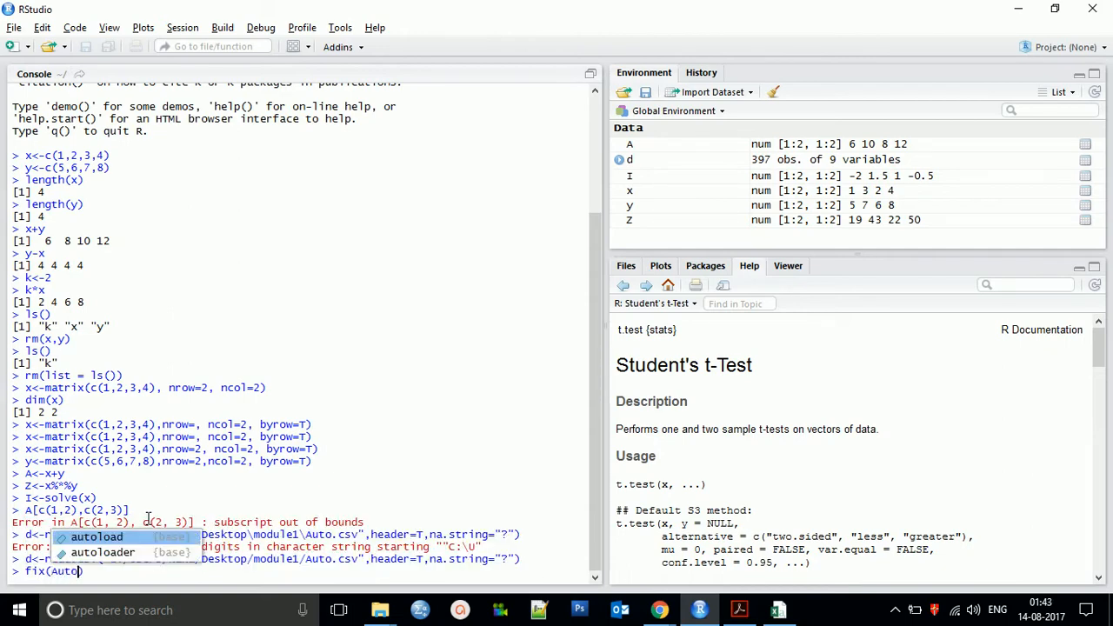
key(Return)
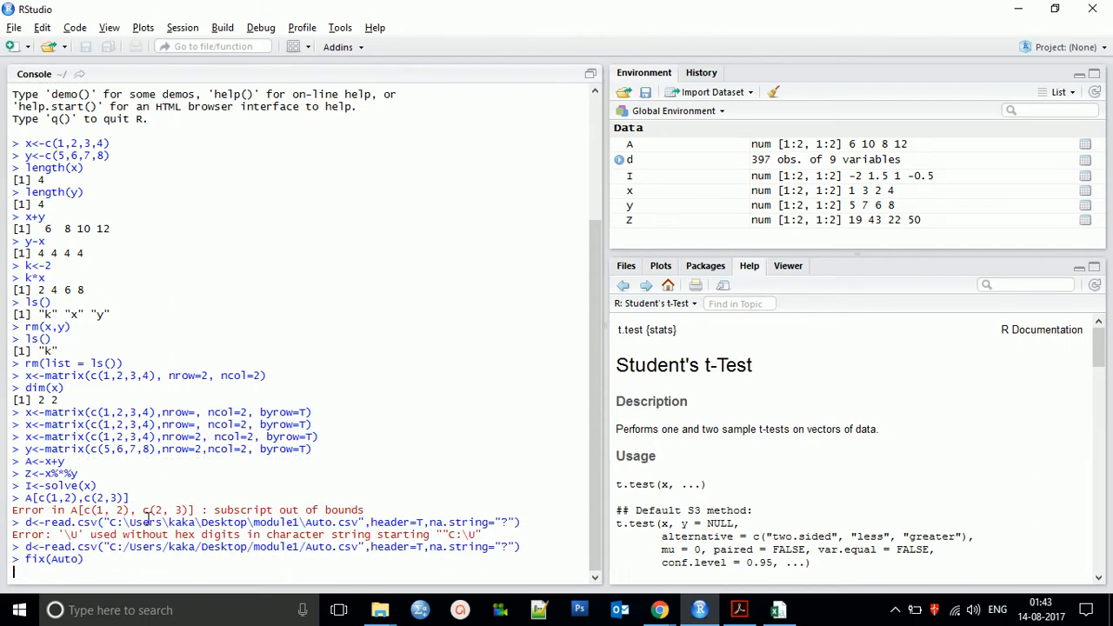
key(Return)
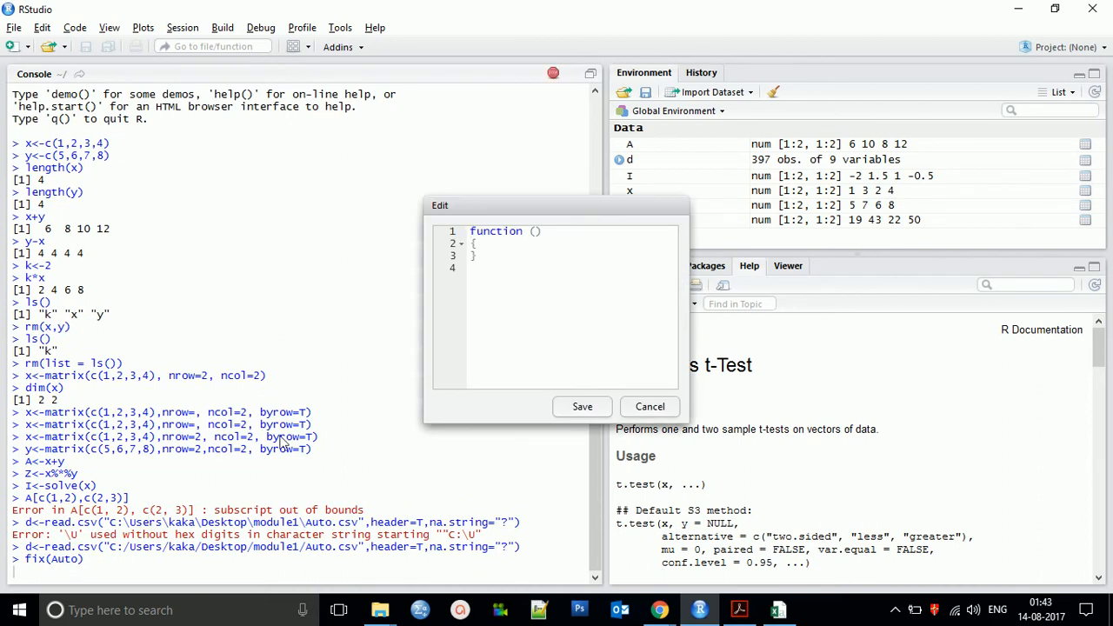
mouse_move(604, 320)
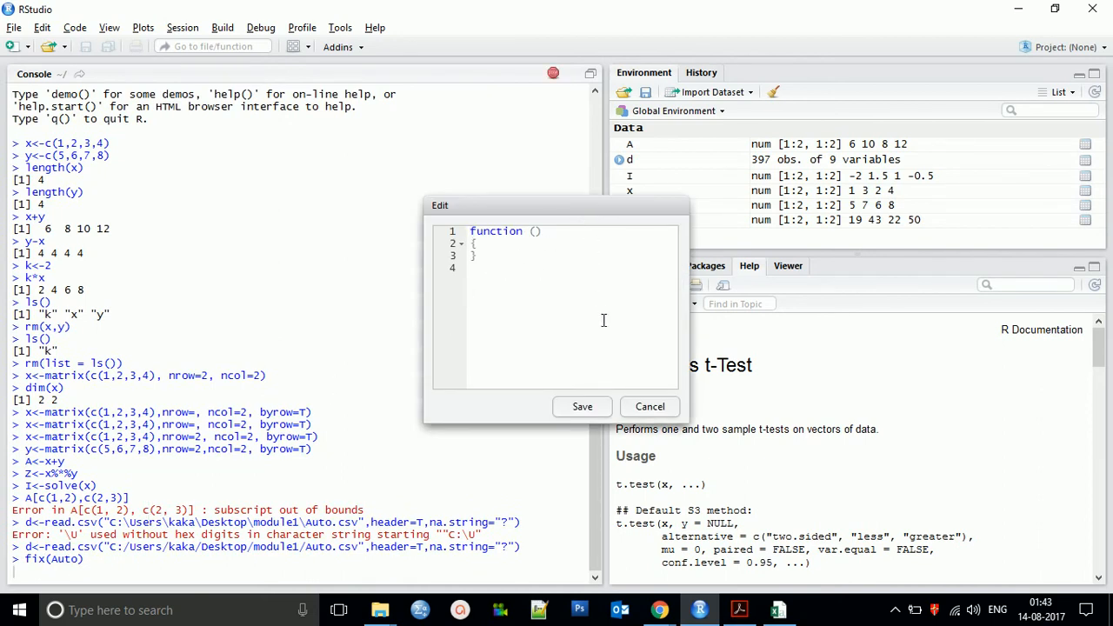
click(650, 407)
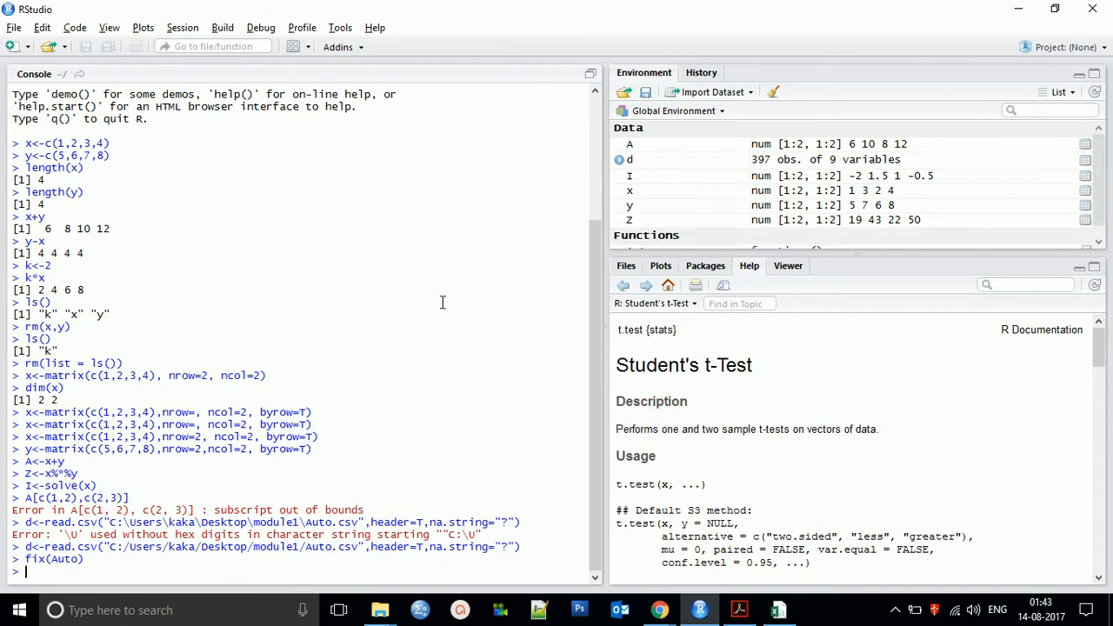
mouse_move(731, 122)
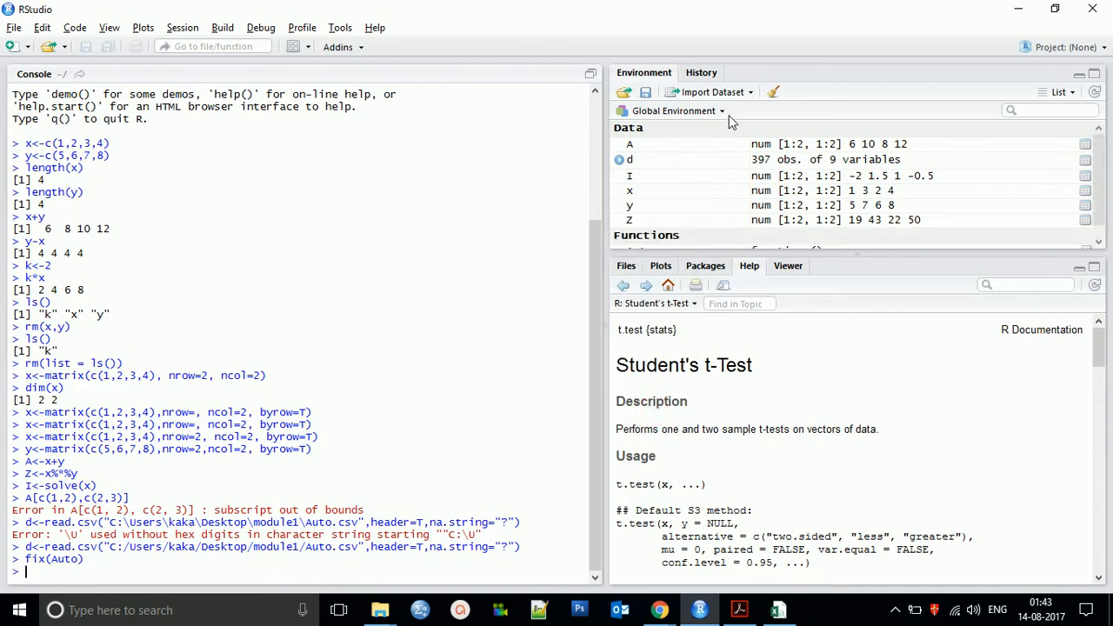
Step: Import Desktop/module1/Auto.csv as Auto via Import Dataset > From CSV
click(714, 92)
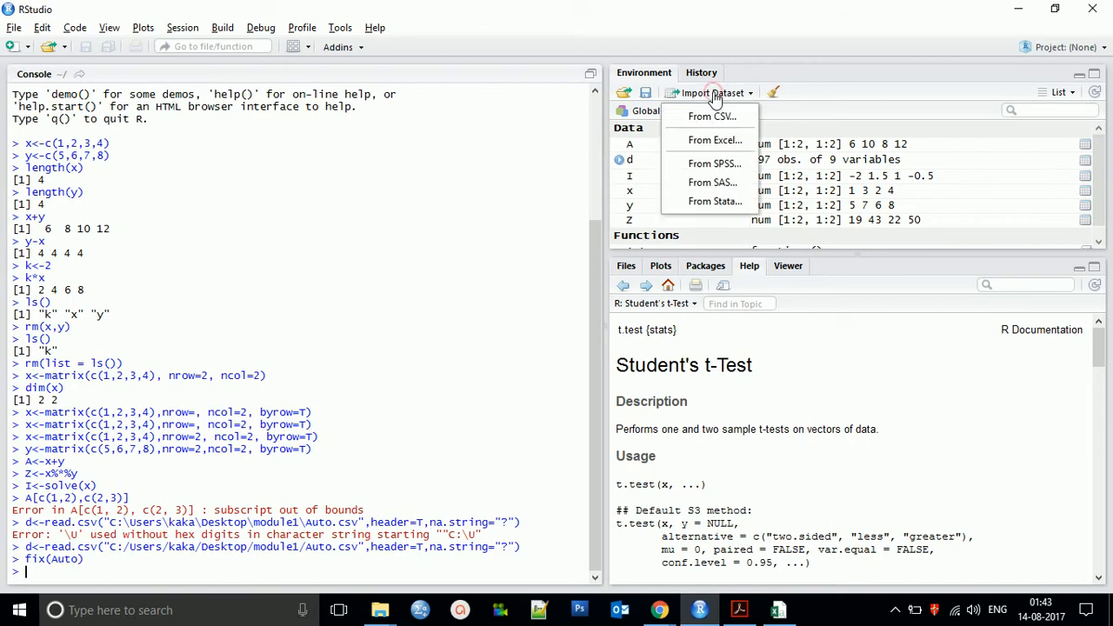
click(711, 115)
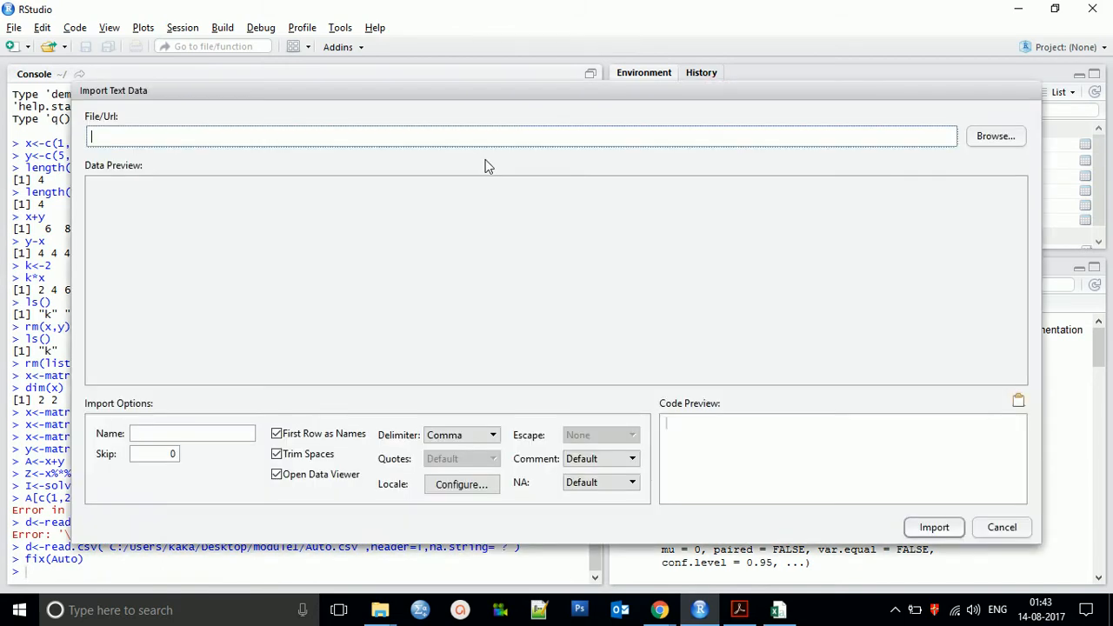
click(996, 137)
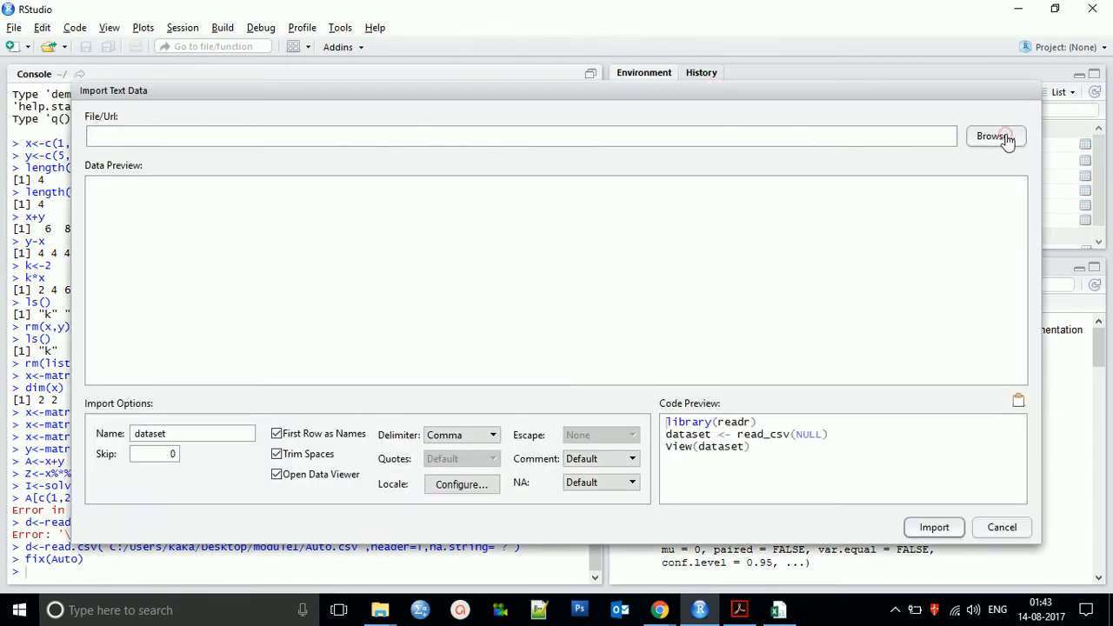
click(996, 136)
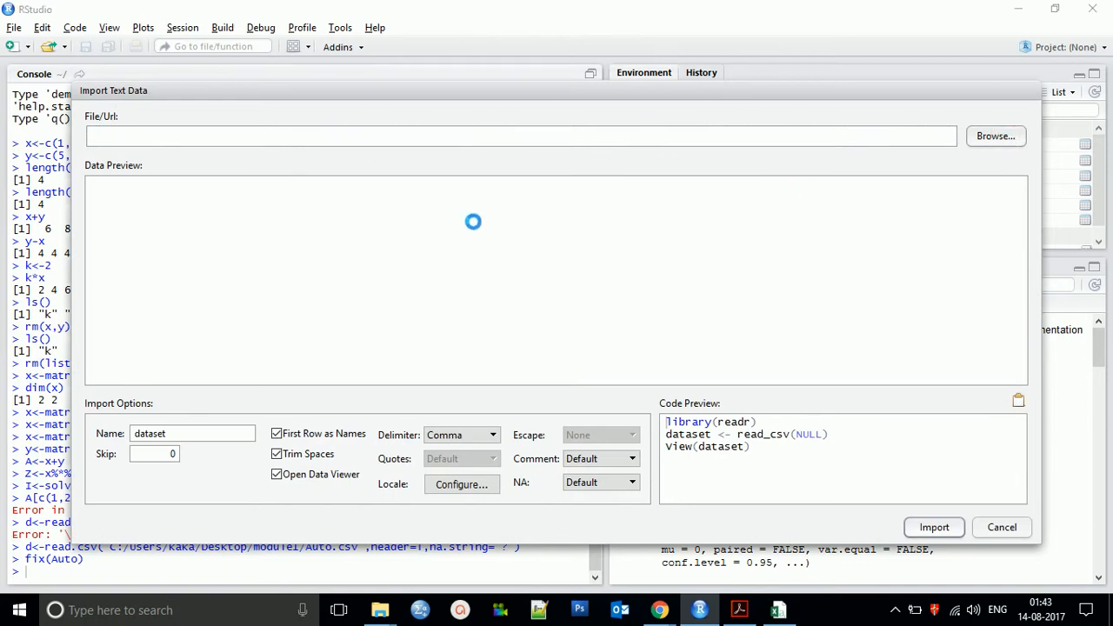
click(995, 137)
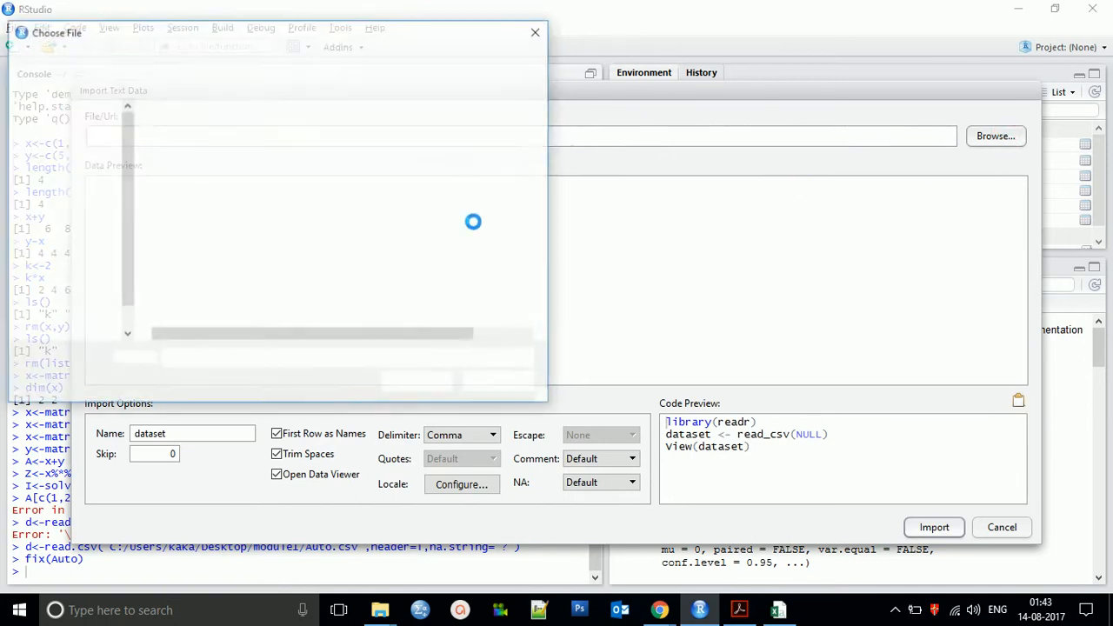
click(995, 137)
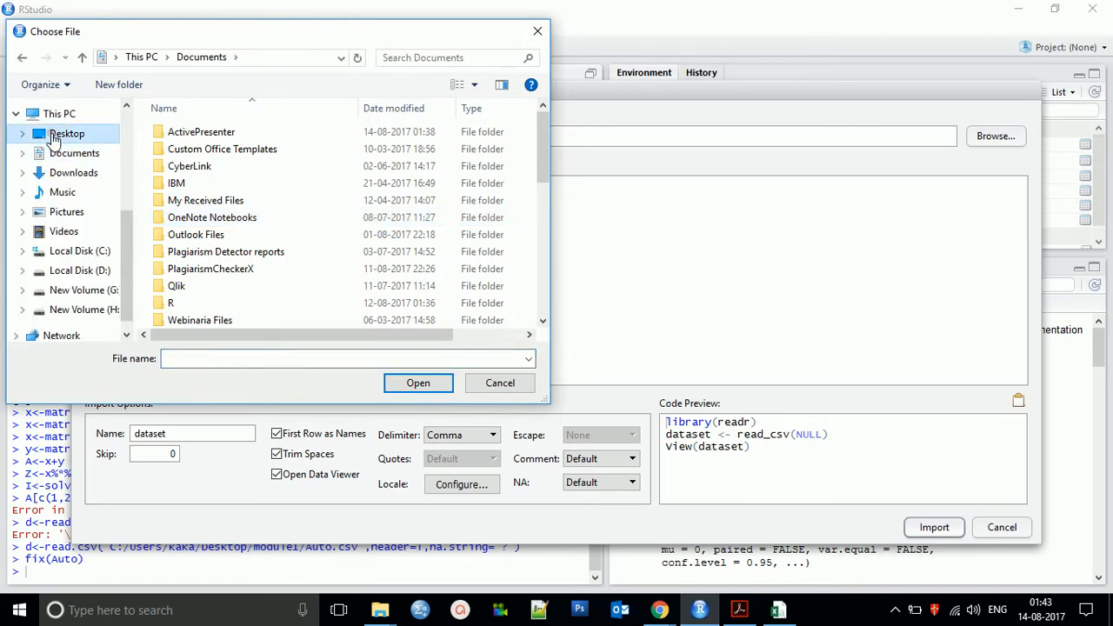
click(66, 133)
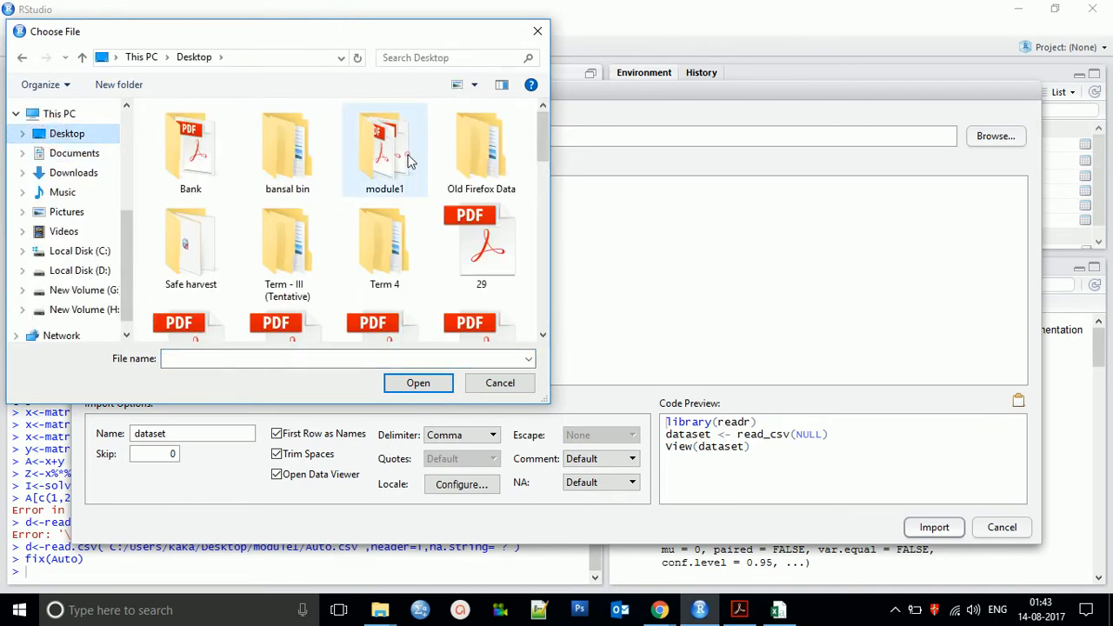
click(418, 382)
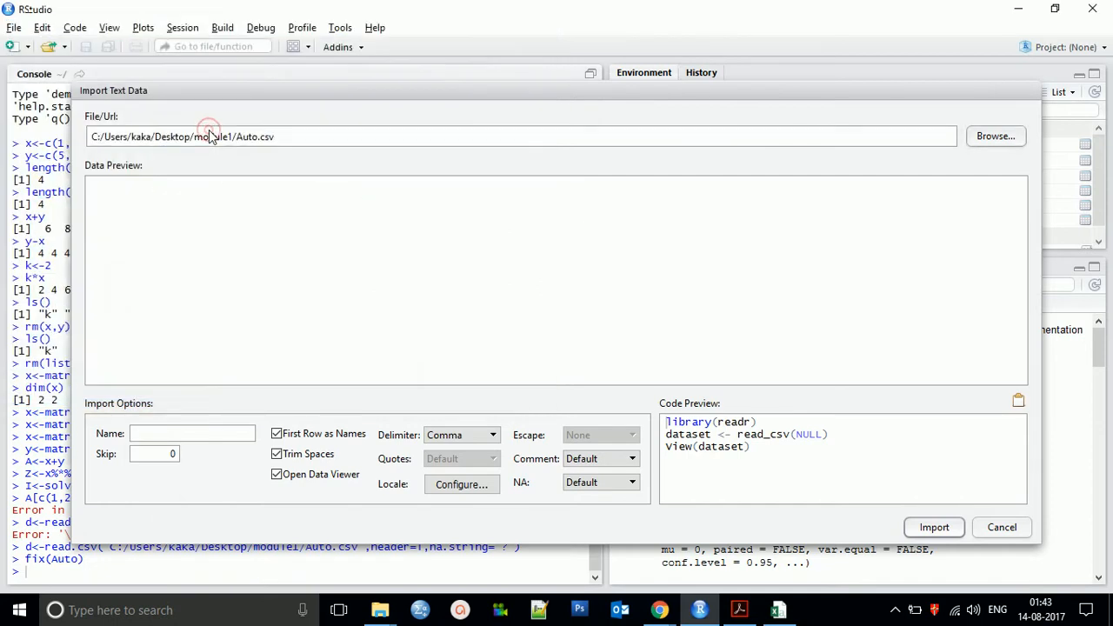
click(933, 527)
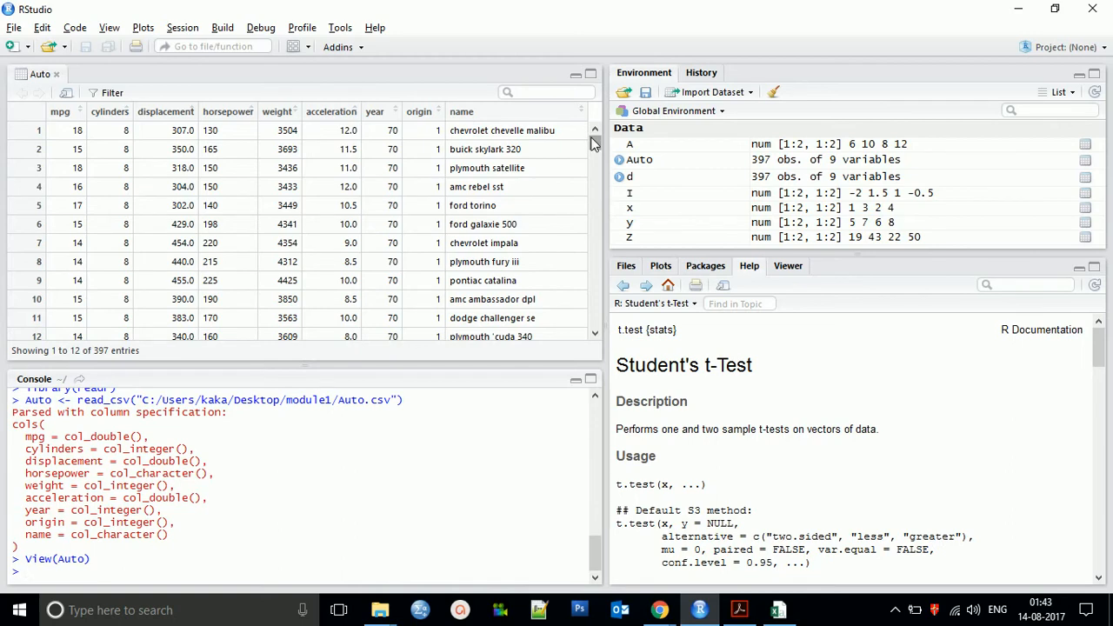
Step: Run dim(Auto) to confirm 397 rows and 9 columns, then begin a new Auto assignment
scroll(down, 3)
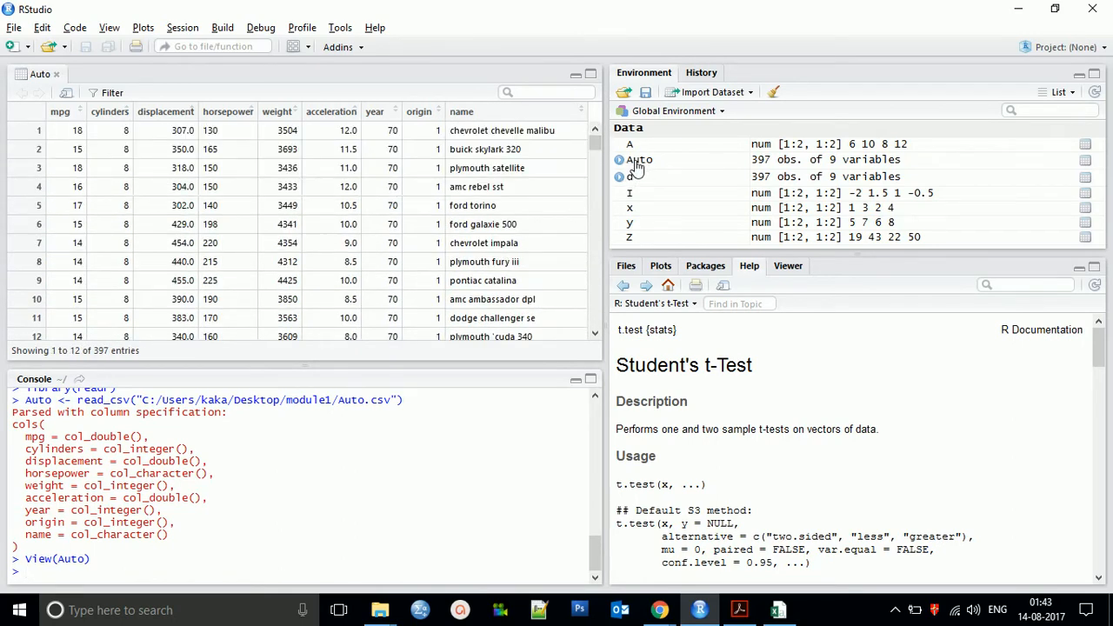
mouse_move(626, 187)
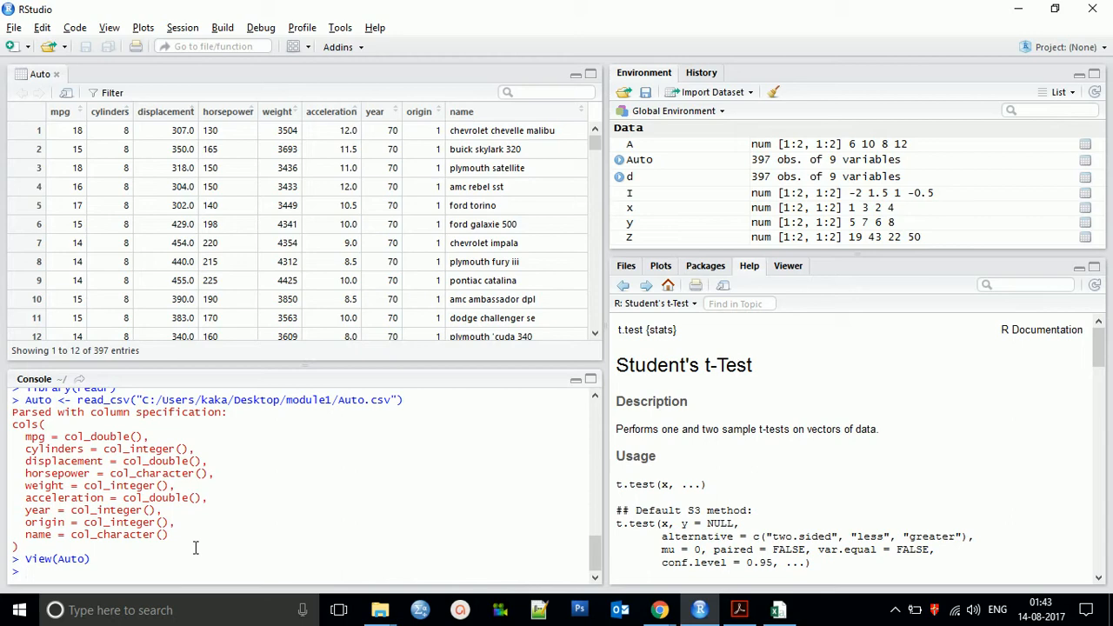
text(dim)
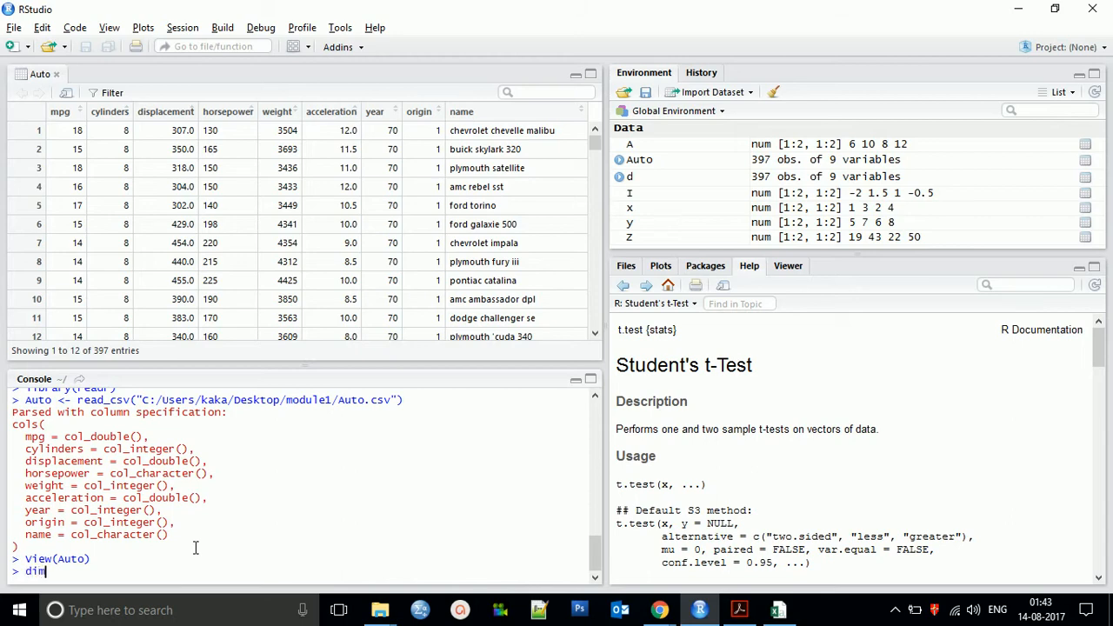
text((a)
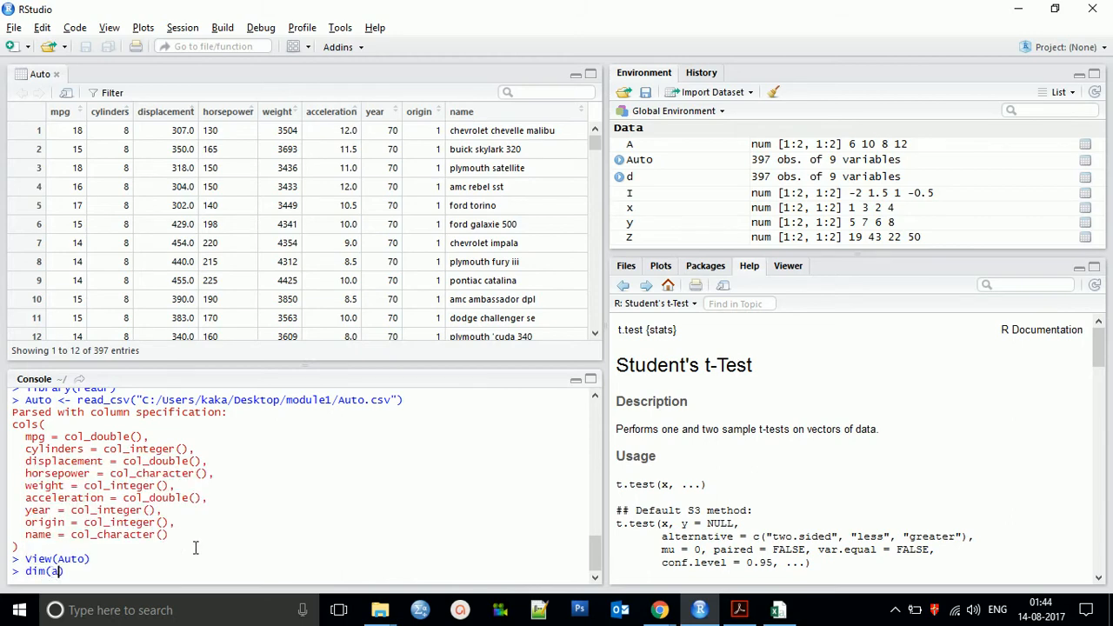
text(uto)
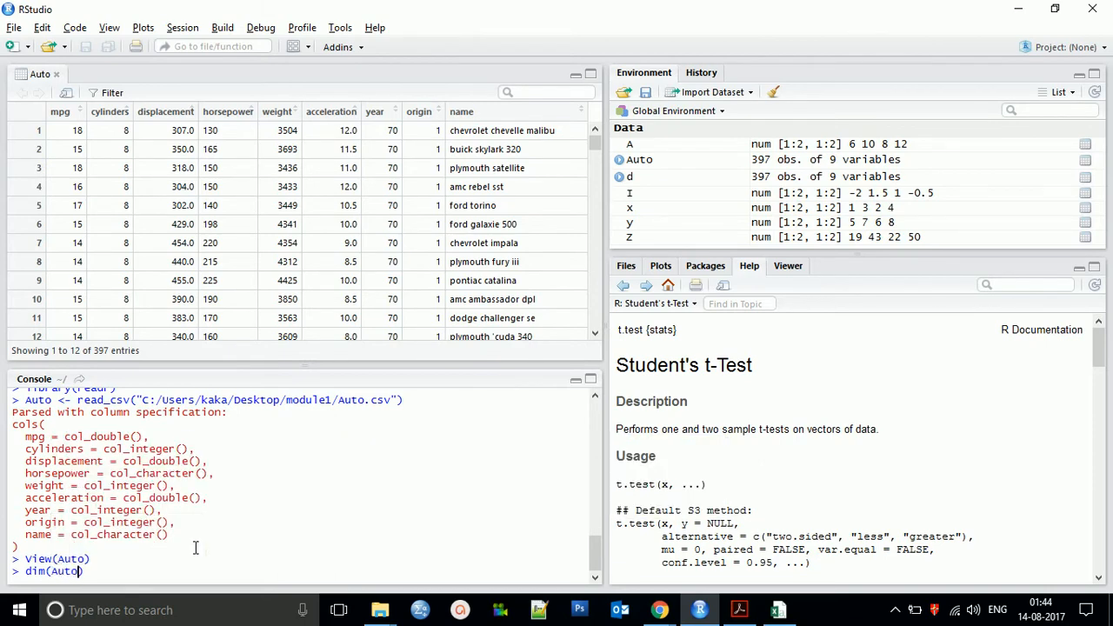
key(Return)
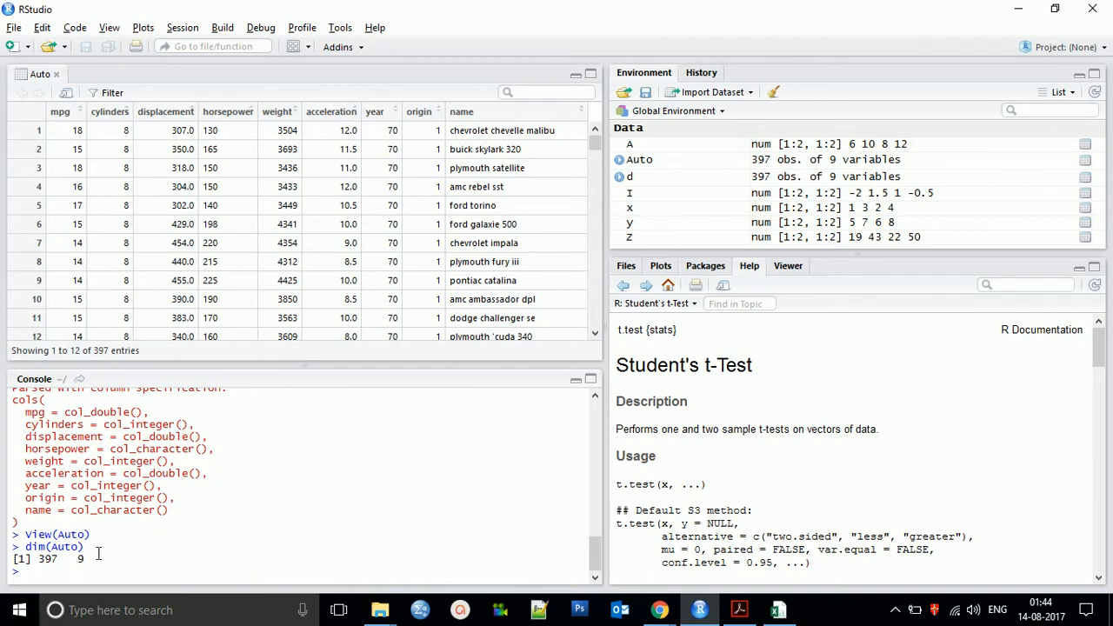
mouse_move(151, 548)
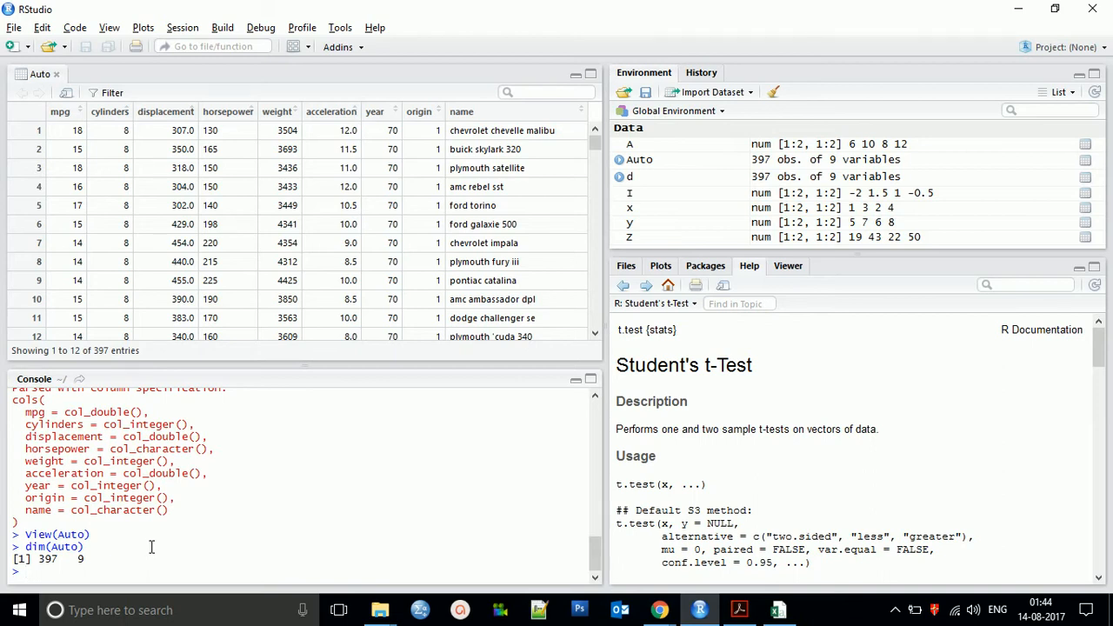
text(Auto =)
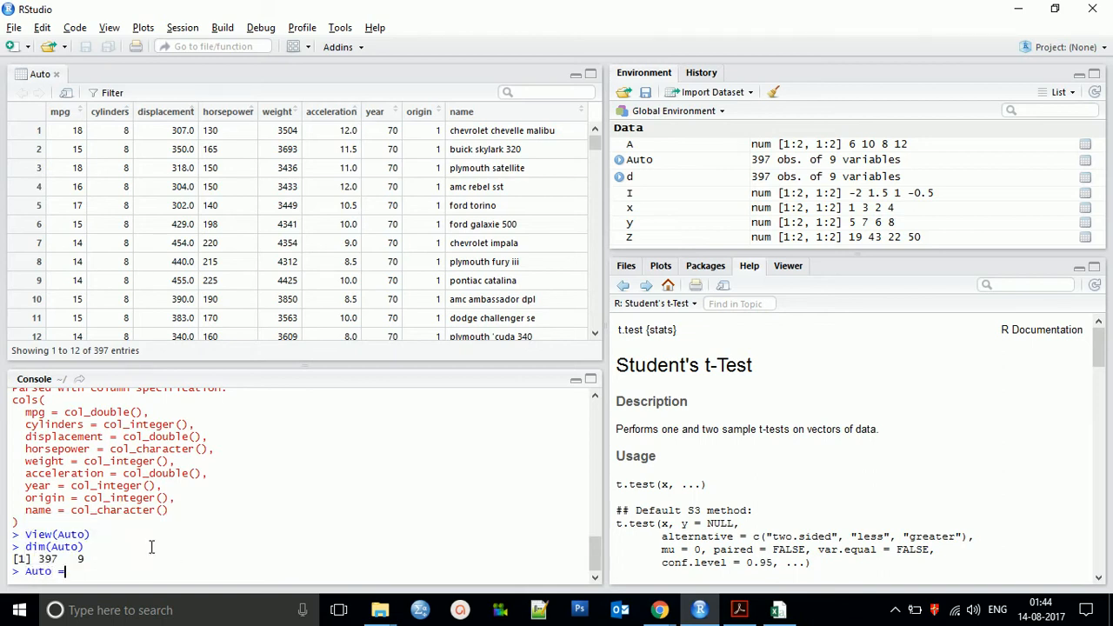
Step: Drop missing-value rows with Auto = na.omit(Auto), then list Auto's nine column names
text(na.omit)
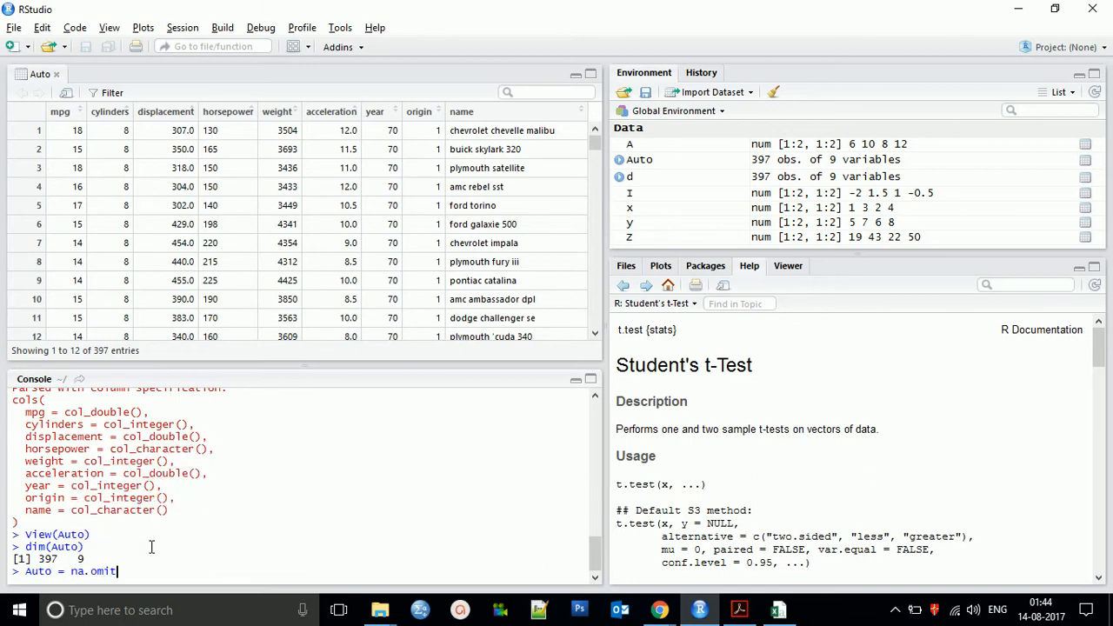
text(()
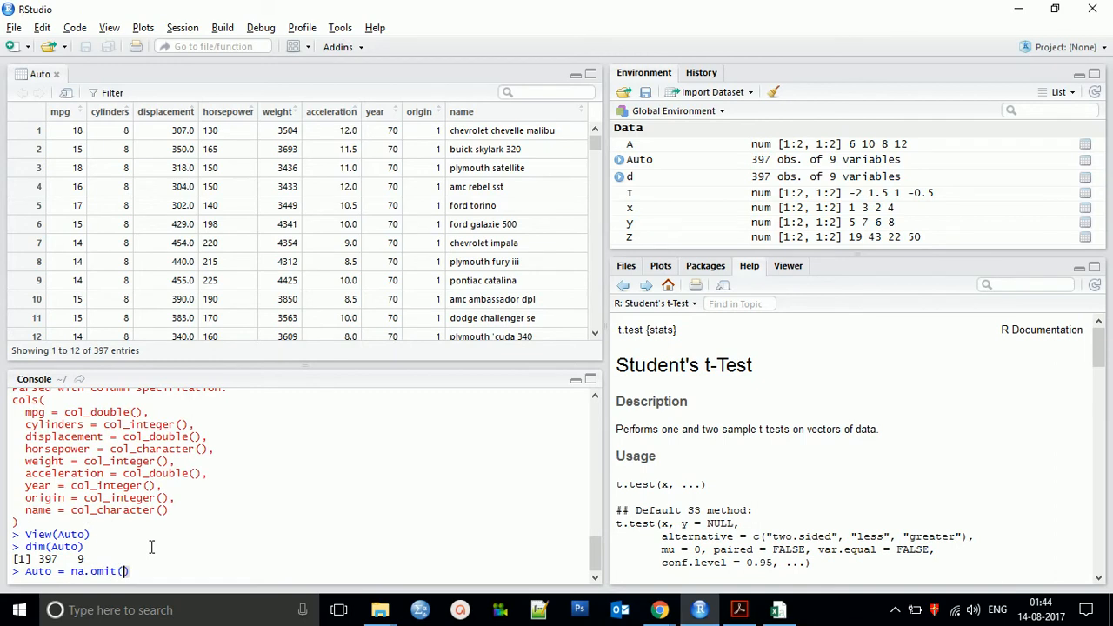
text(Auto)
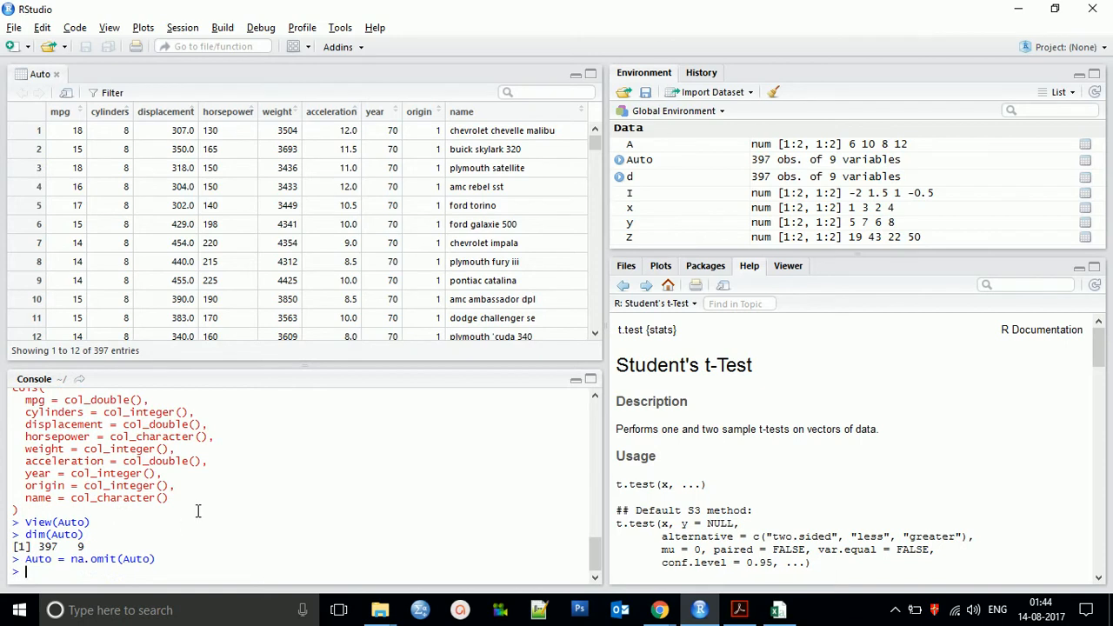
mouse_move(791, 172)
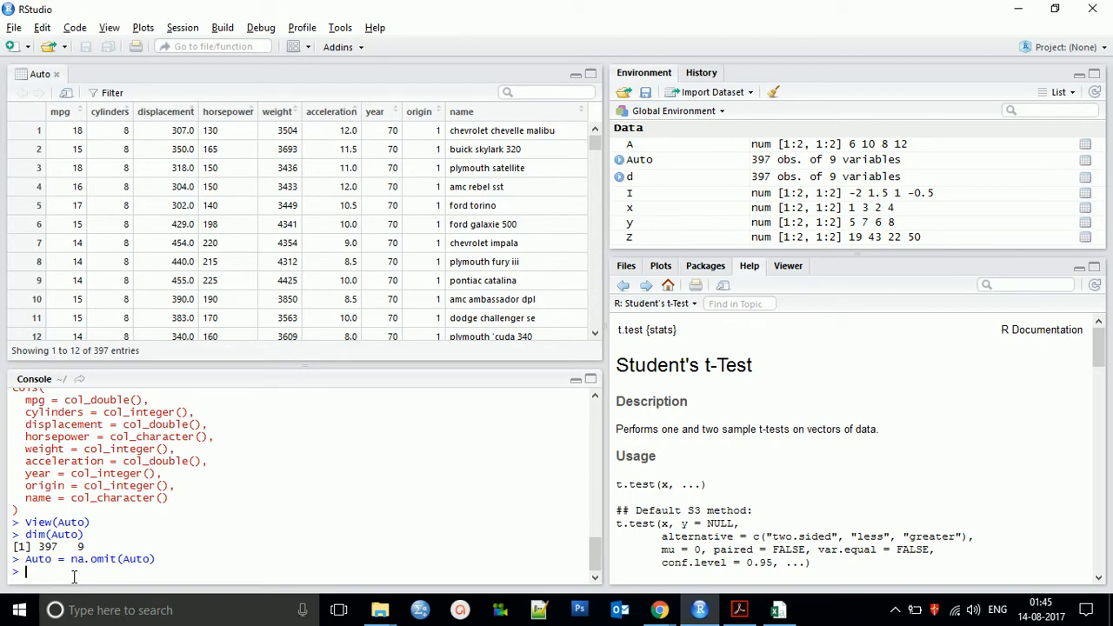
text(names(Auto)
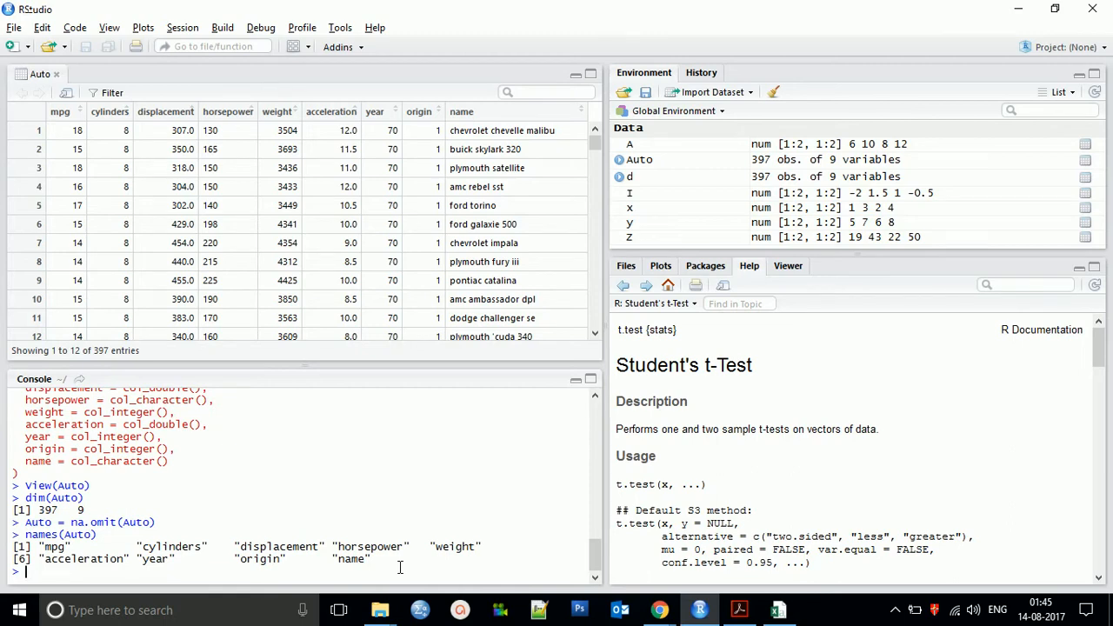
Step: Clear every workspace object with rm(list=ls()), then begin typing a plot command
text(rm)
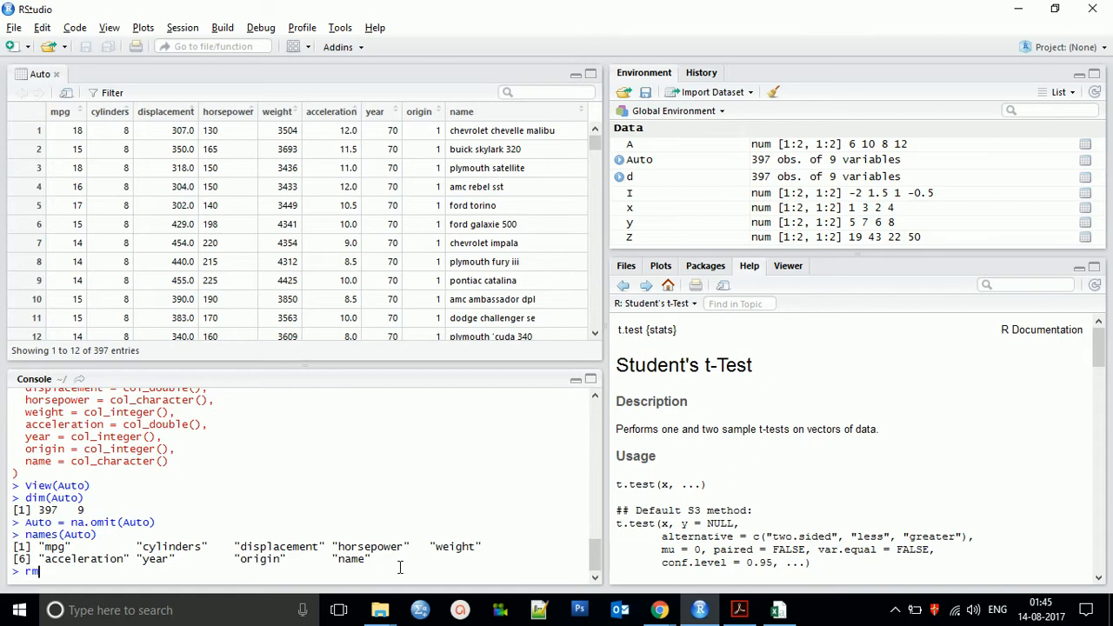
text(()
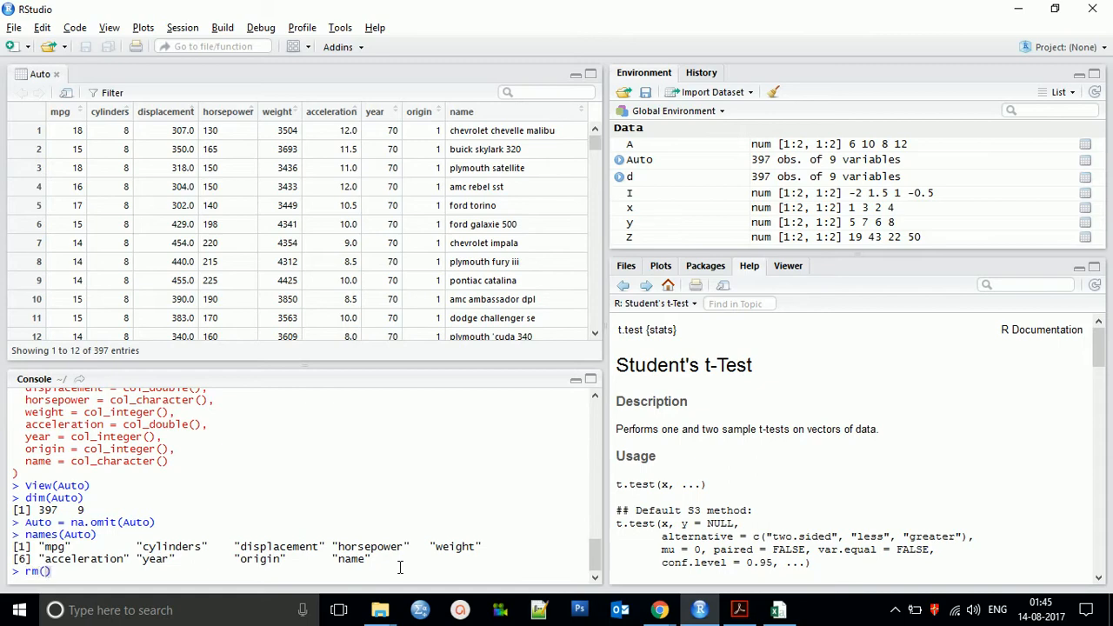
text(list=)
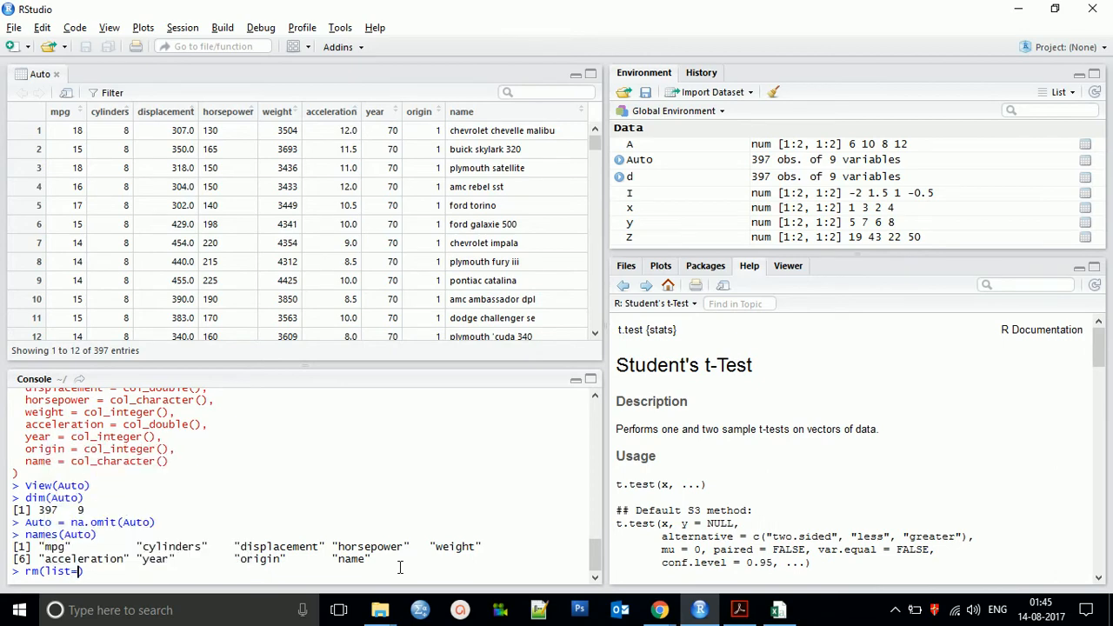
text(ls())
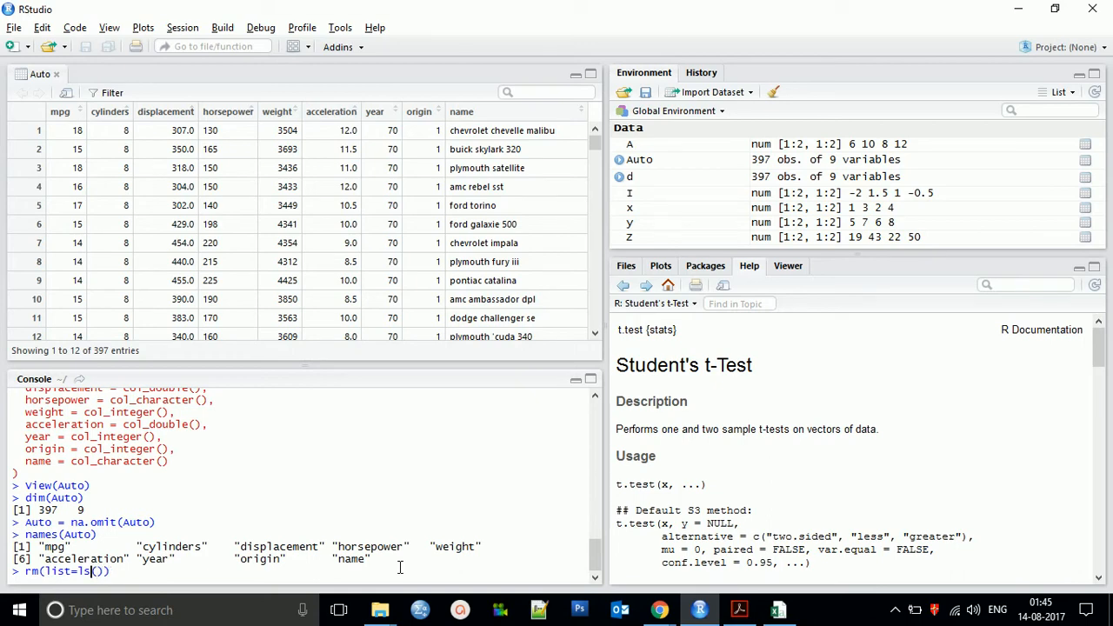
key(Return)
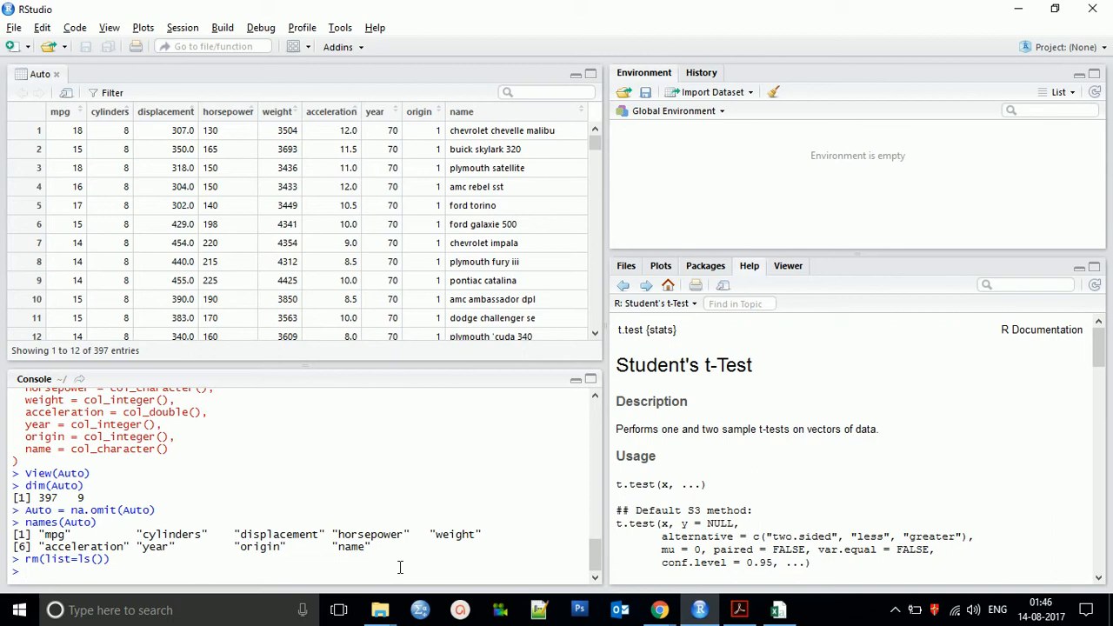
text(plot()
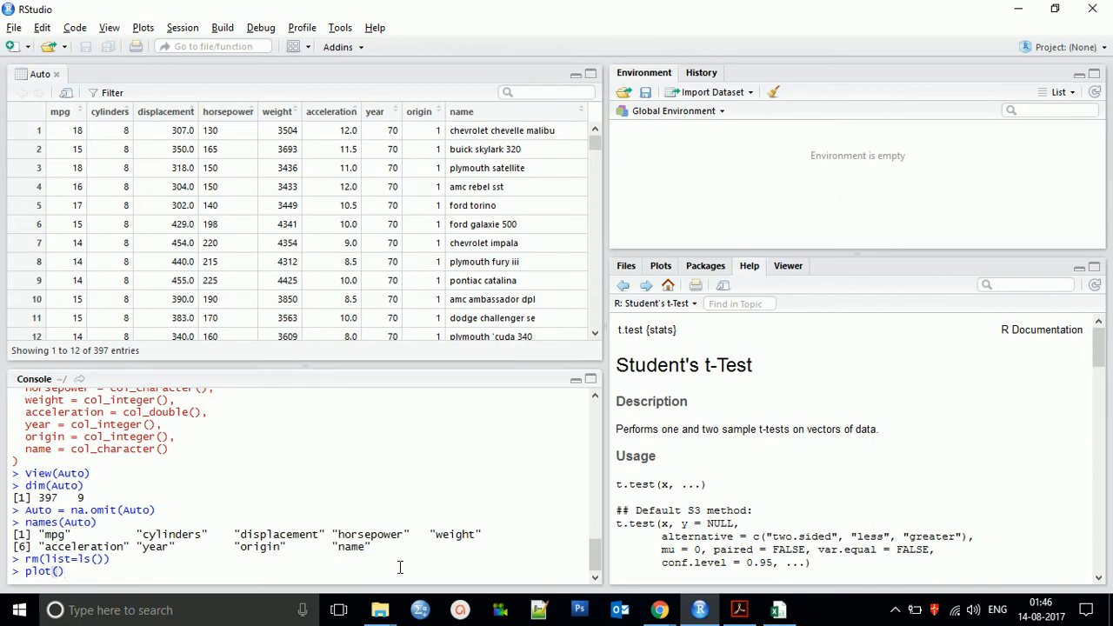
mouse_move(267, 554)
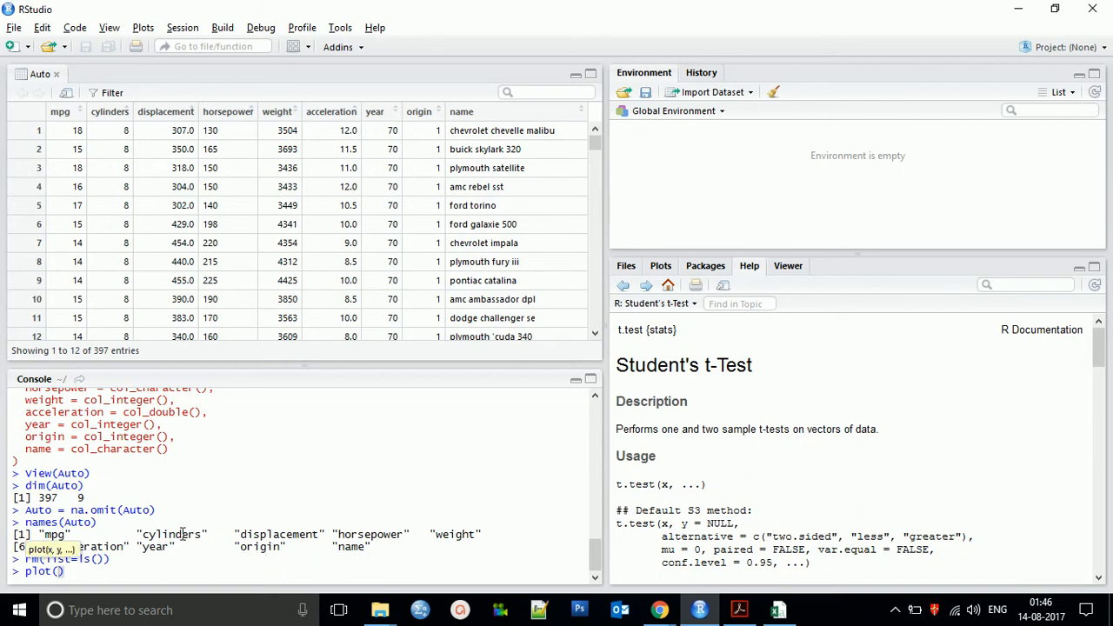
Step: Run plot(cylinders,mpg), hit the 'cylinders' not found error, and select cylinders in names output
text(c)
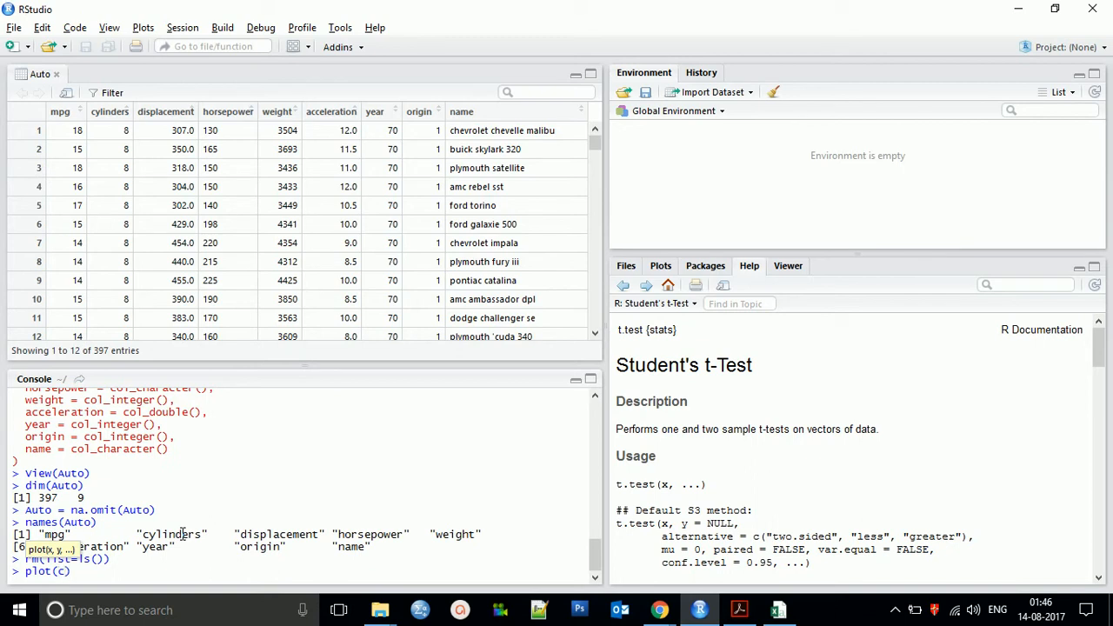
text(cylind)
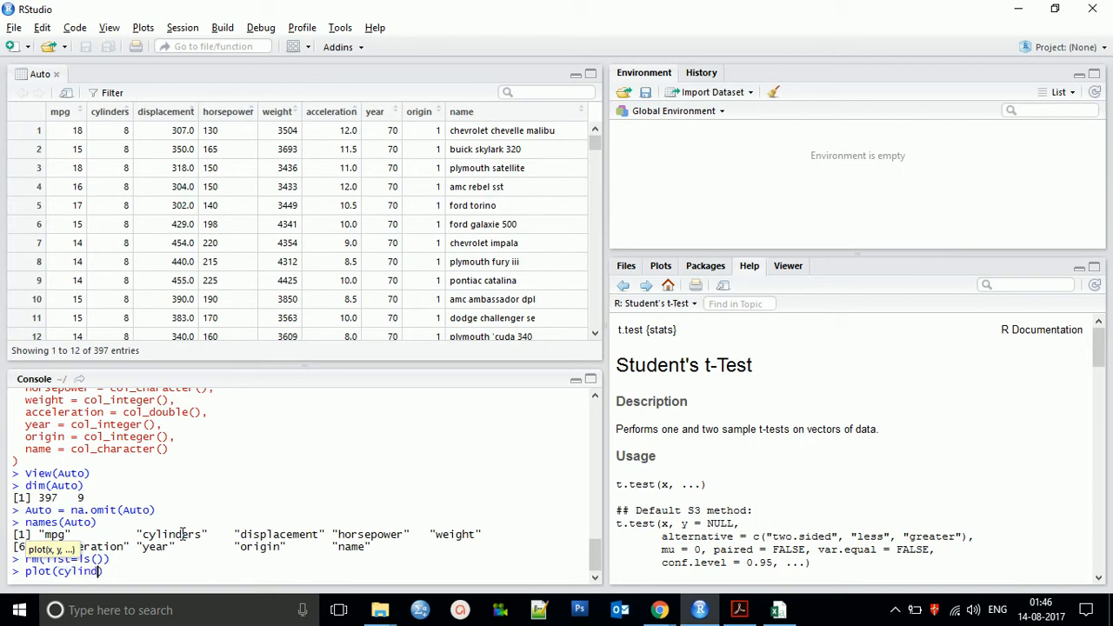
text(ers)
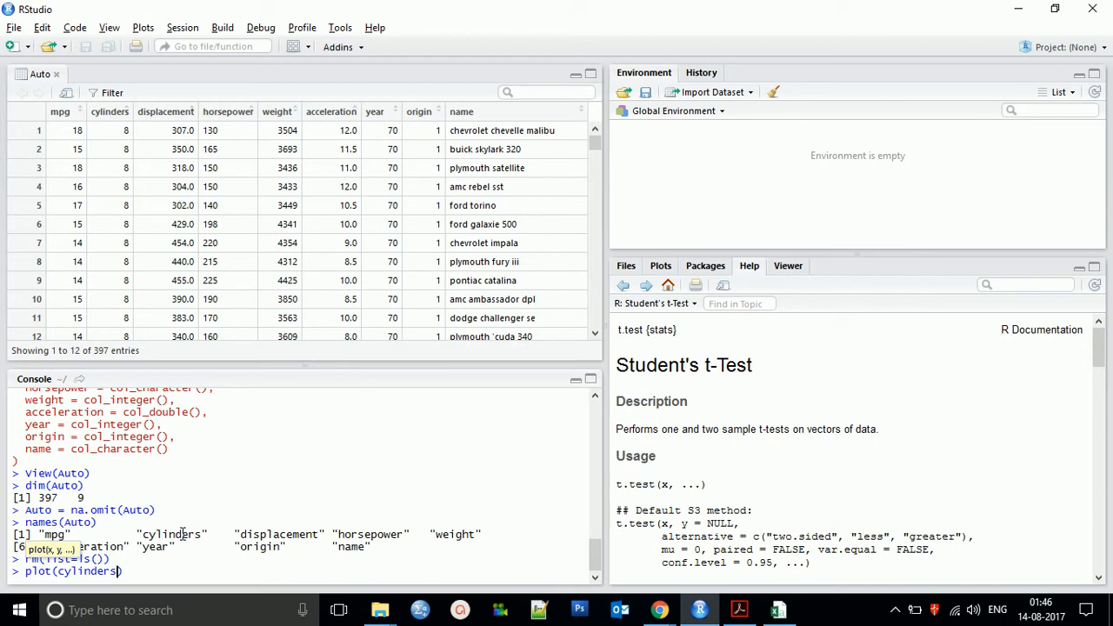
text(,,)
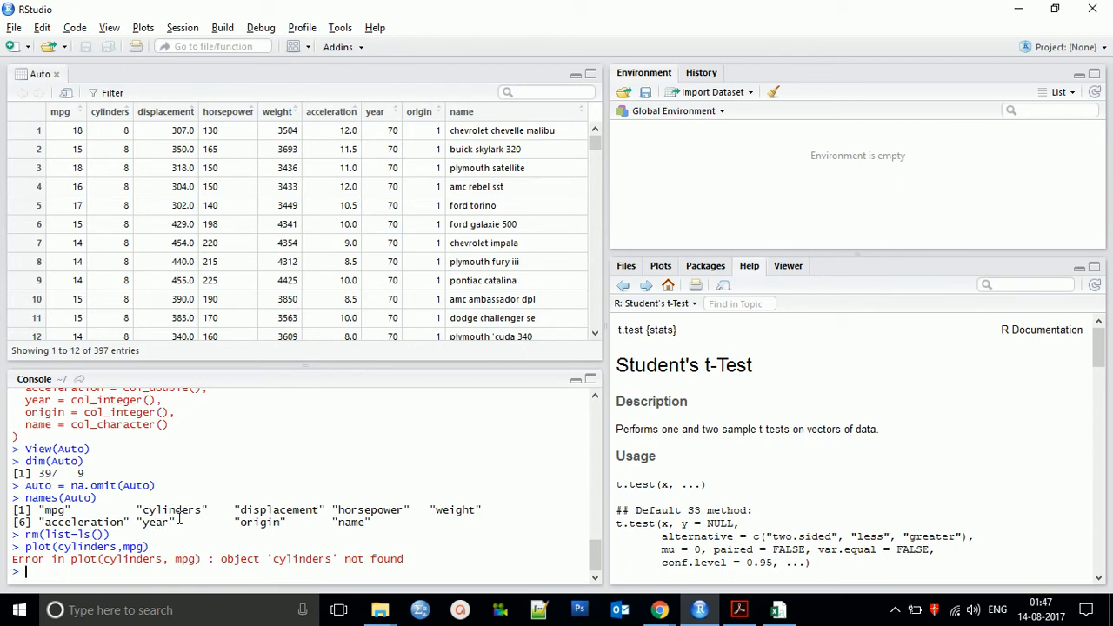
mouse_move(119, 578)
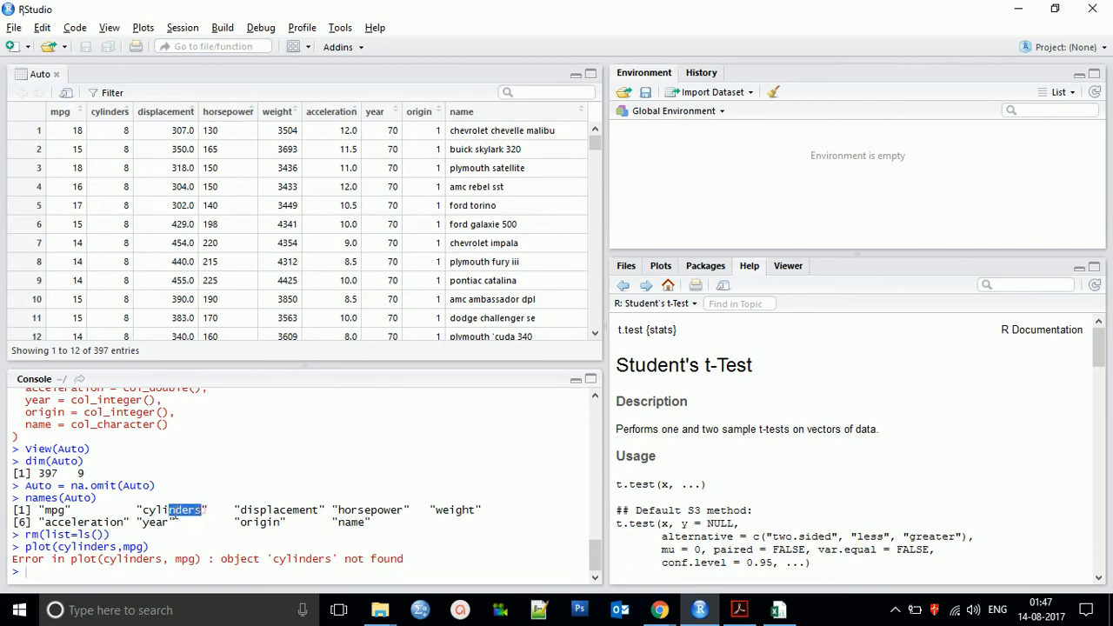
double_click(171, 509)
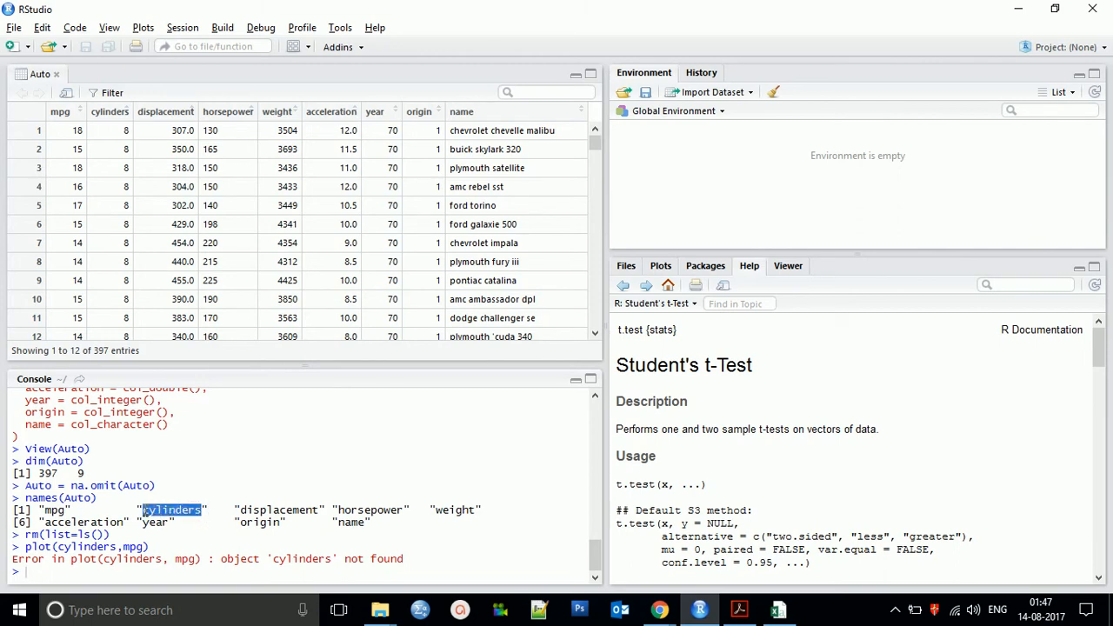
mouse_move(408, 566)
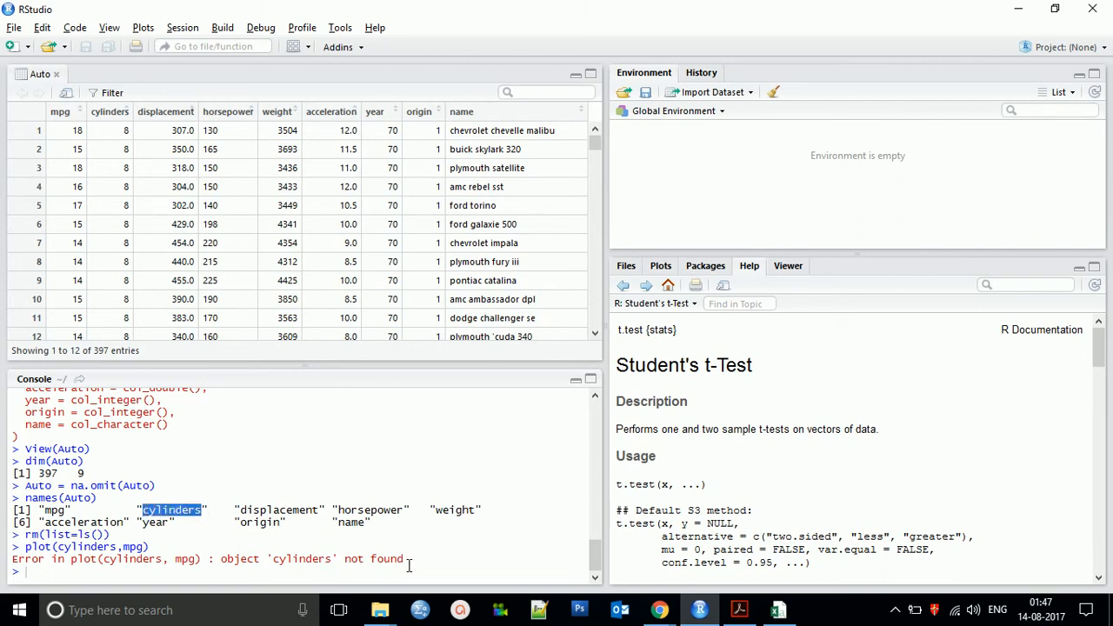
Step: Re-run plot(cylinders,mpg), which again fails with object 'cylinders' not found
text(p)
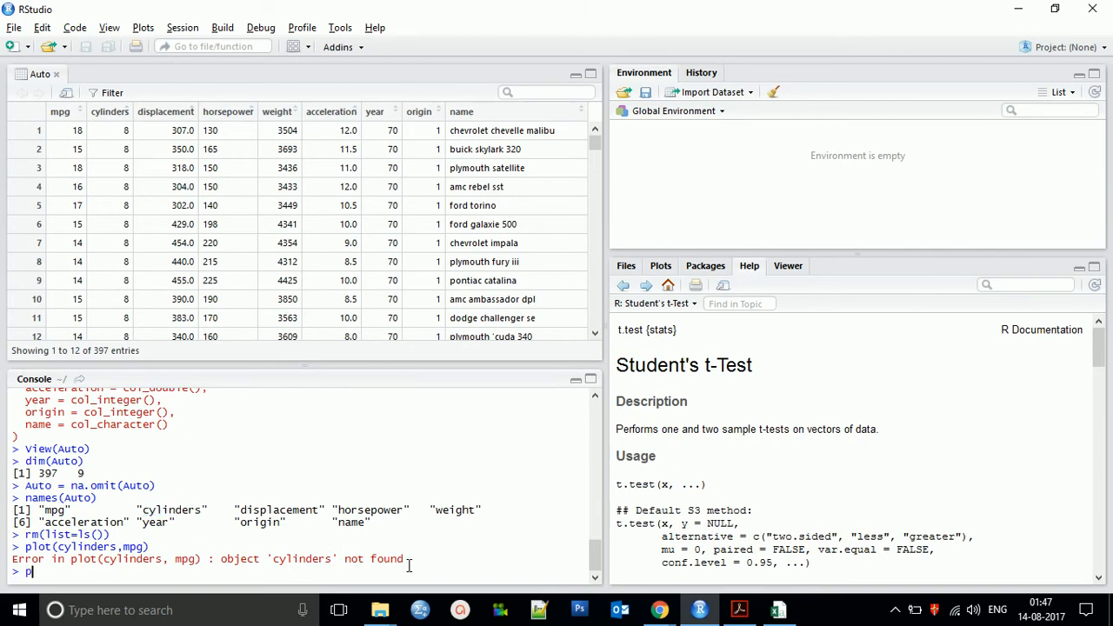
text(plot(cylinders)
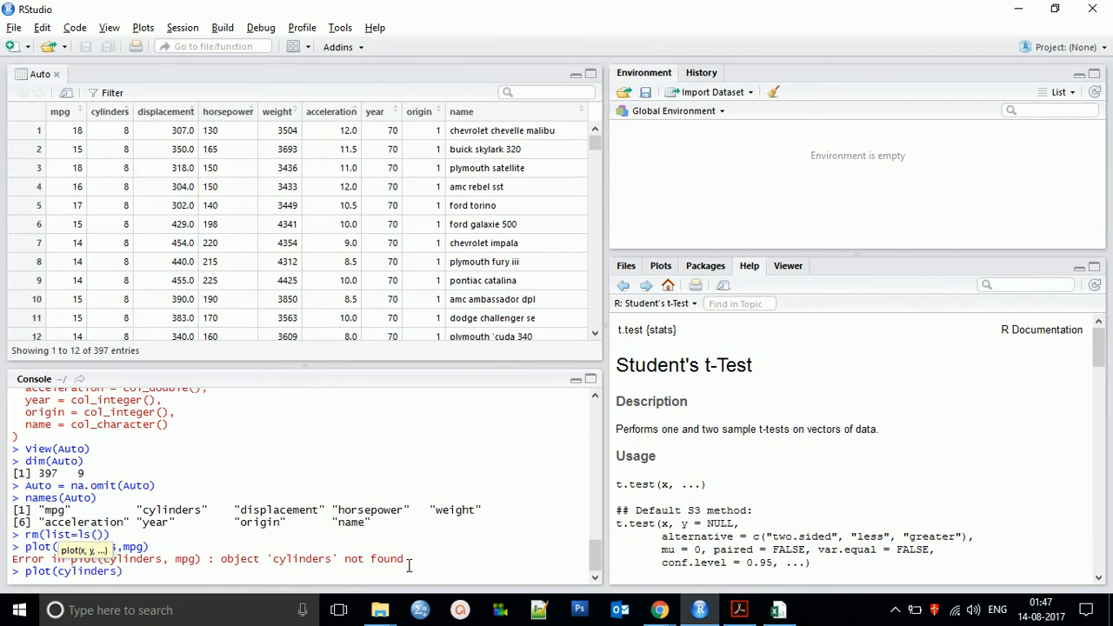
text(m)
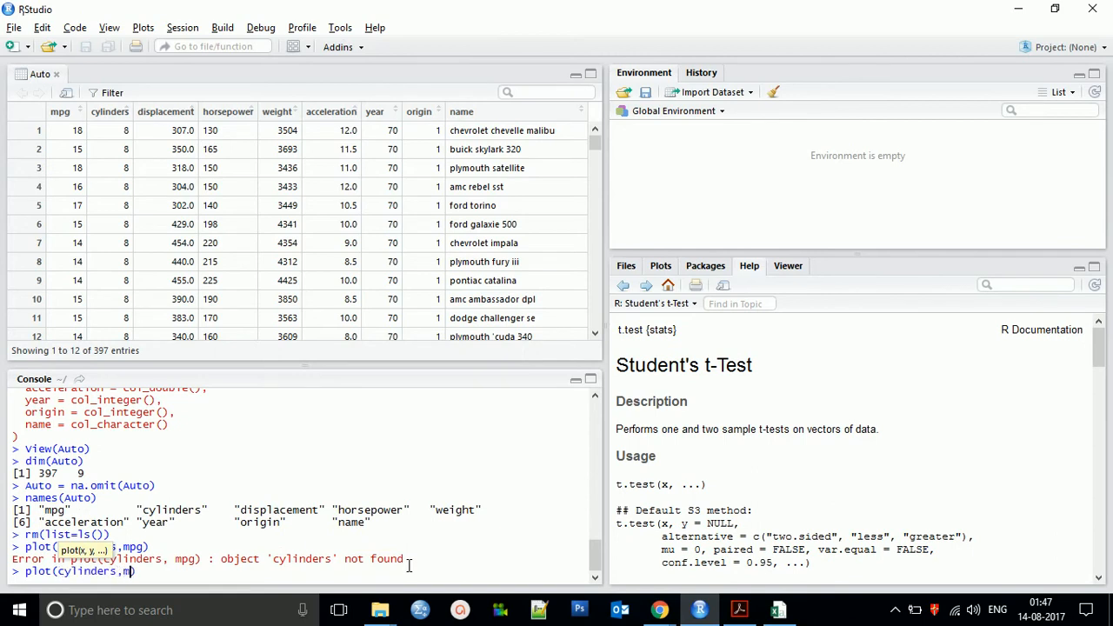
text(g)
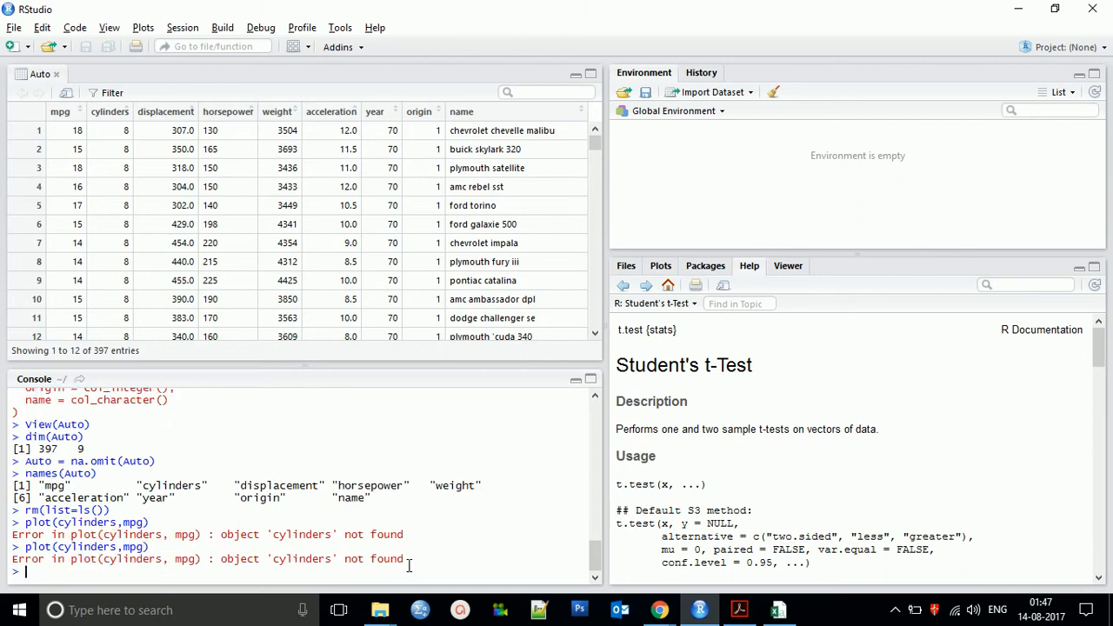
Step: Start entering plot(Auto$cylinders,Auto$mpg) in the Console
text(plo)
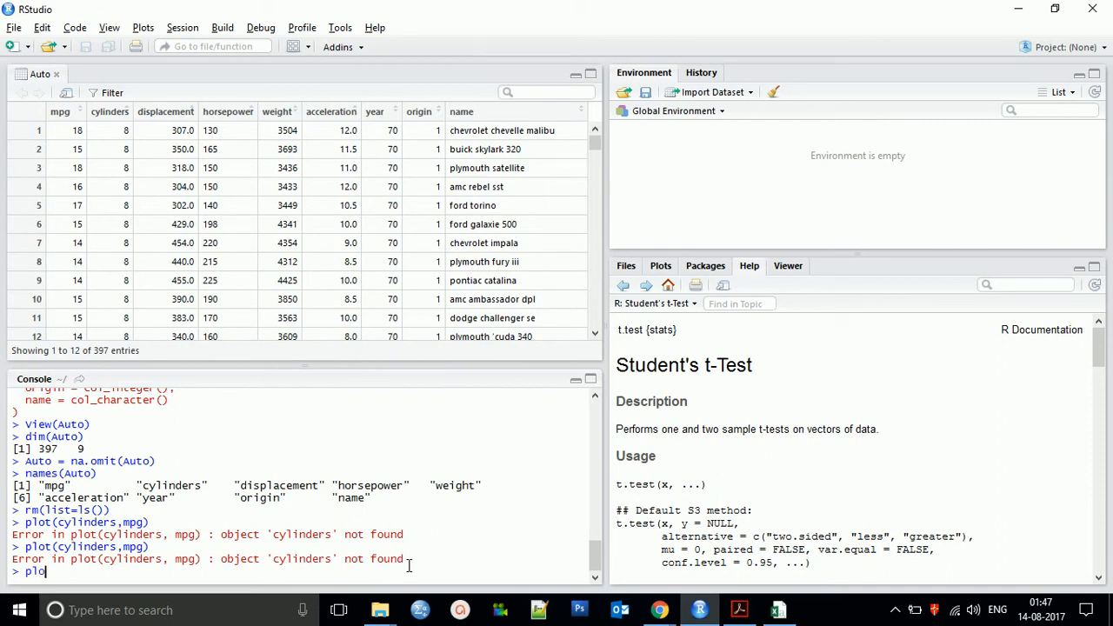
text(t())
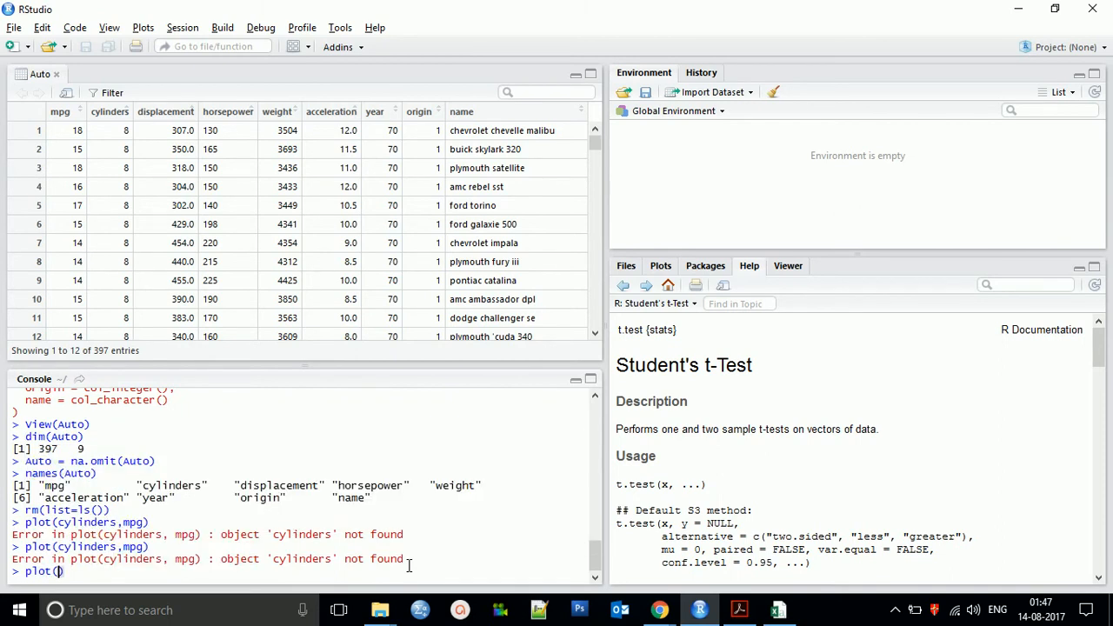
text(Auto$cylinders)
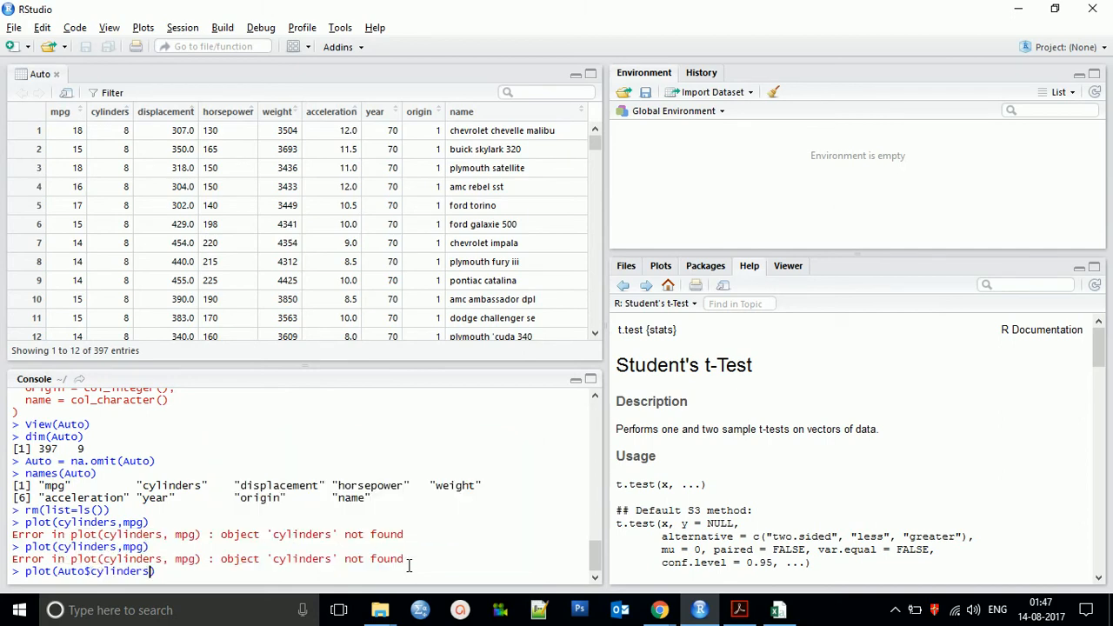
text(,Au)
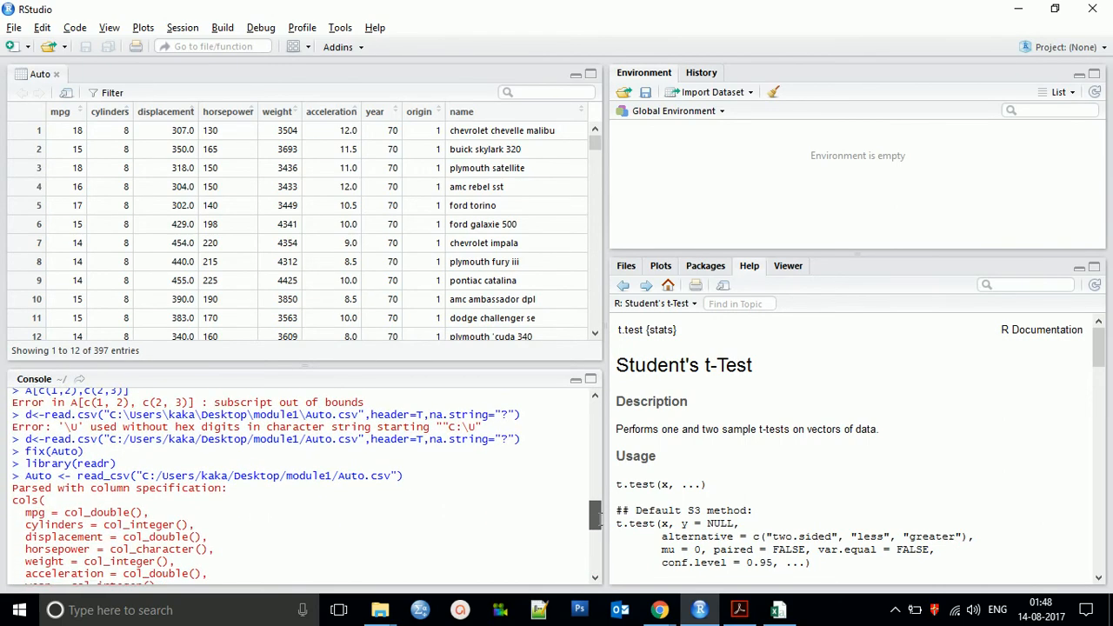
Step: Re-import Auto.csv and draw the Auto$cylinders versus Auto$mpg scatter plot in Plots
scroll(down, 3)
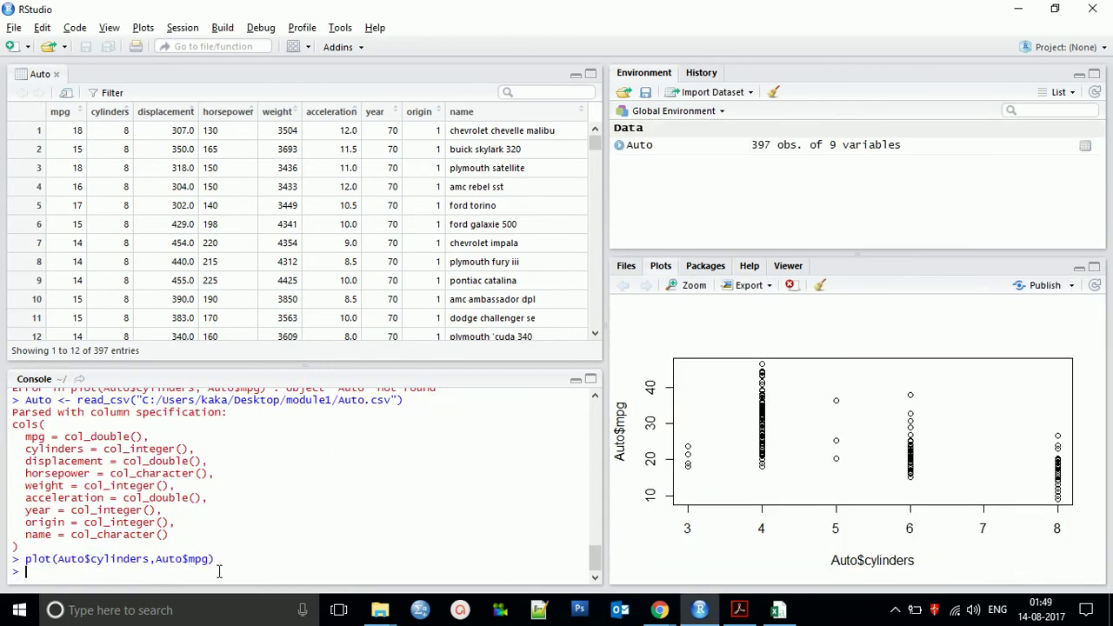
drag(47, 558, 213, 559)
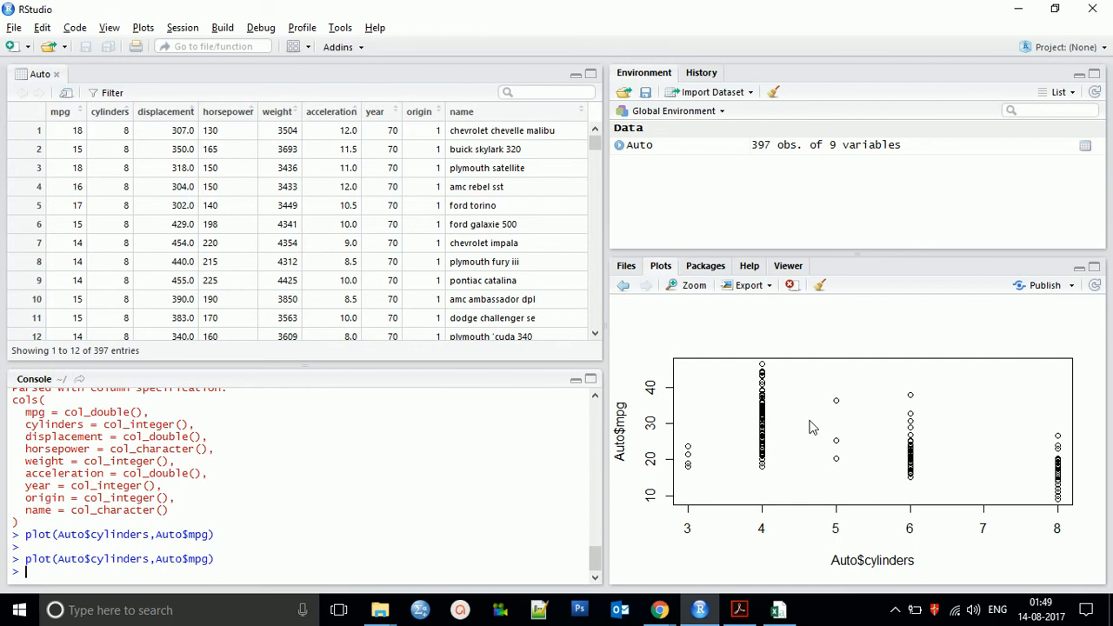
mouse_move(756, 413)
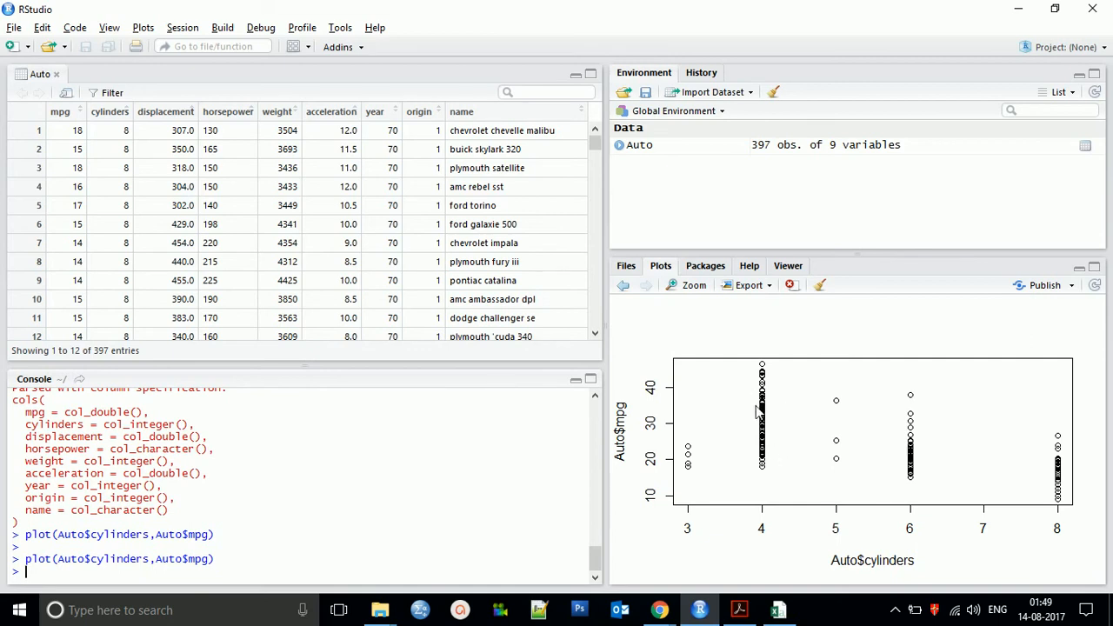
mouse_move(757, 438)
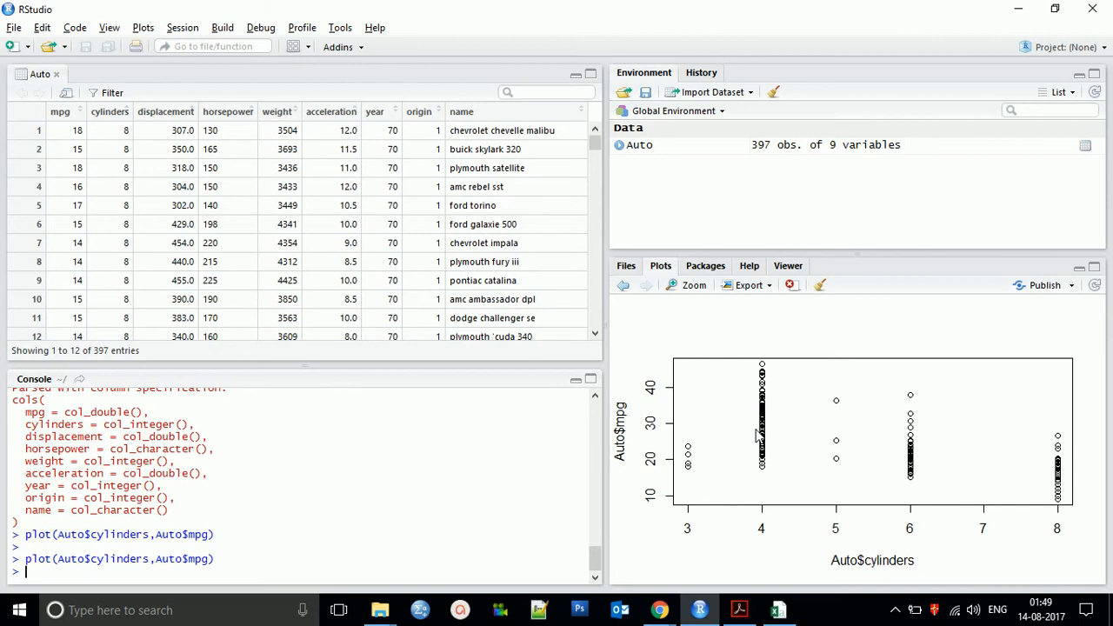
Step: Run cylinders=as.factor(cylinders), which fails because object 'cylinders' is not found
text(cyli)
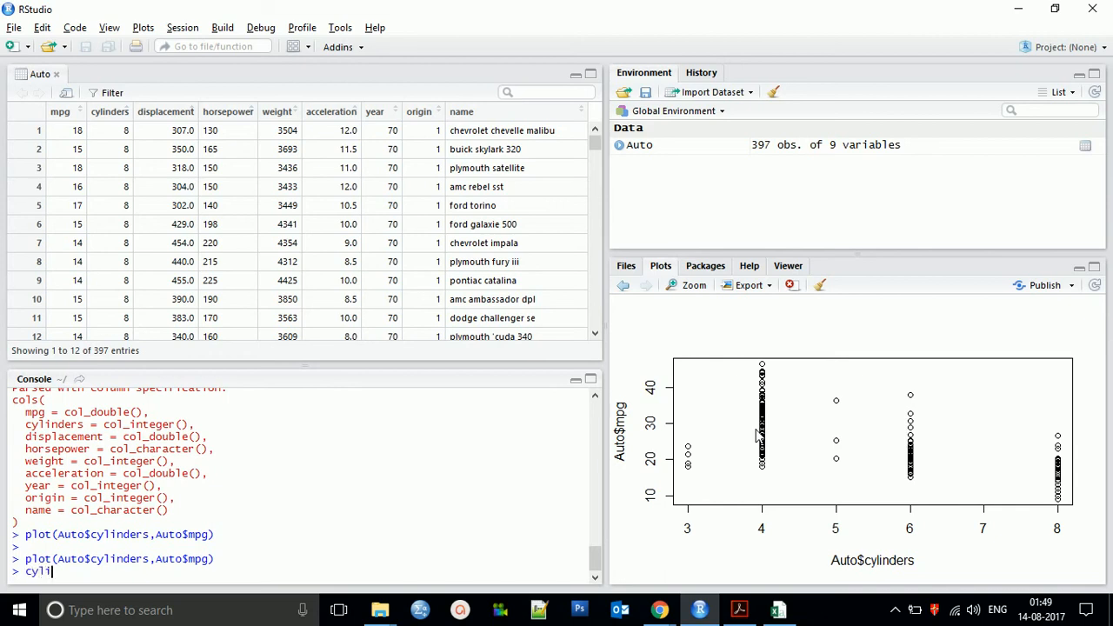
text(nders)
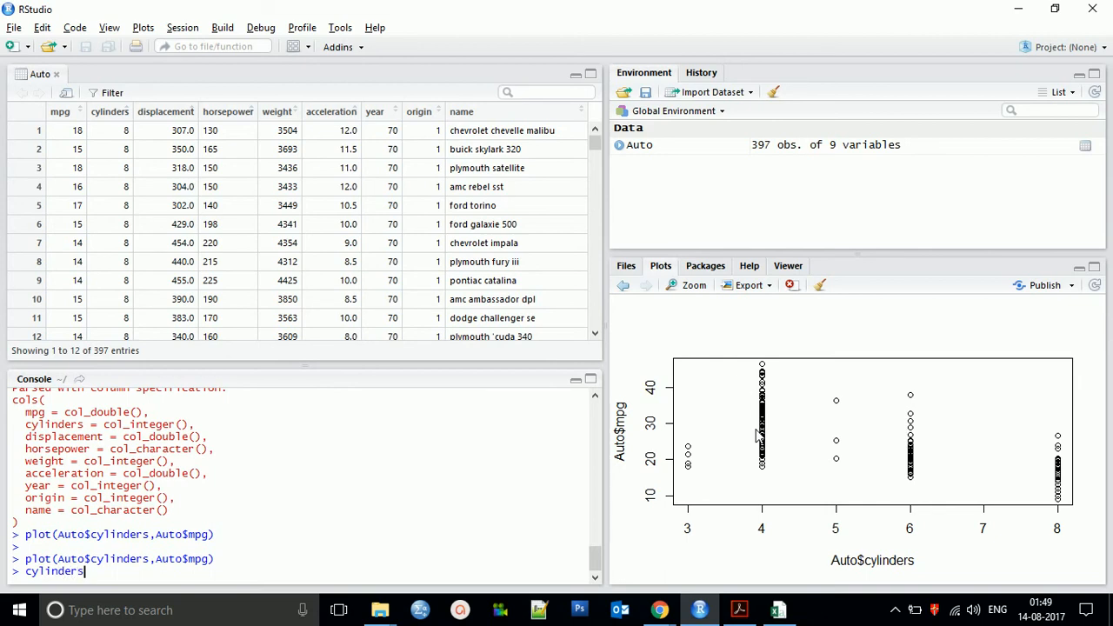
text(=a)
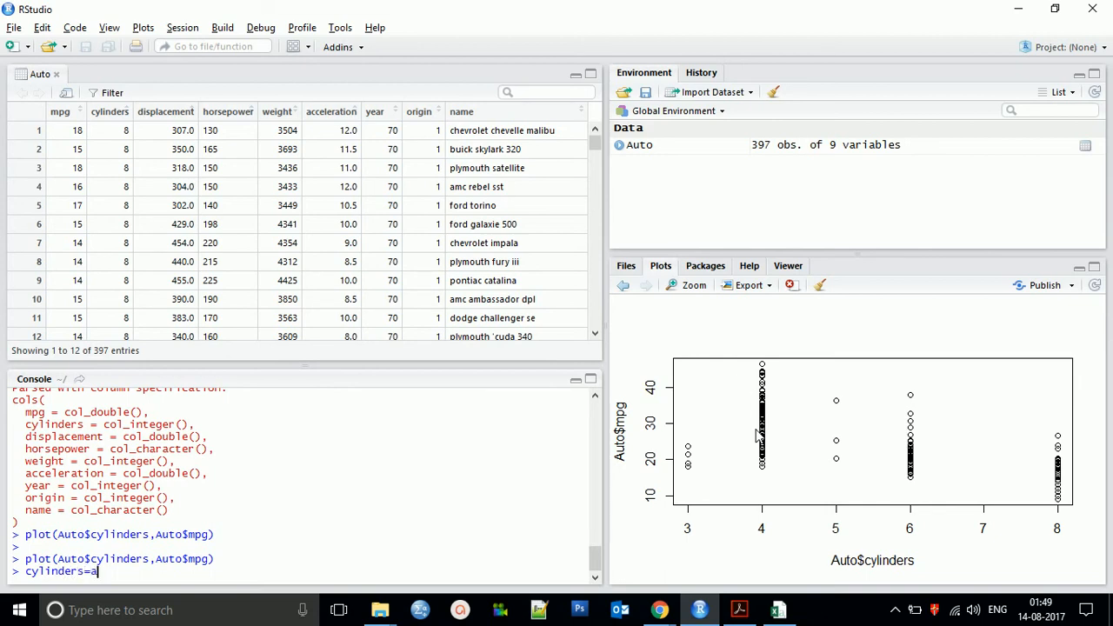
text(s.factor)
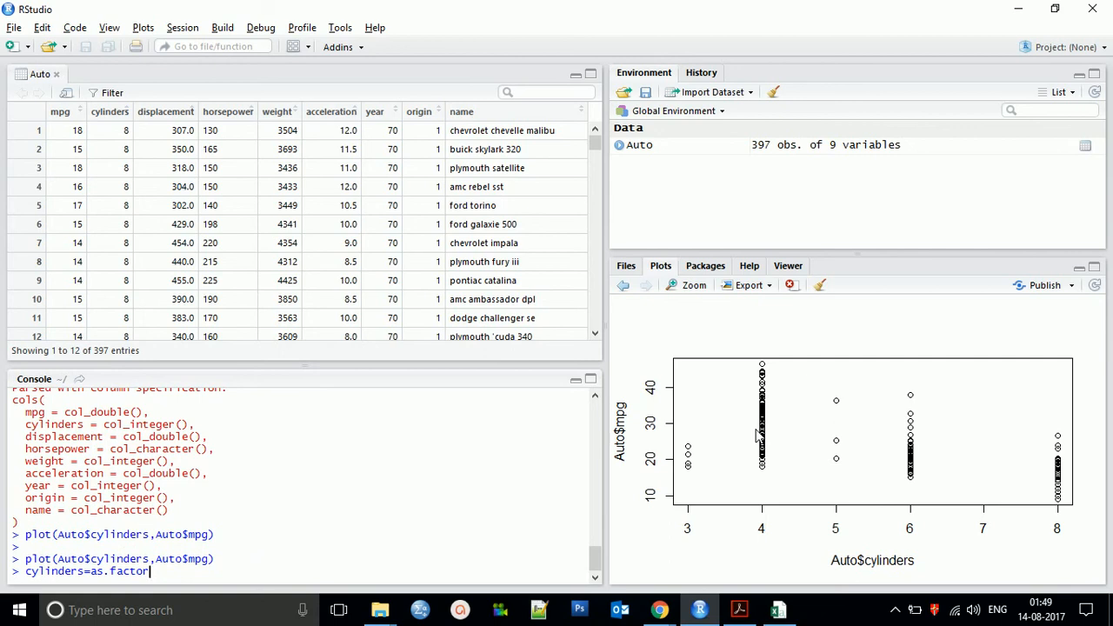
text(())
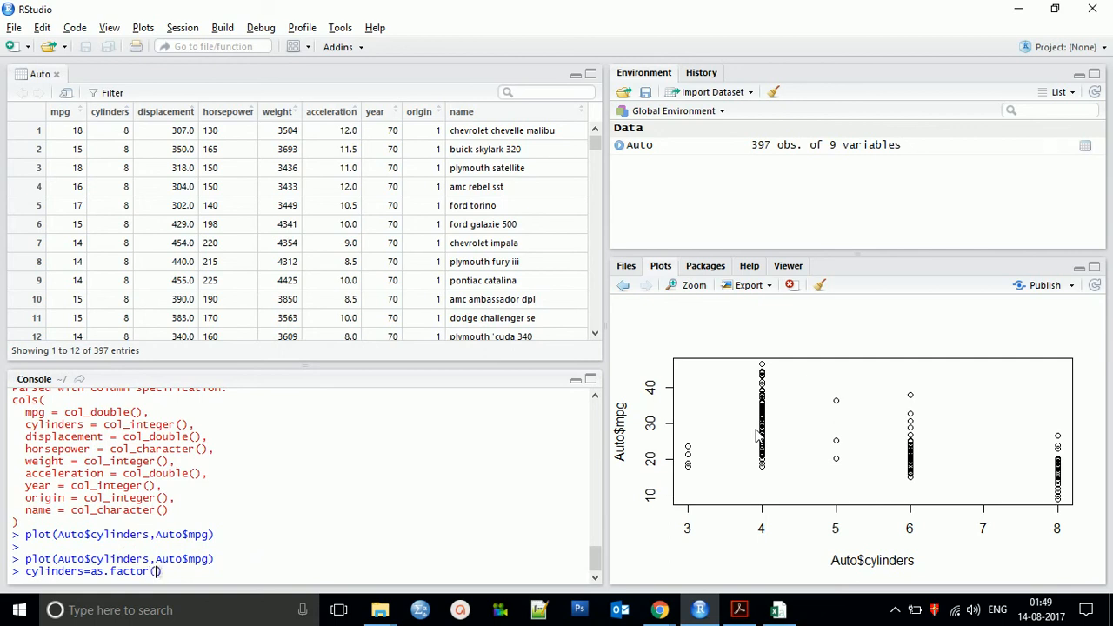
text(cyl)
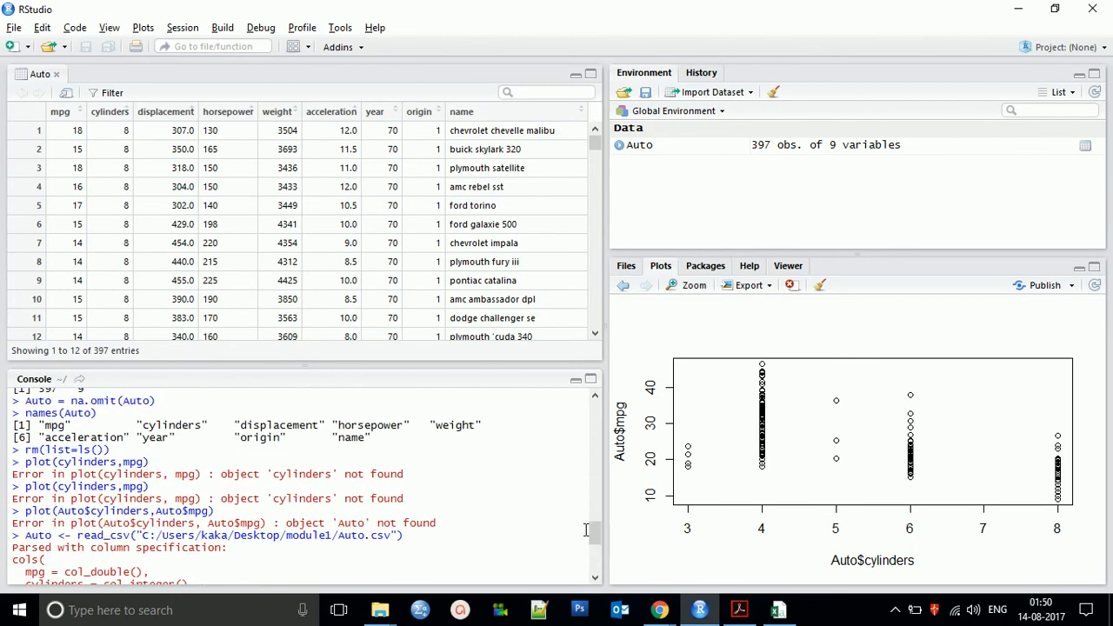
Step: Select cylinders in the output and retype the cylinders=as.factor(cylinders) assignment
double_click(187, 425)
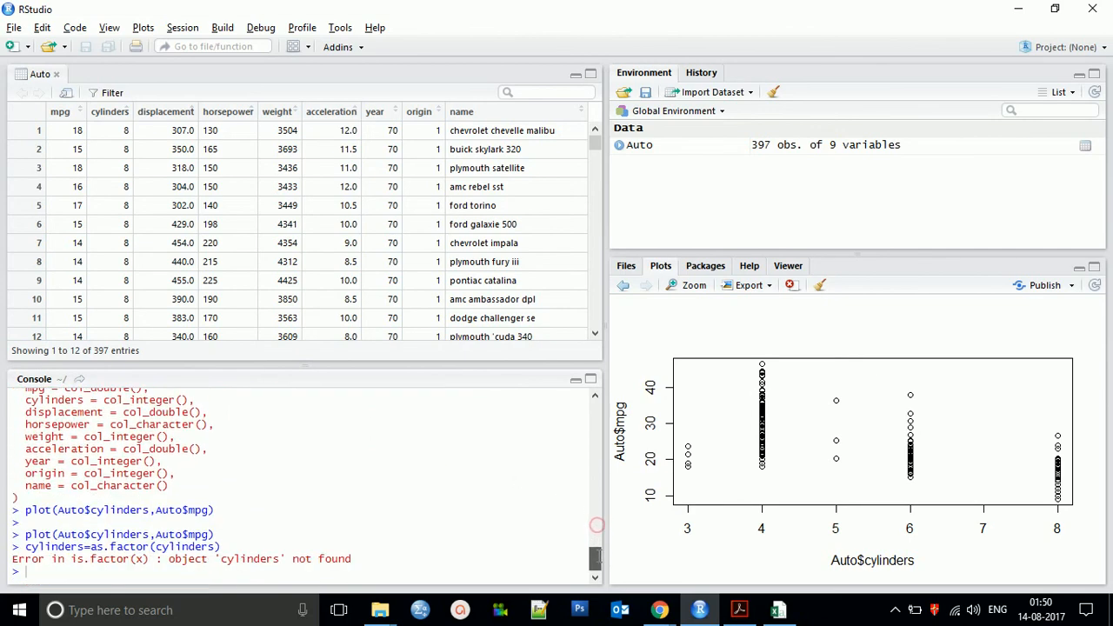
text(cylinders)
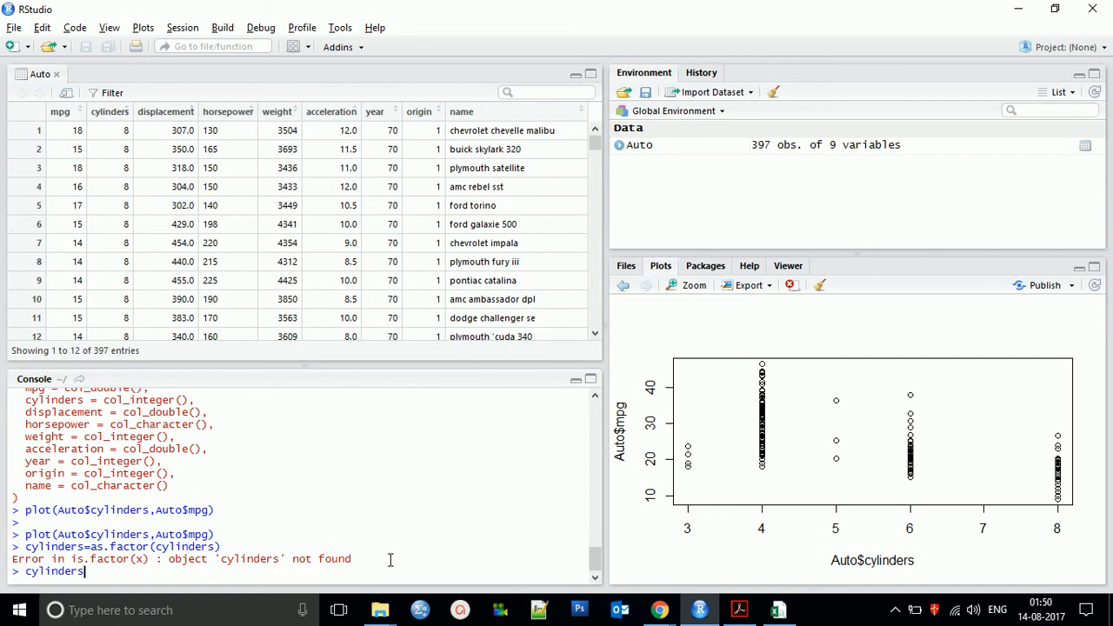
text(=)
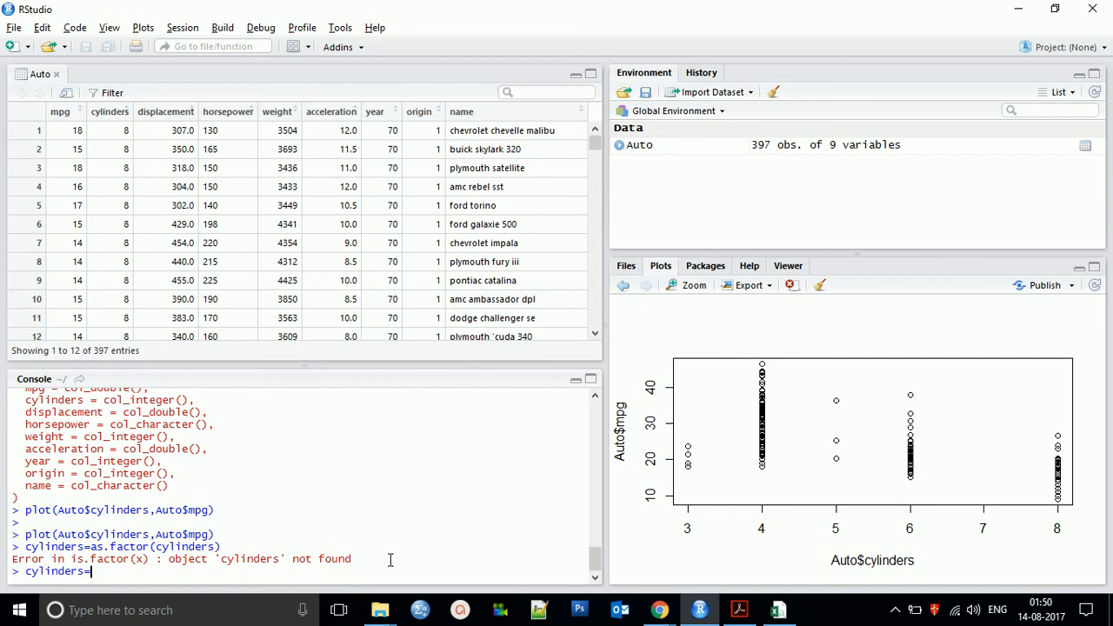
text(as.factor()
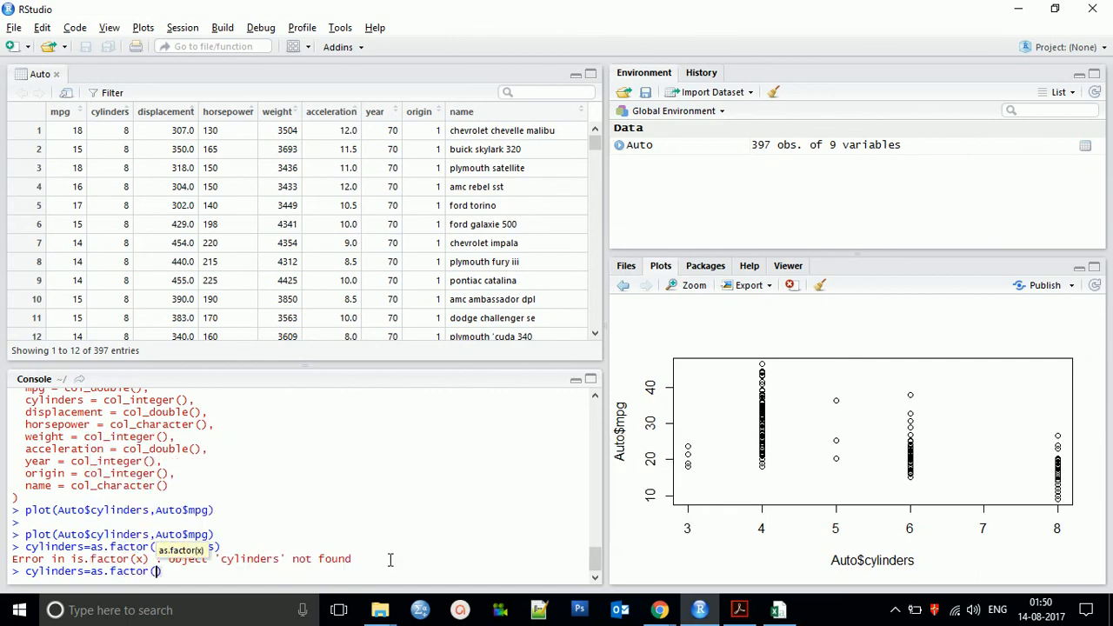
text(cylinders)
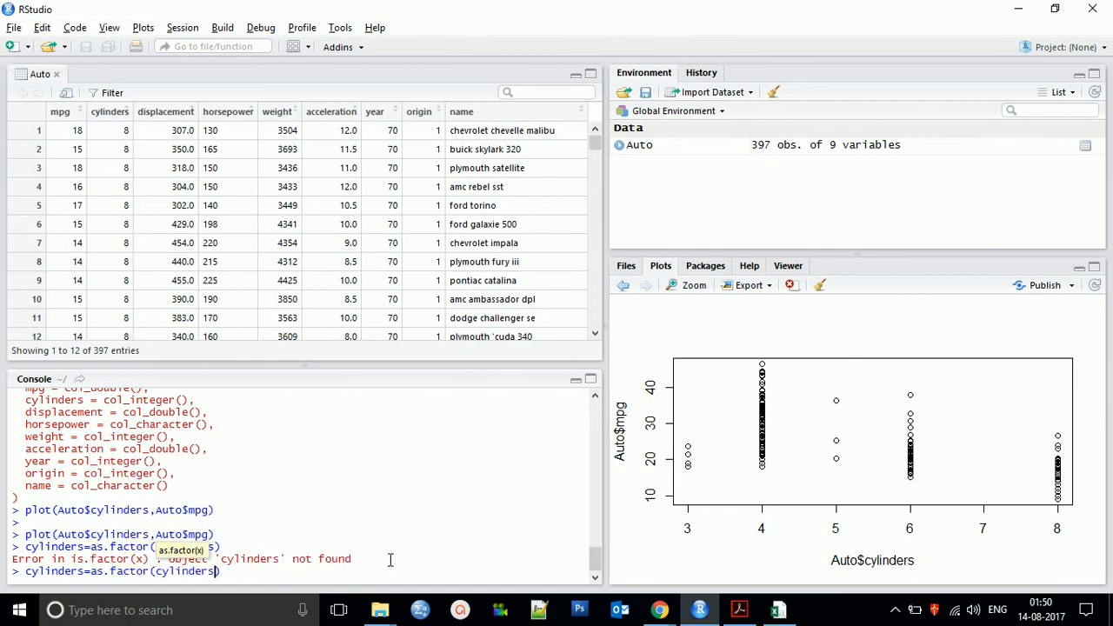